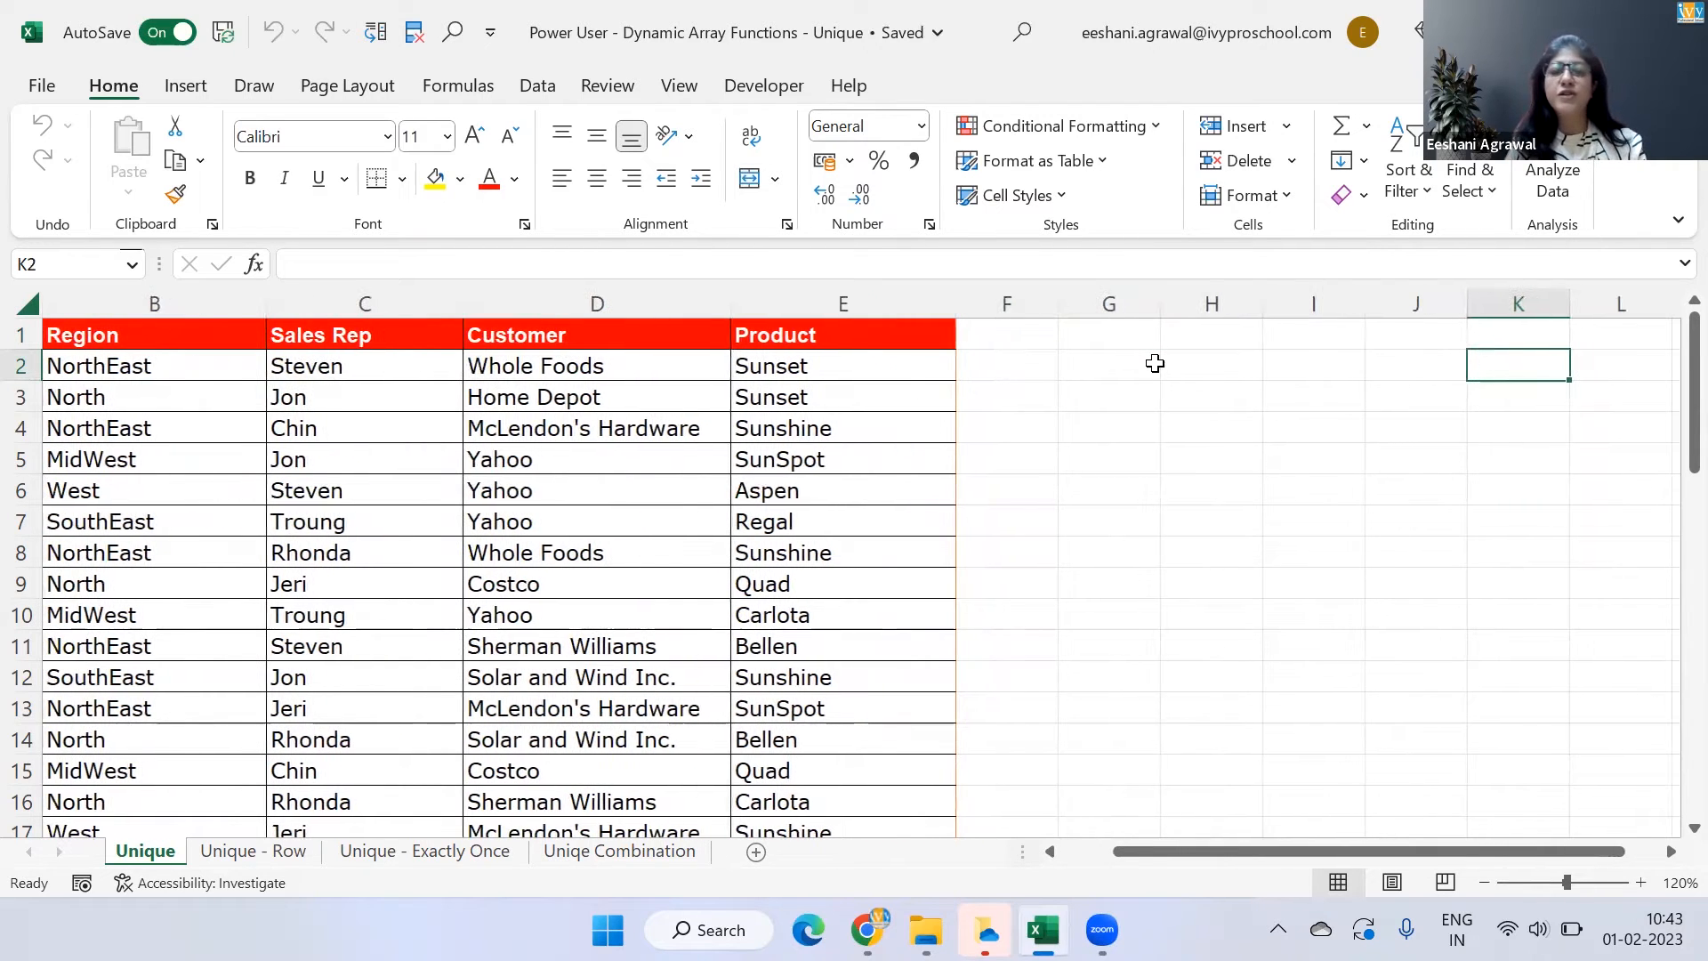
- Type the heading 'UNIQUE' into cell H3 beside the sales table
click(1416, 365)
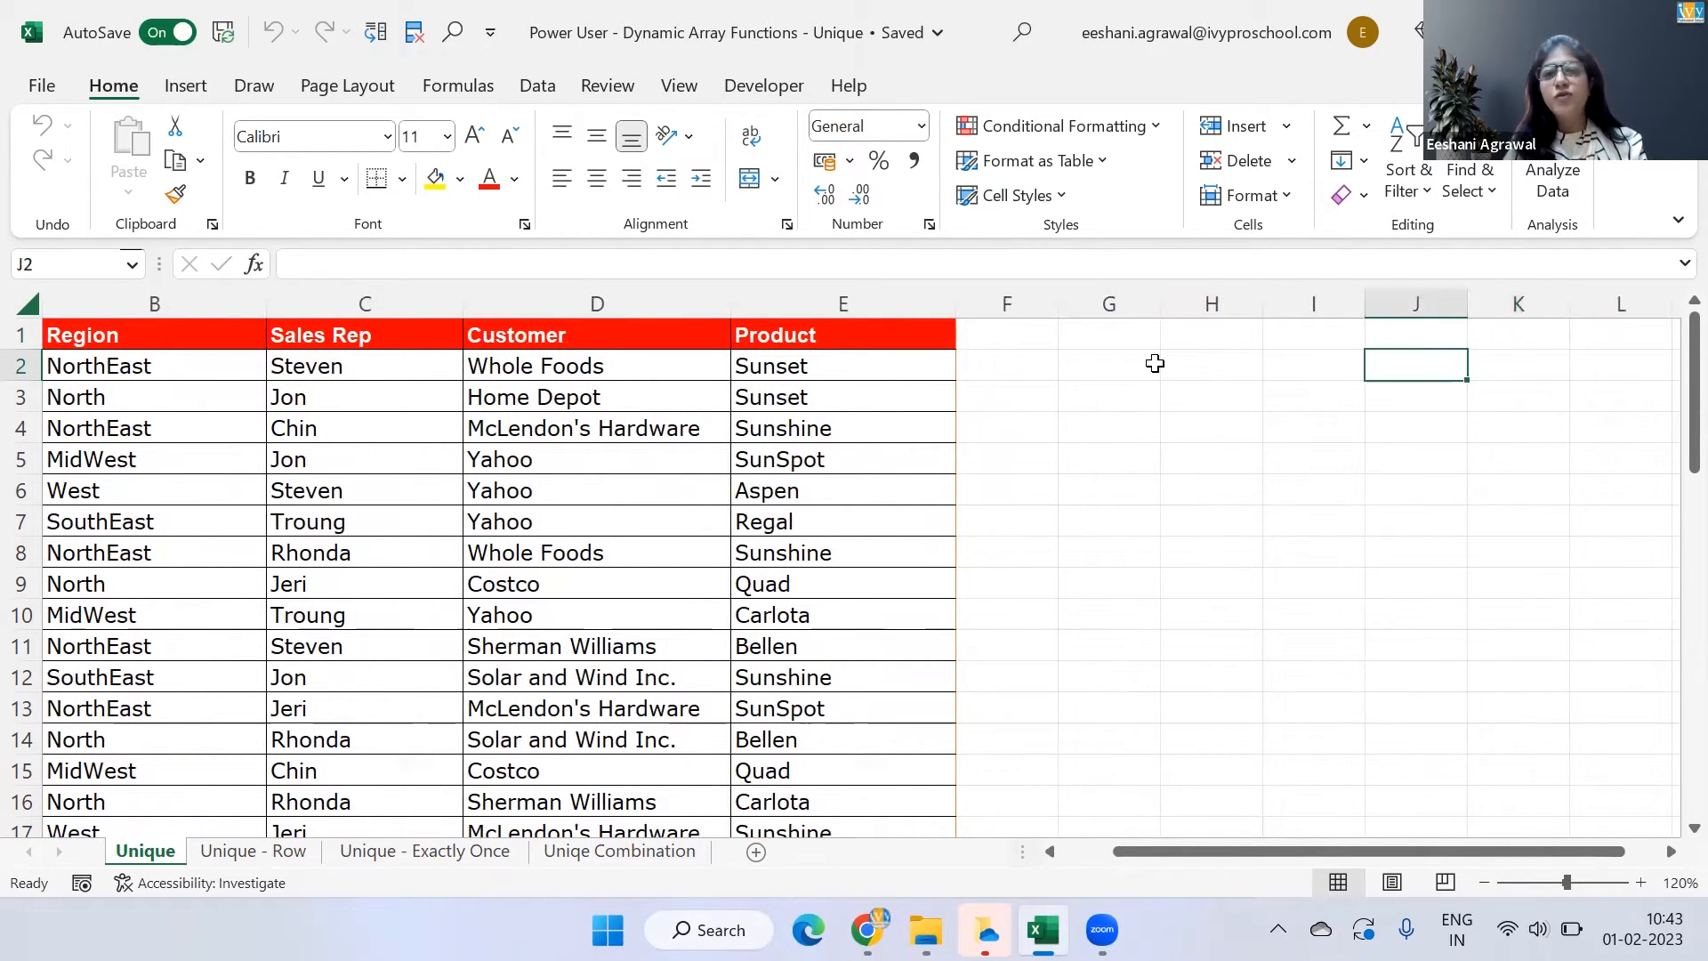
text(UN)
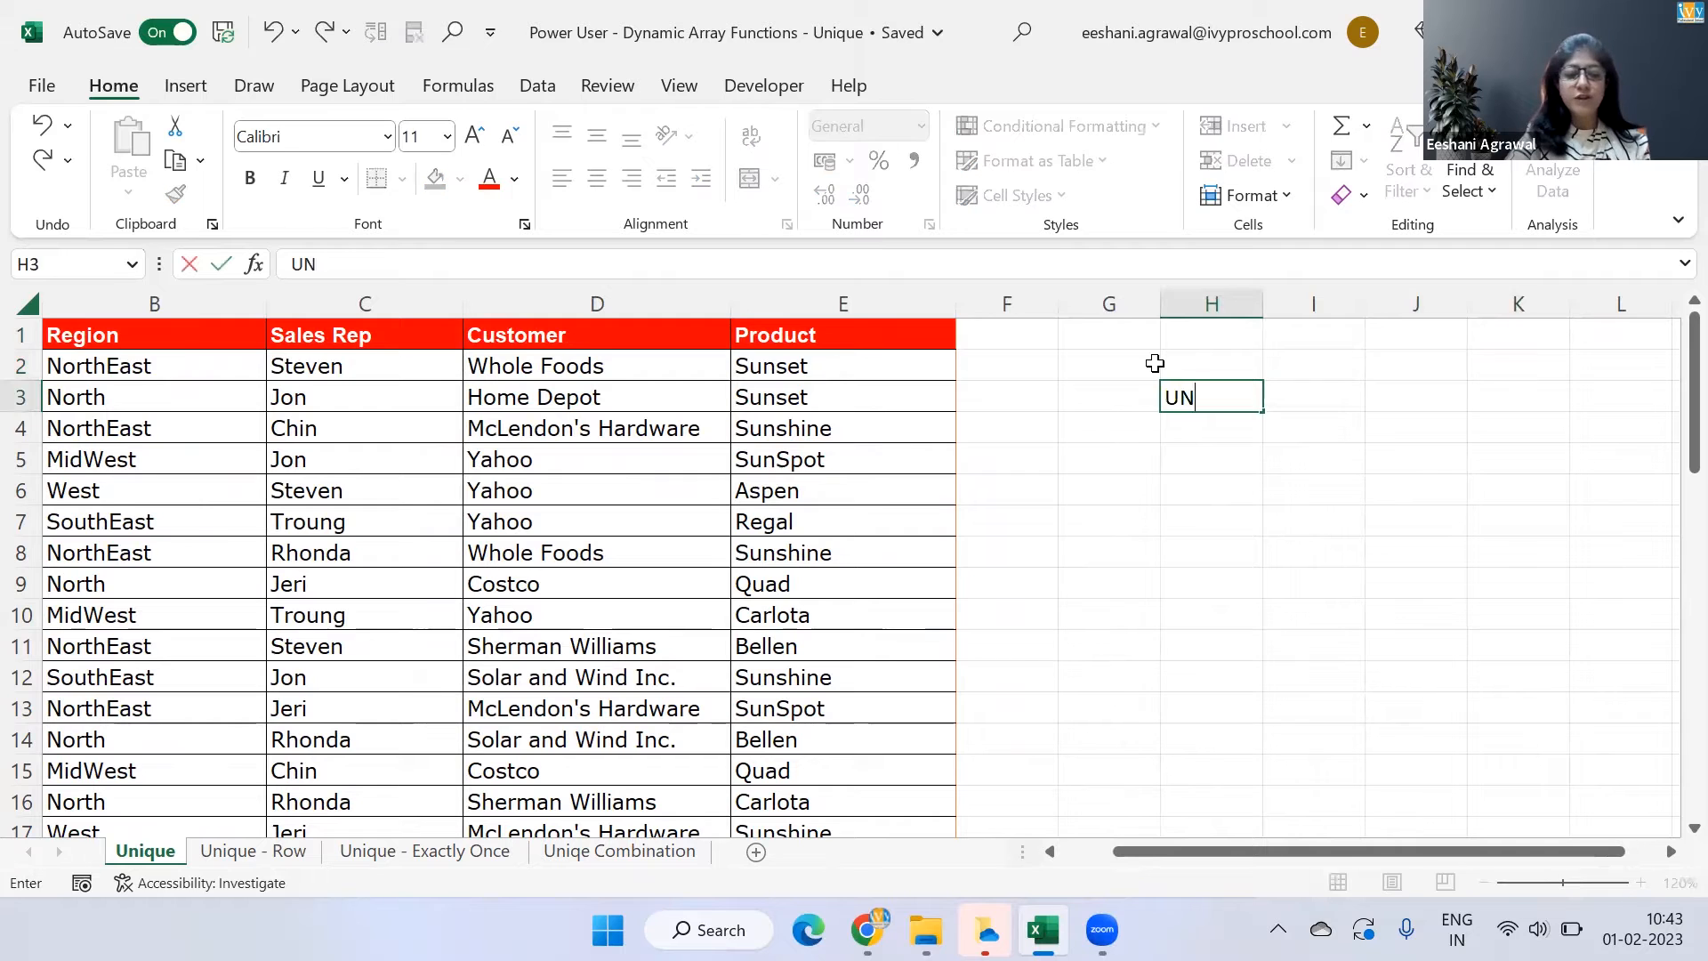
text(IQUE)
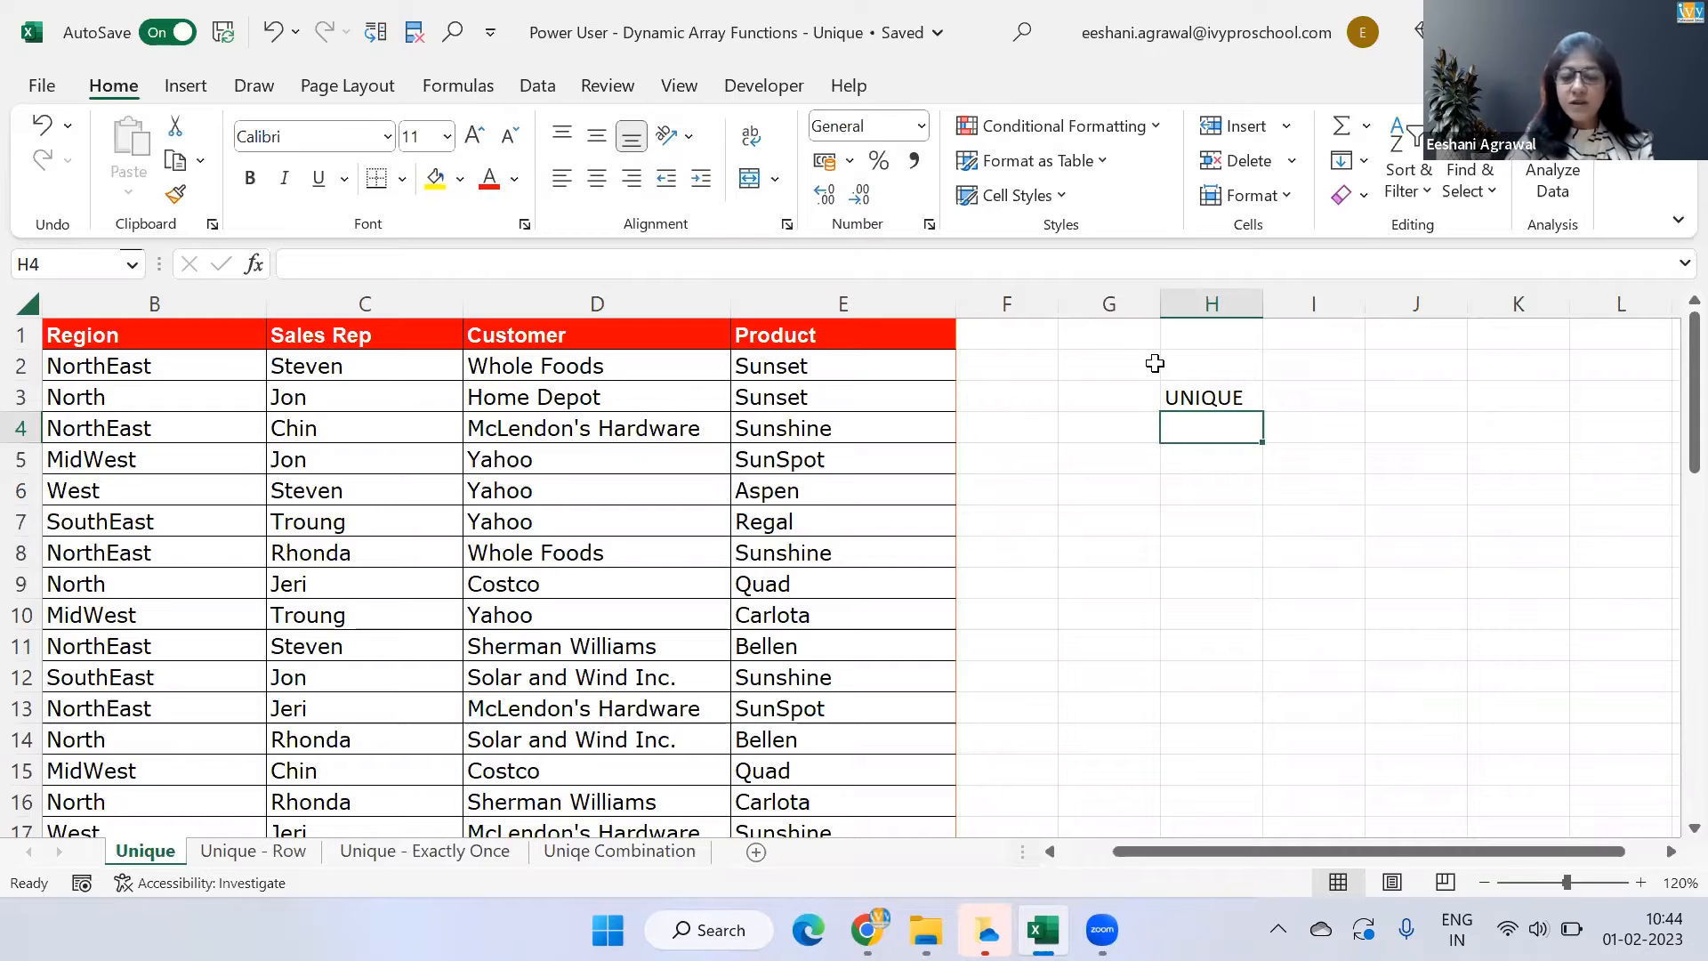
text(=un)
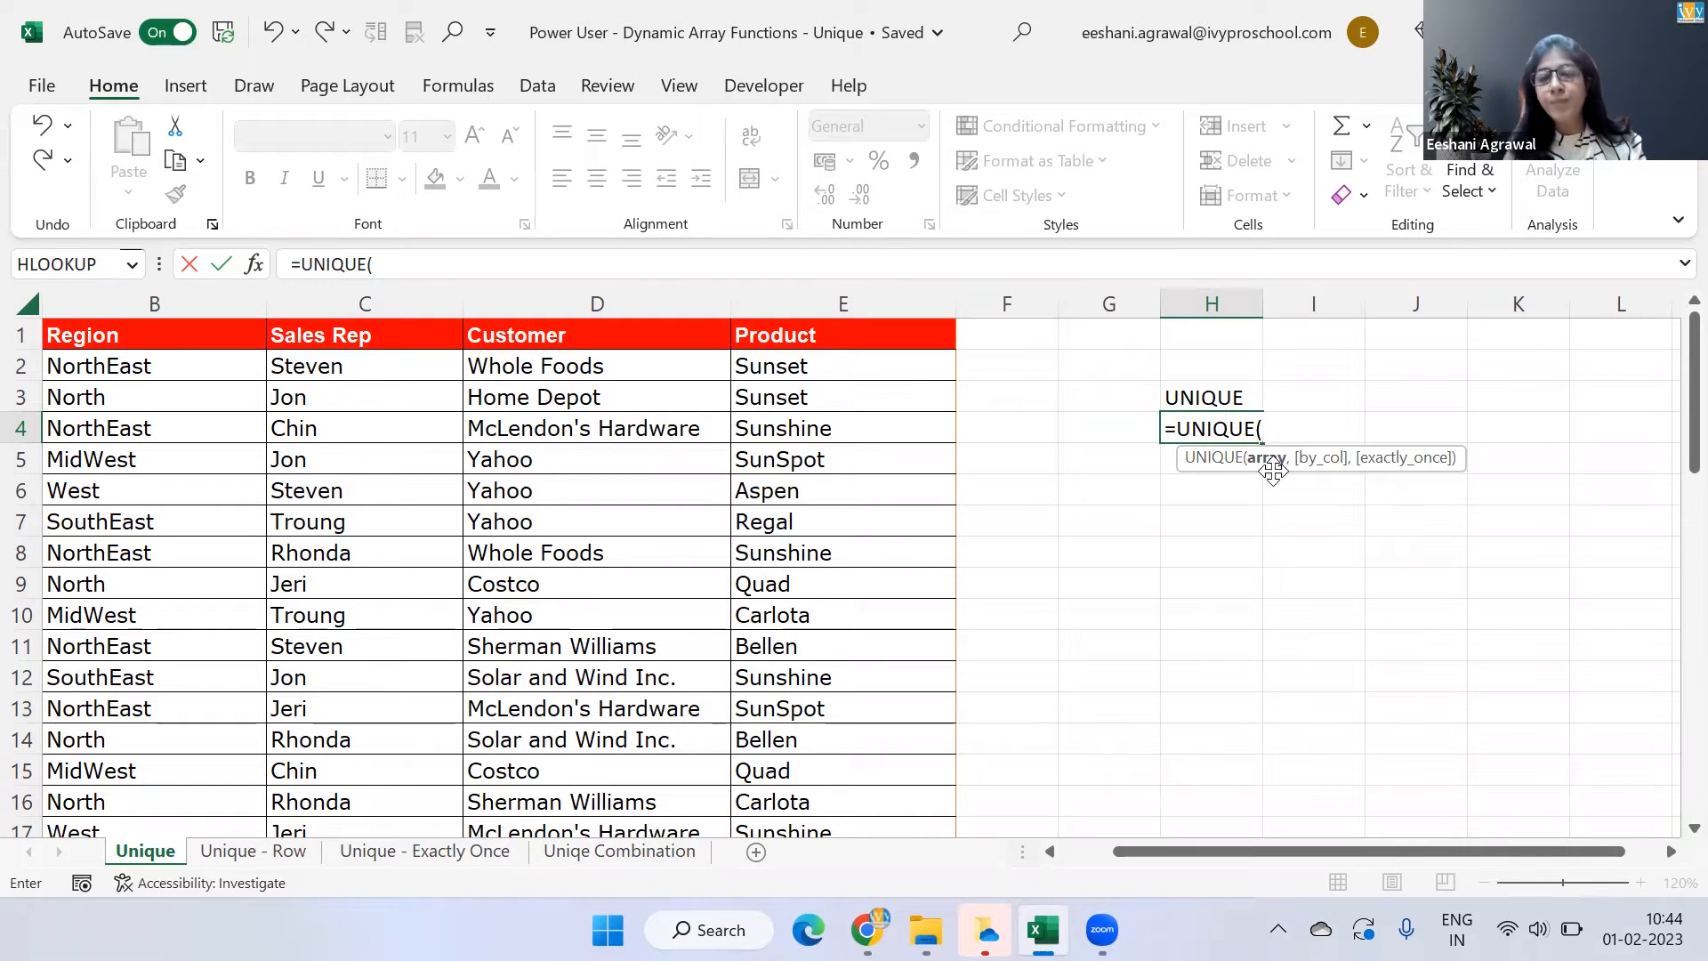
text(,)
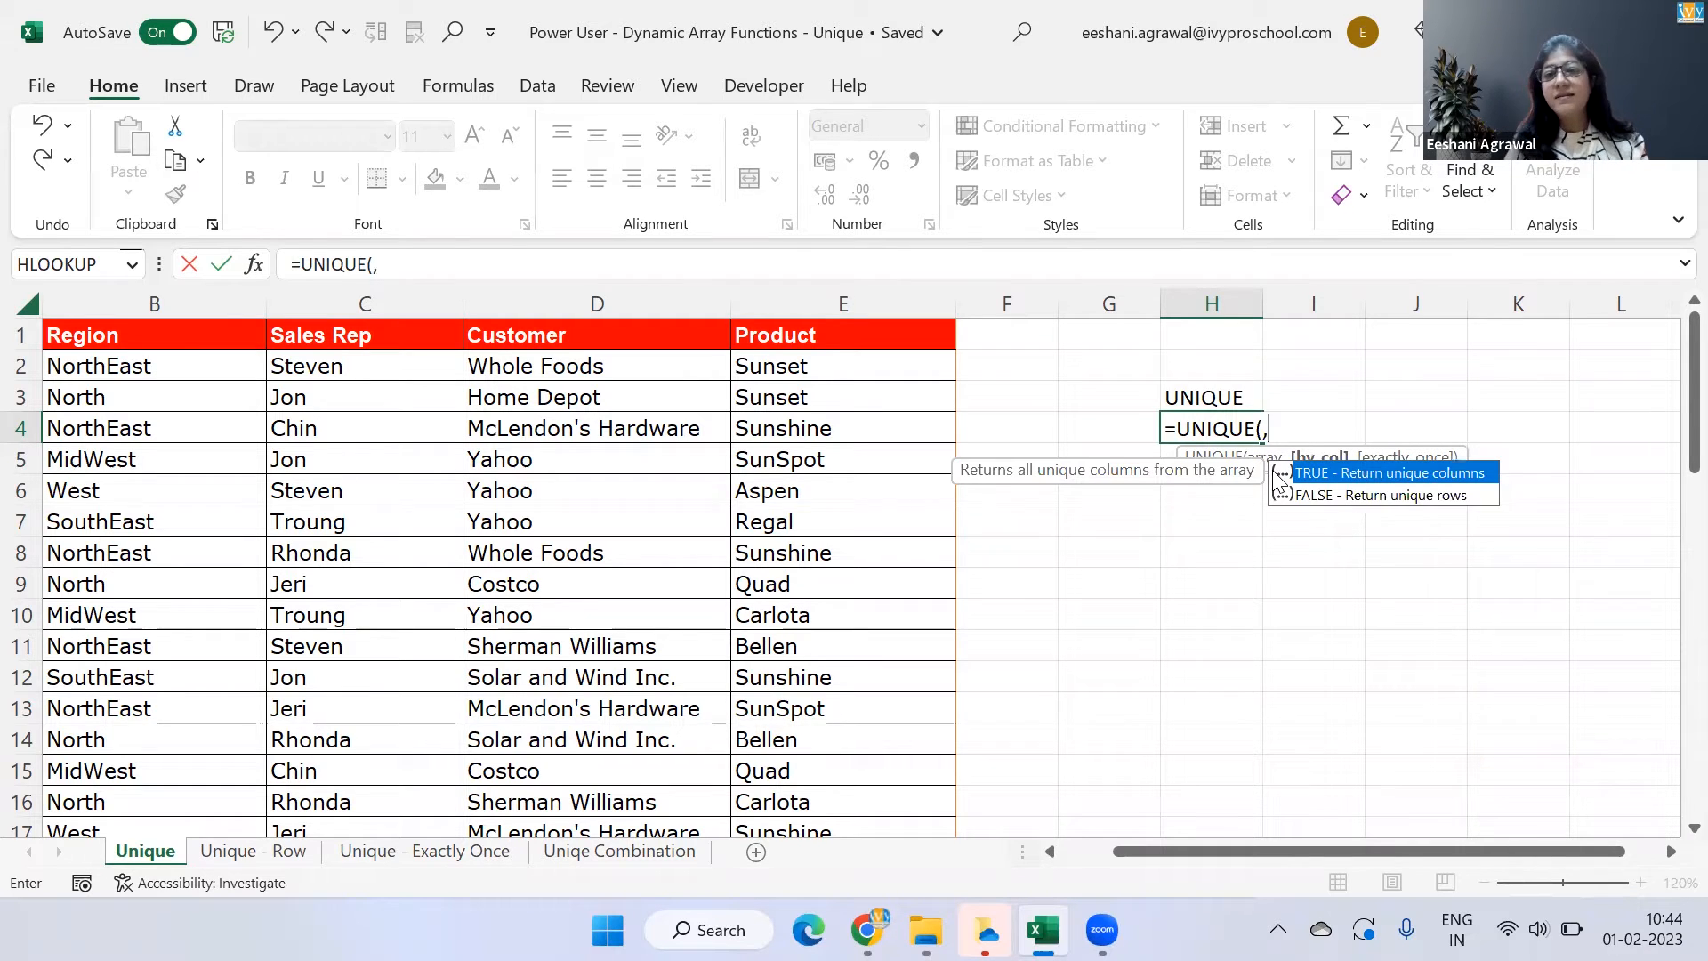
mouse_move(1313, 470)
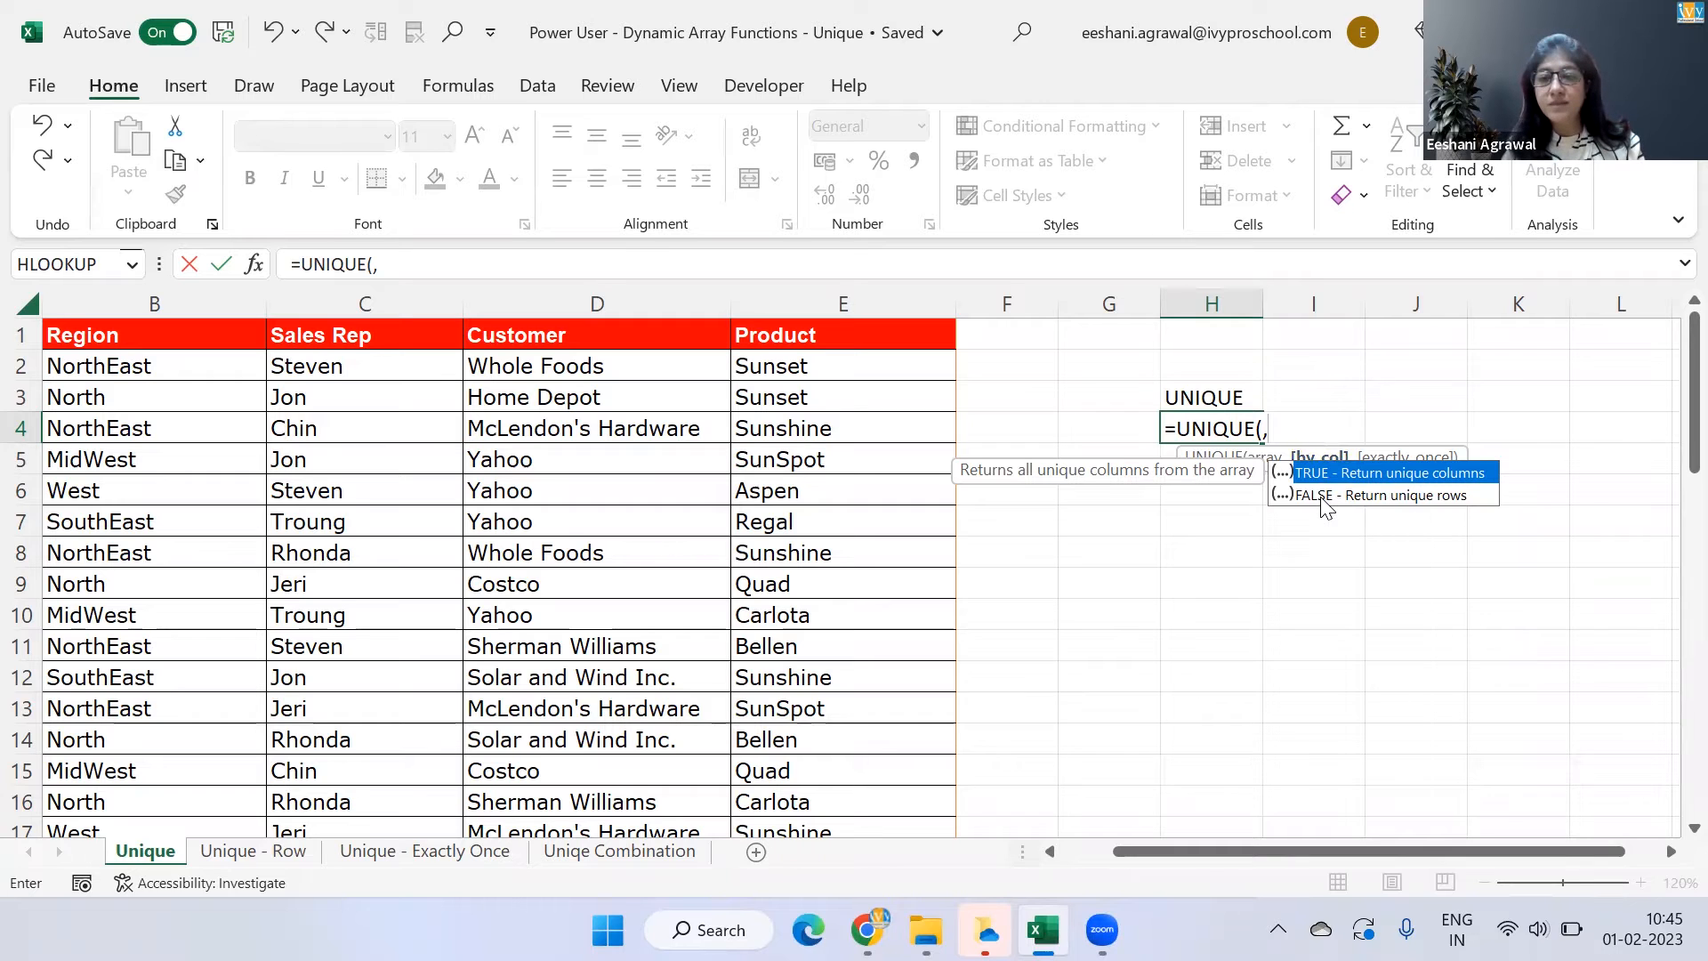
text(,)
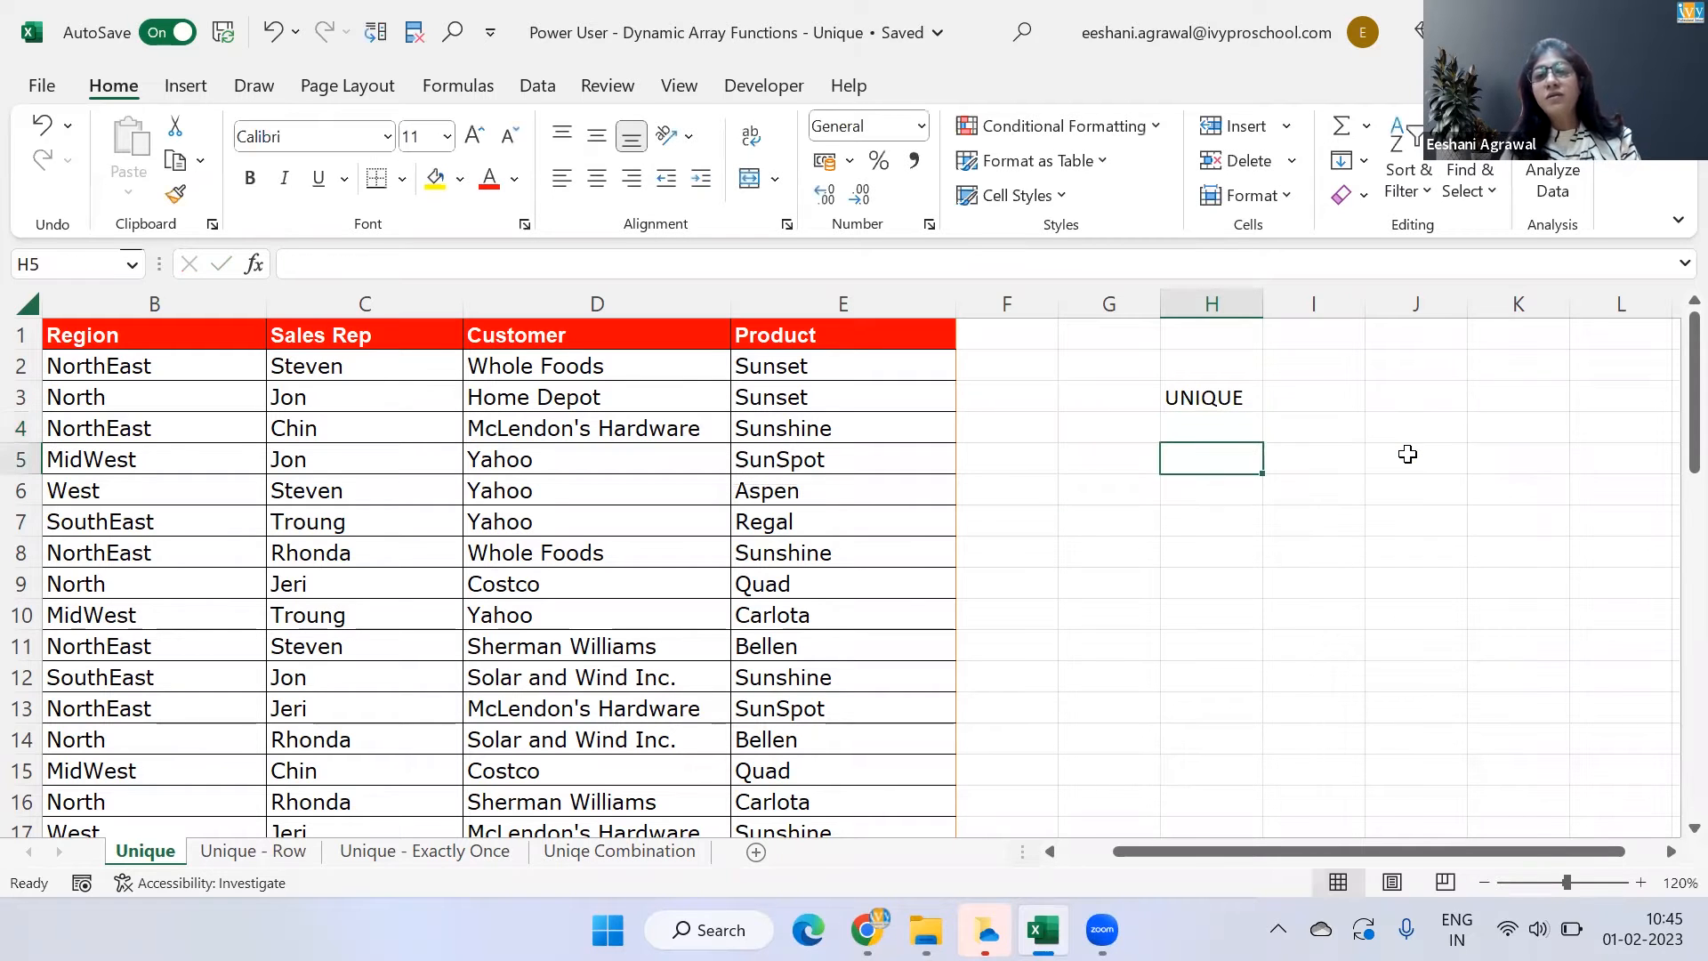
text(C)
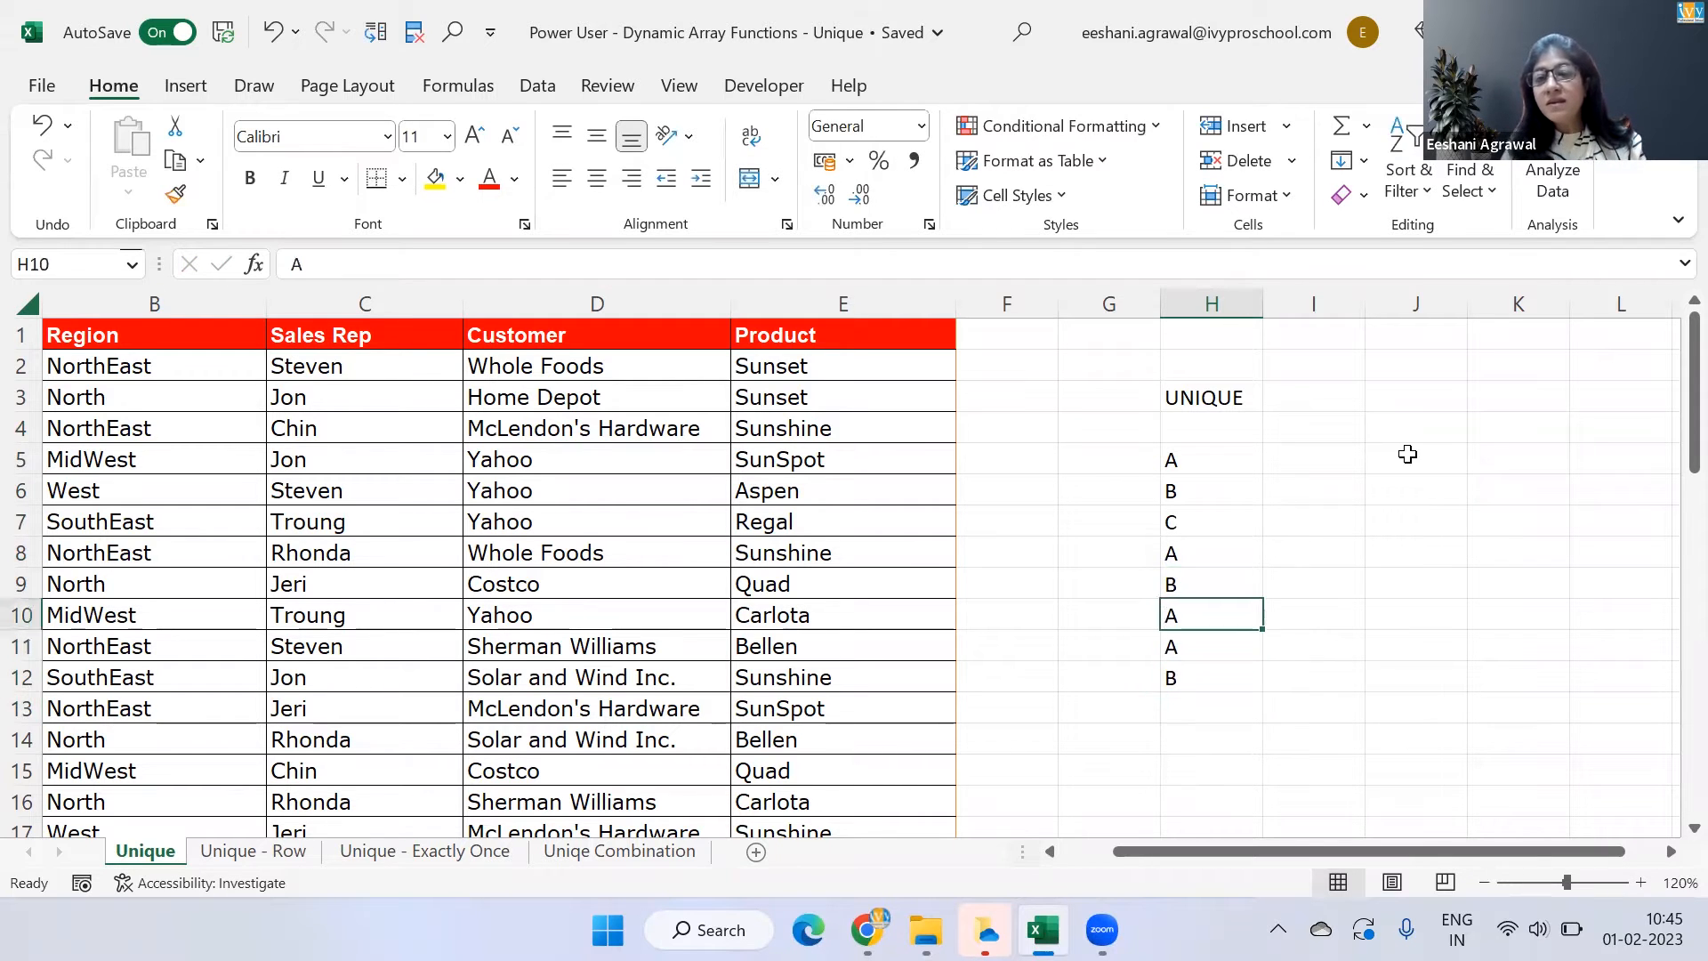
click(1313, 459)
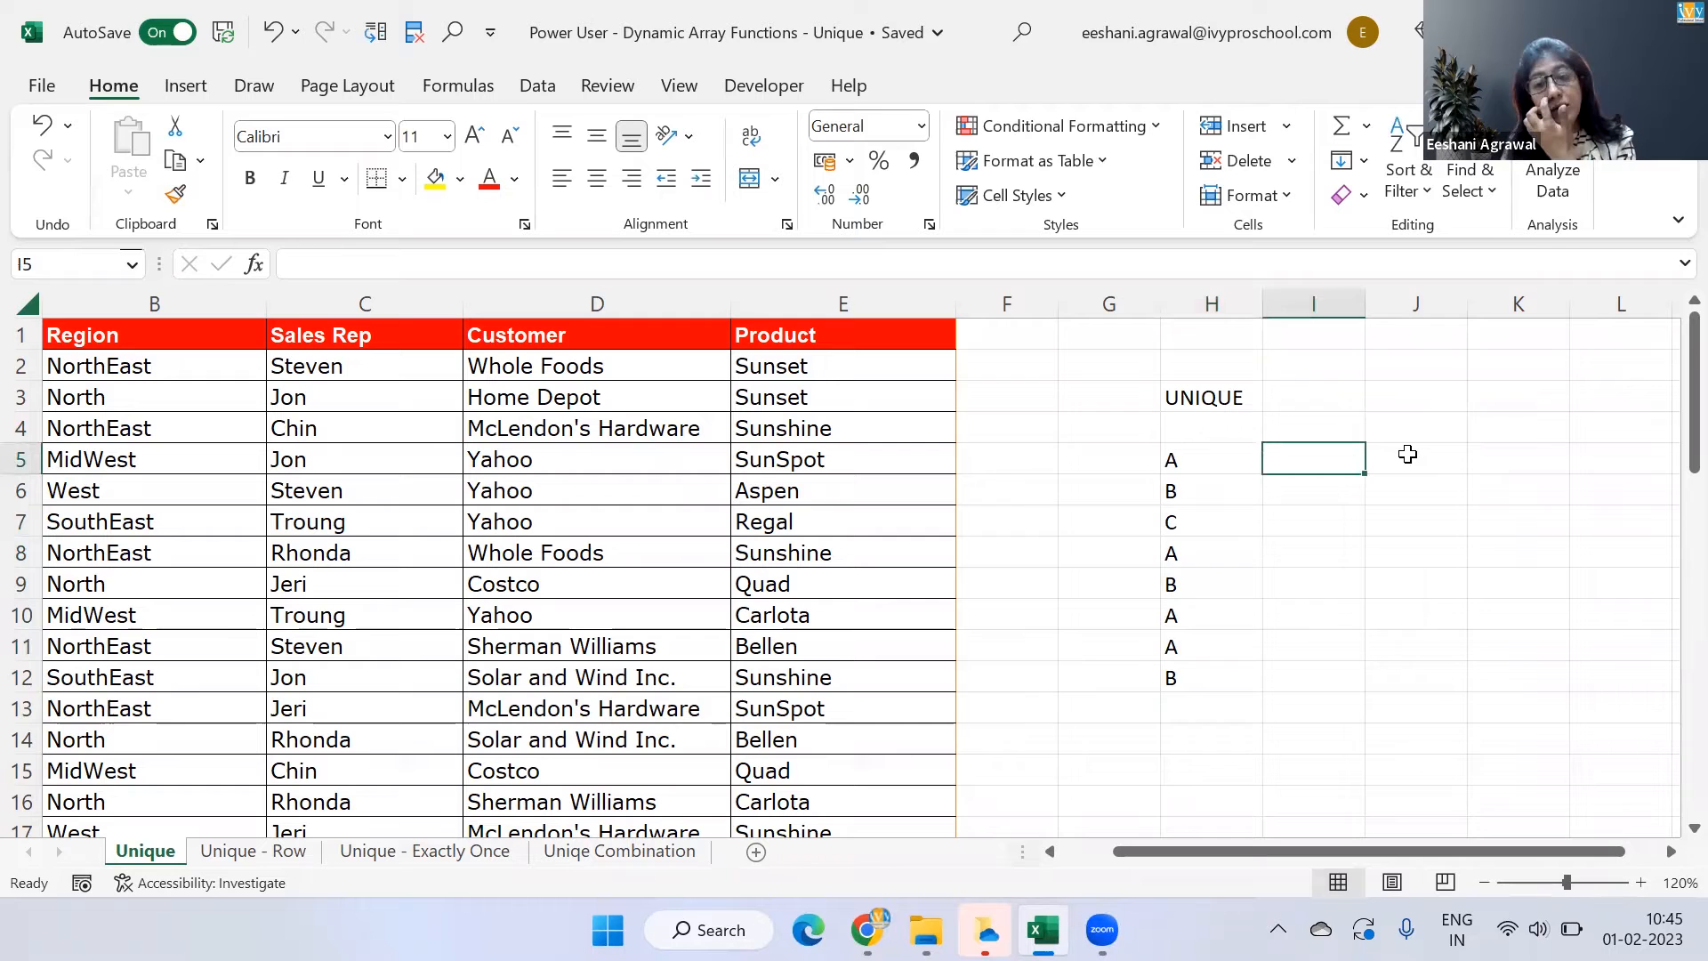
click(1210, 459)
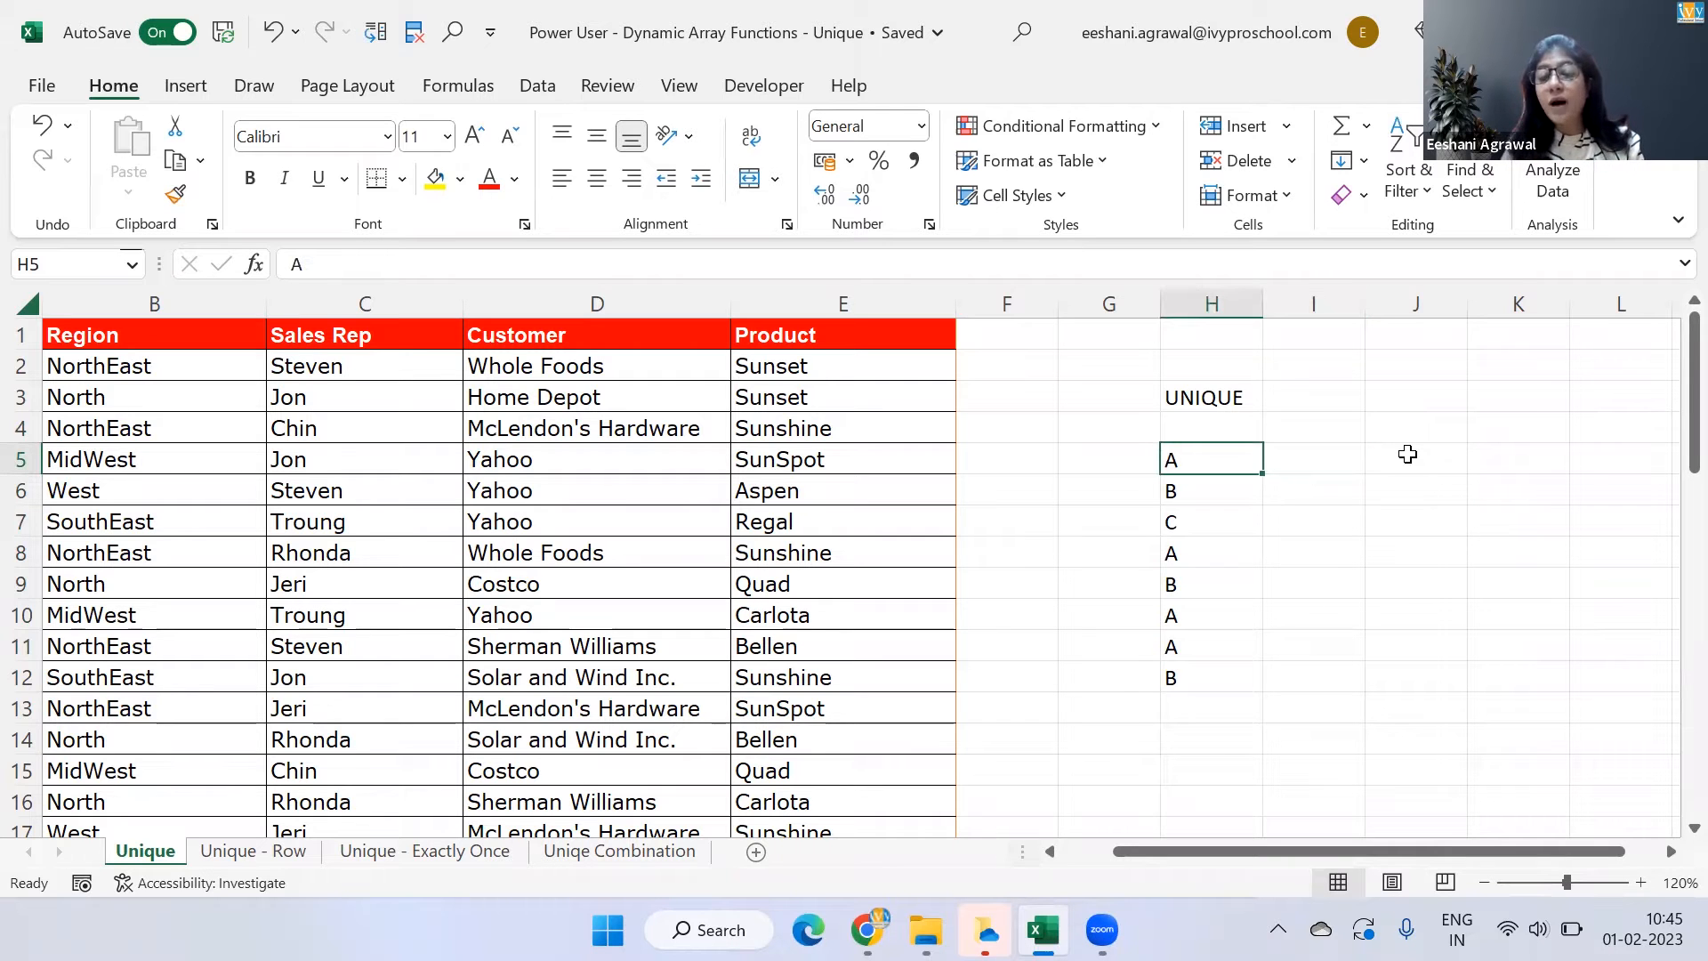
click(1210, 520)
text(=)
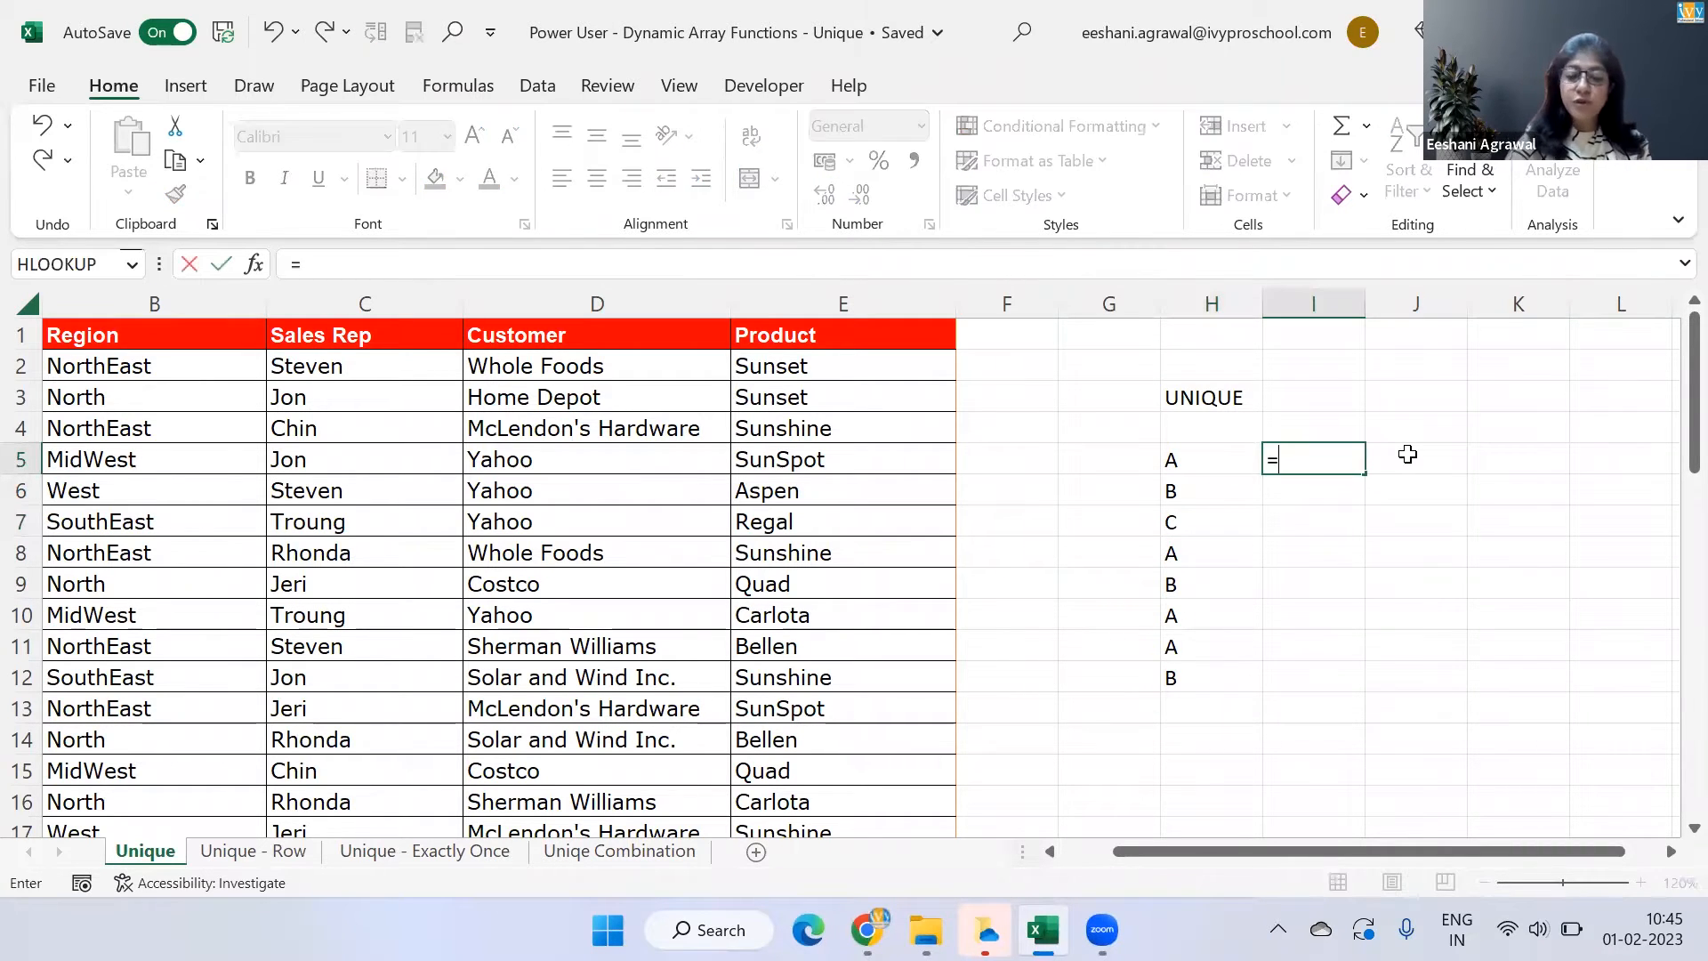
text(UNIQUE()
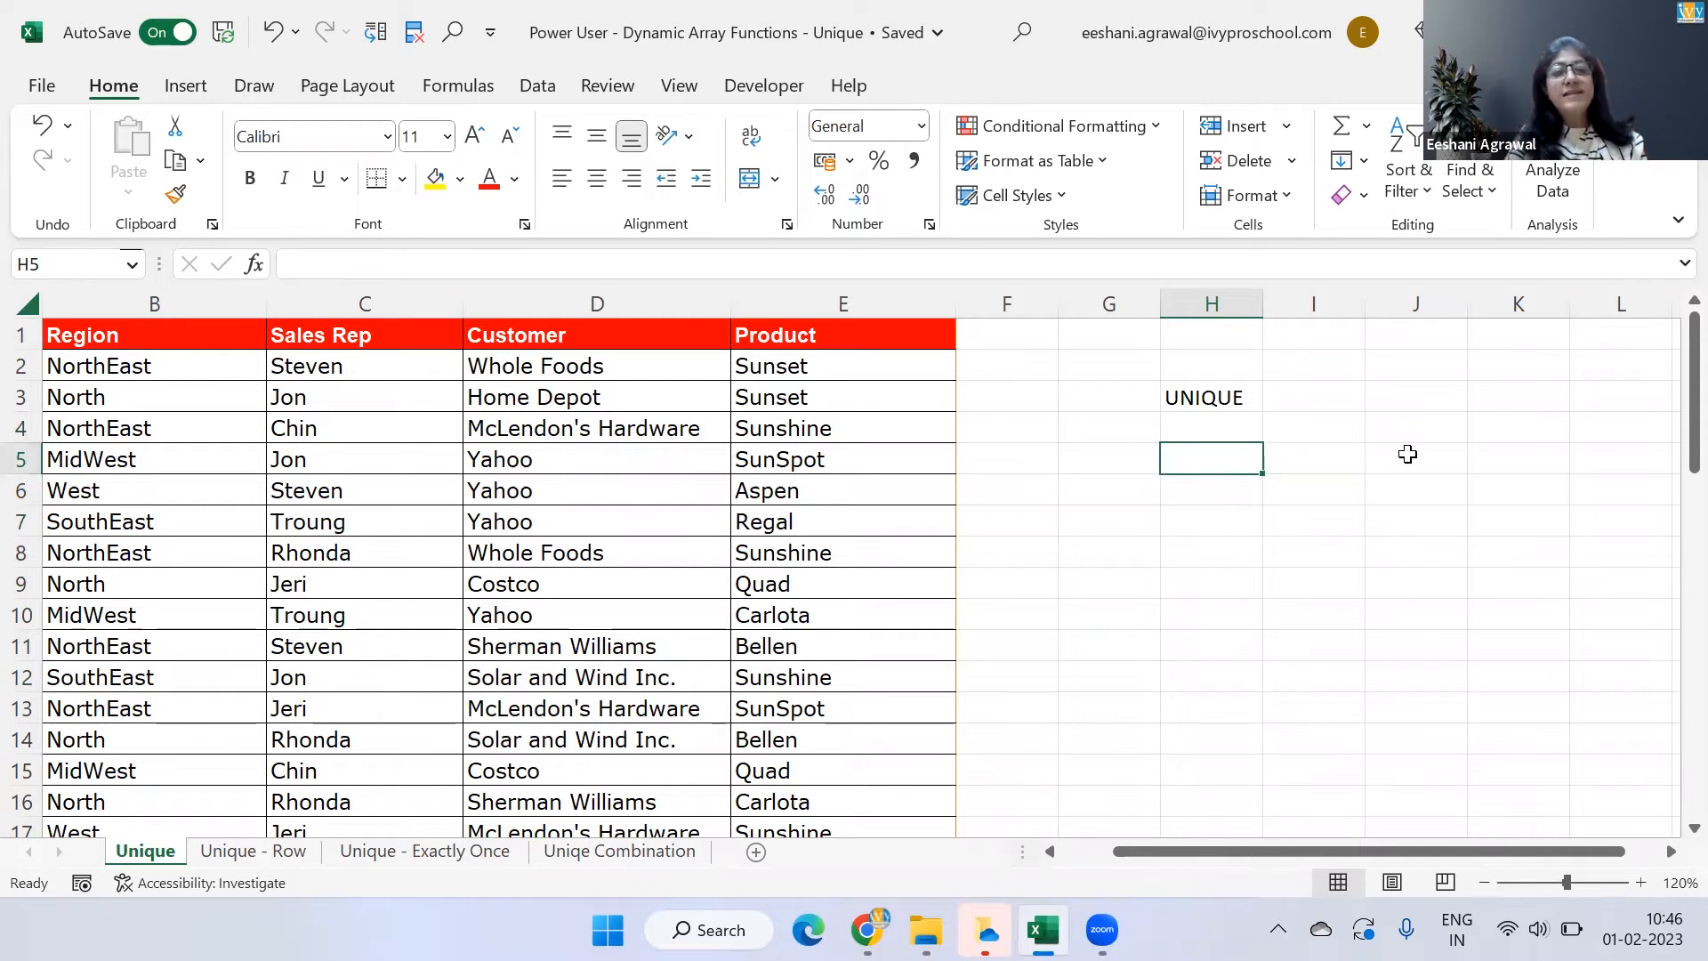
- Enter =UNIQUE(D1:D52) in H5 and check the spilled list of distinct customer names
text(=)
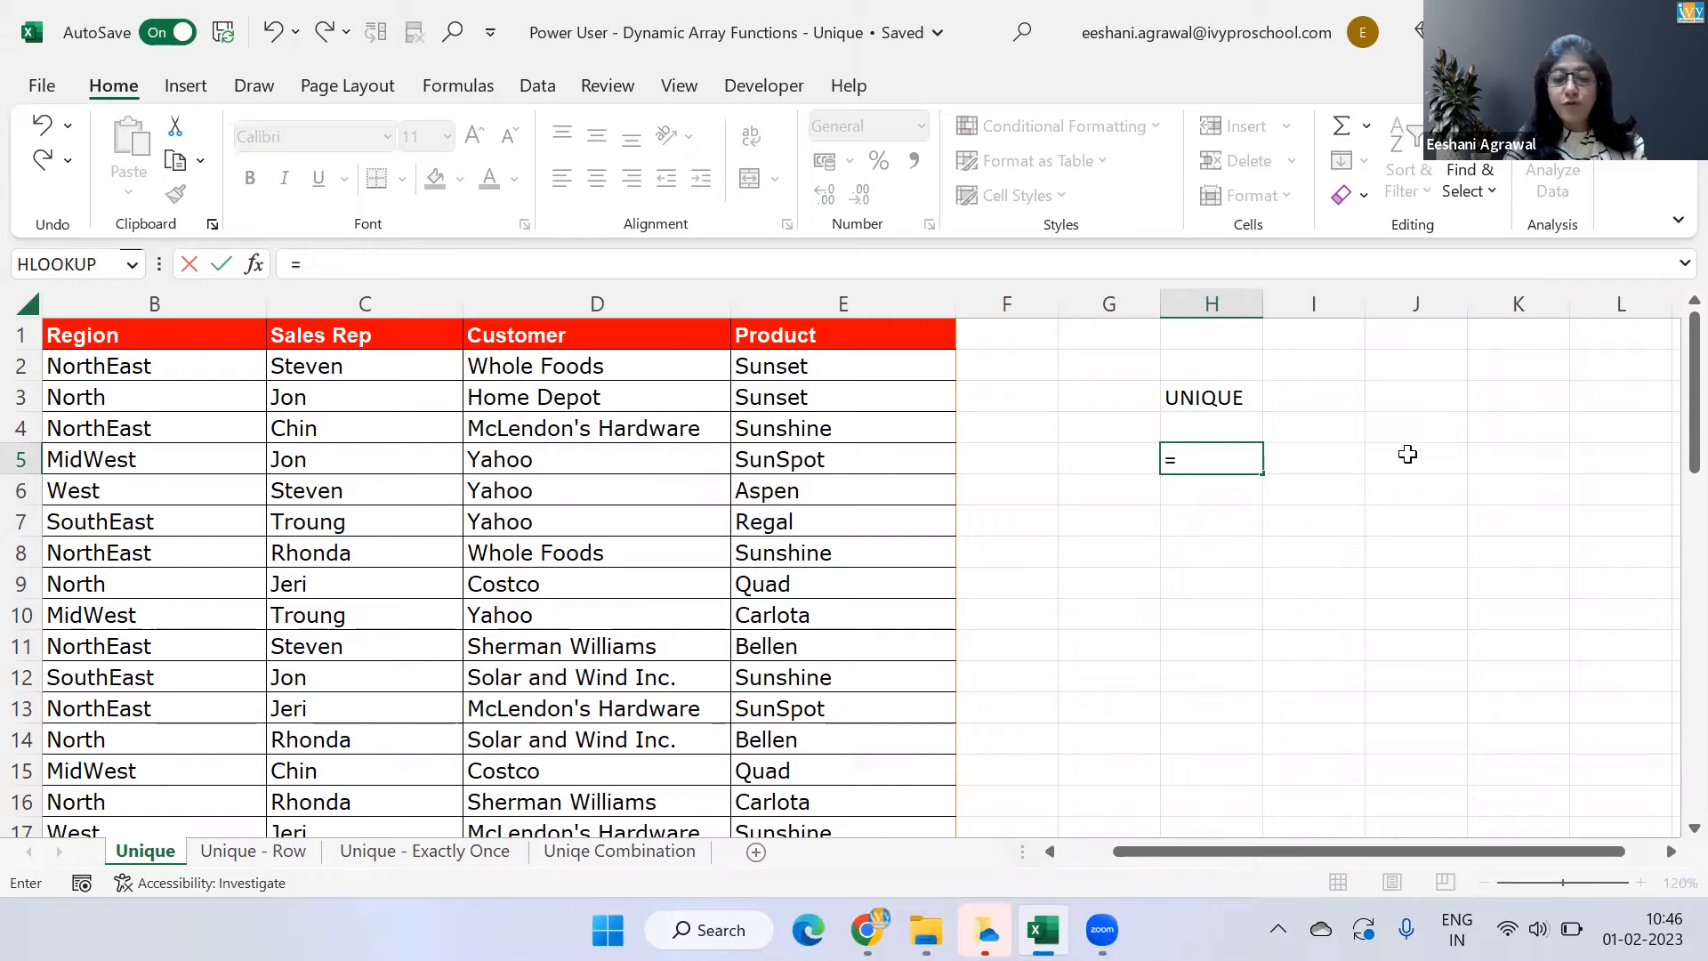
text(UNIQUE()
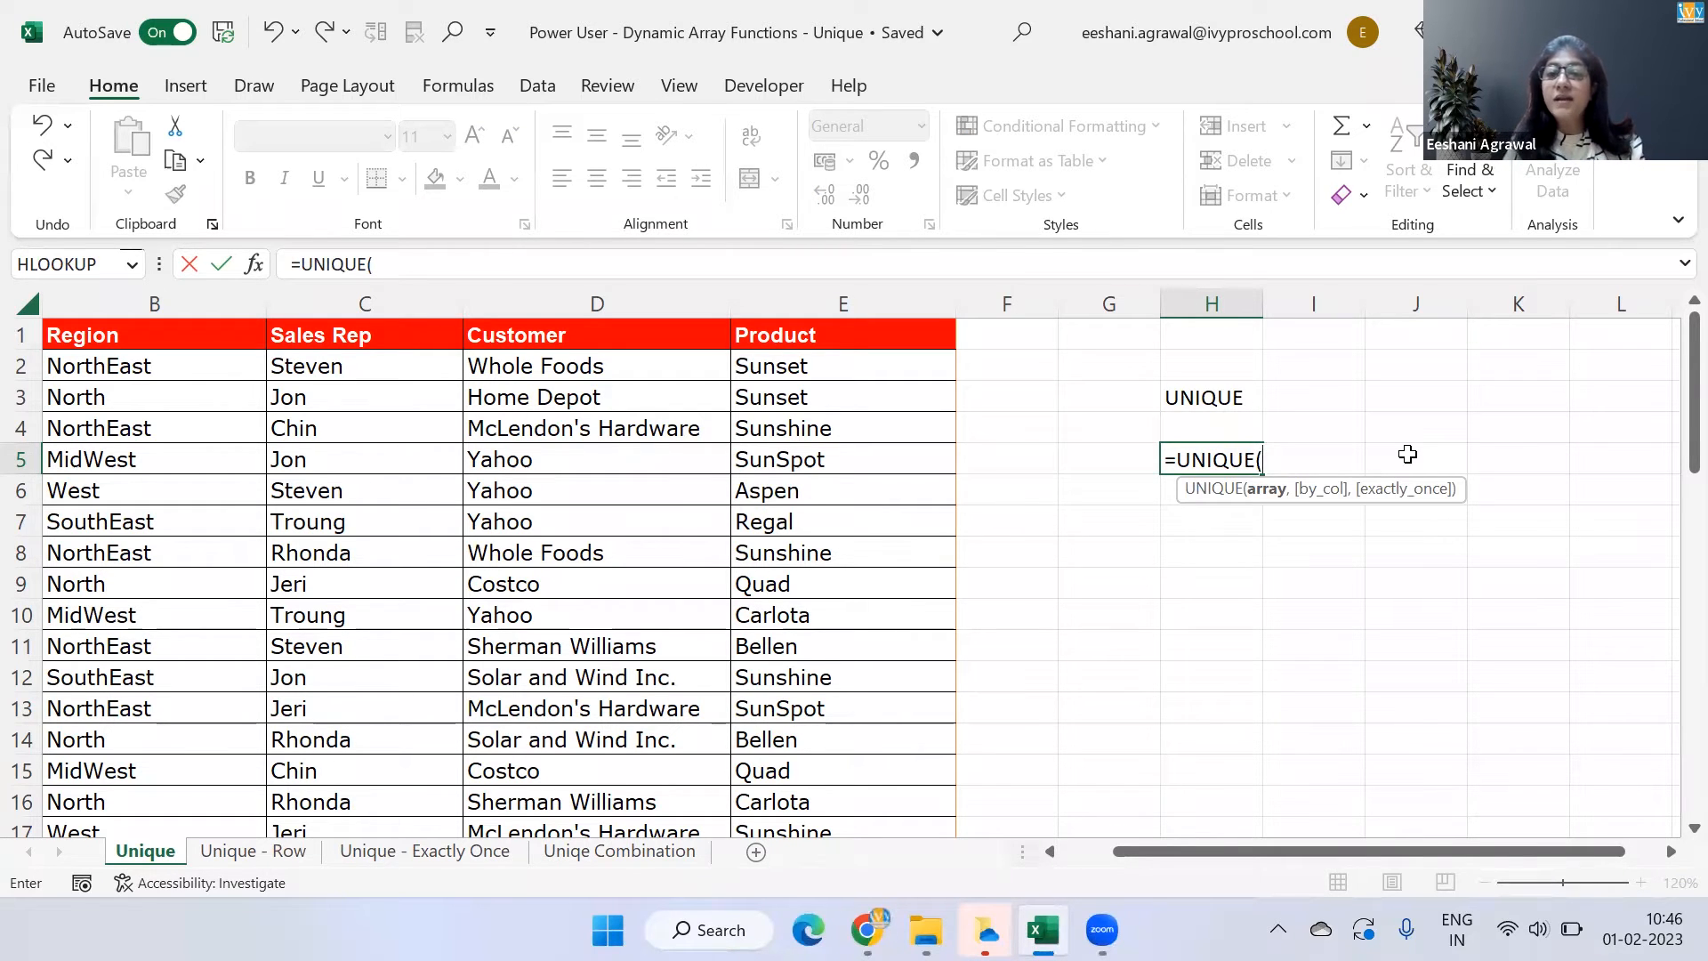
click(597, 335)
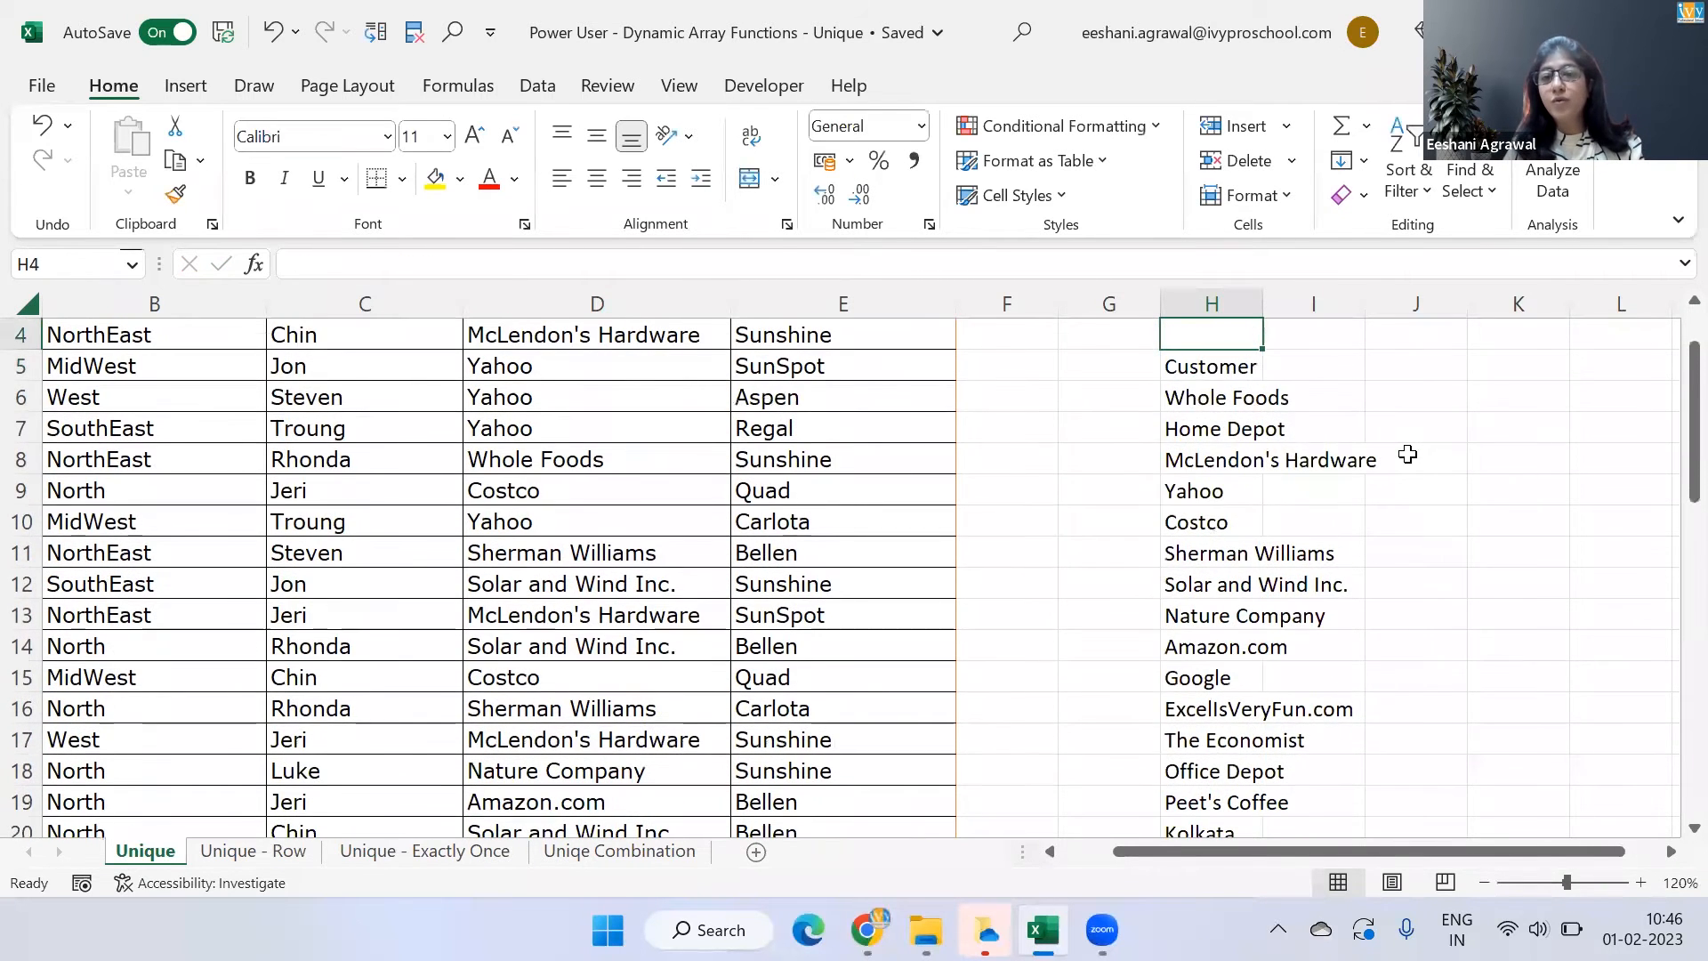
click(1210, 490)
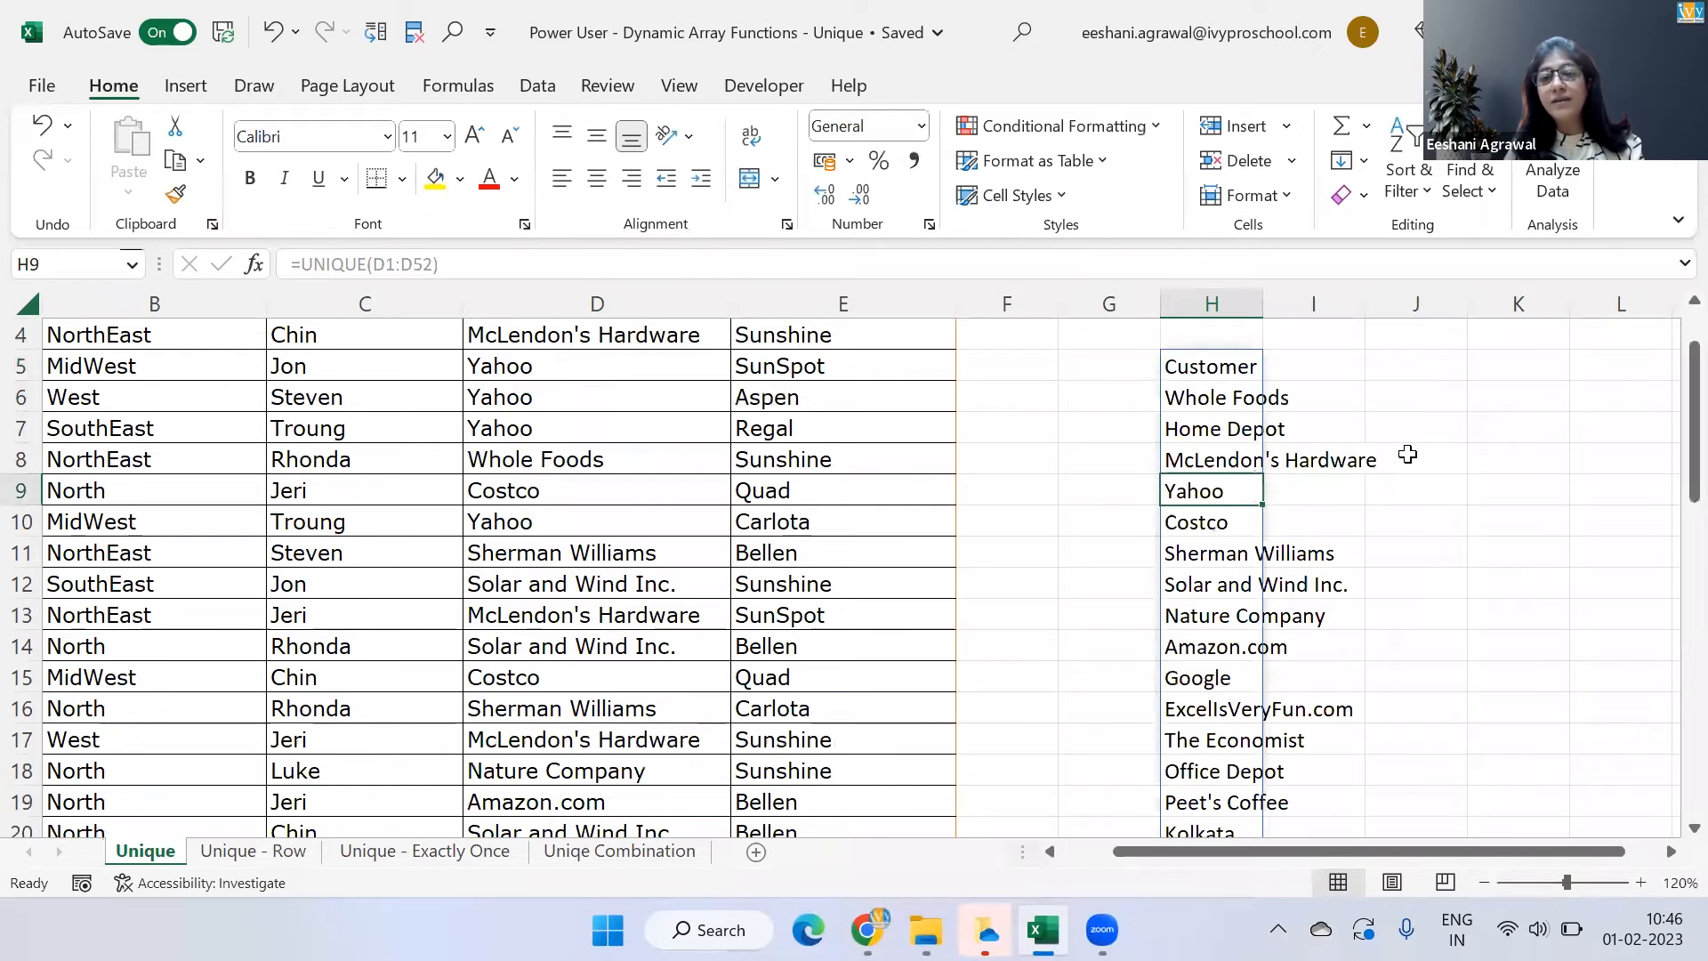
click(1258, 709)
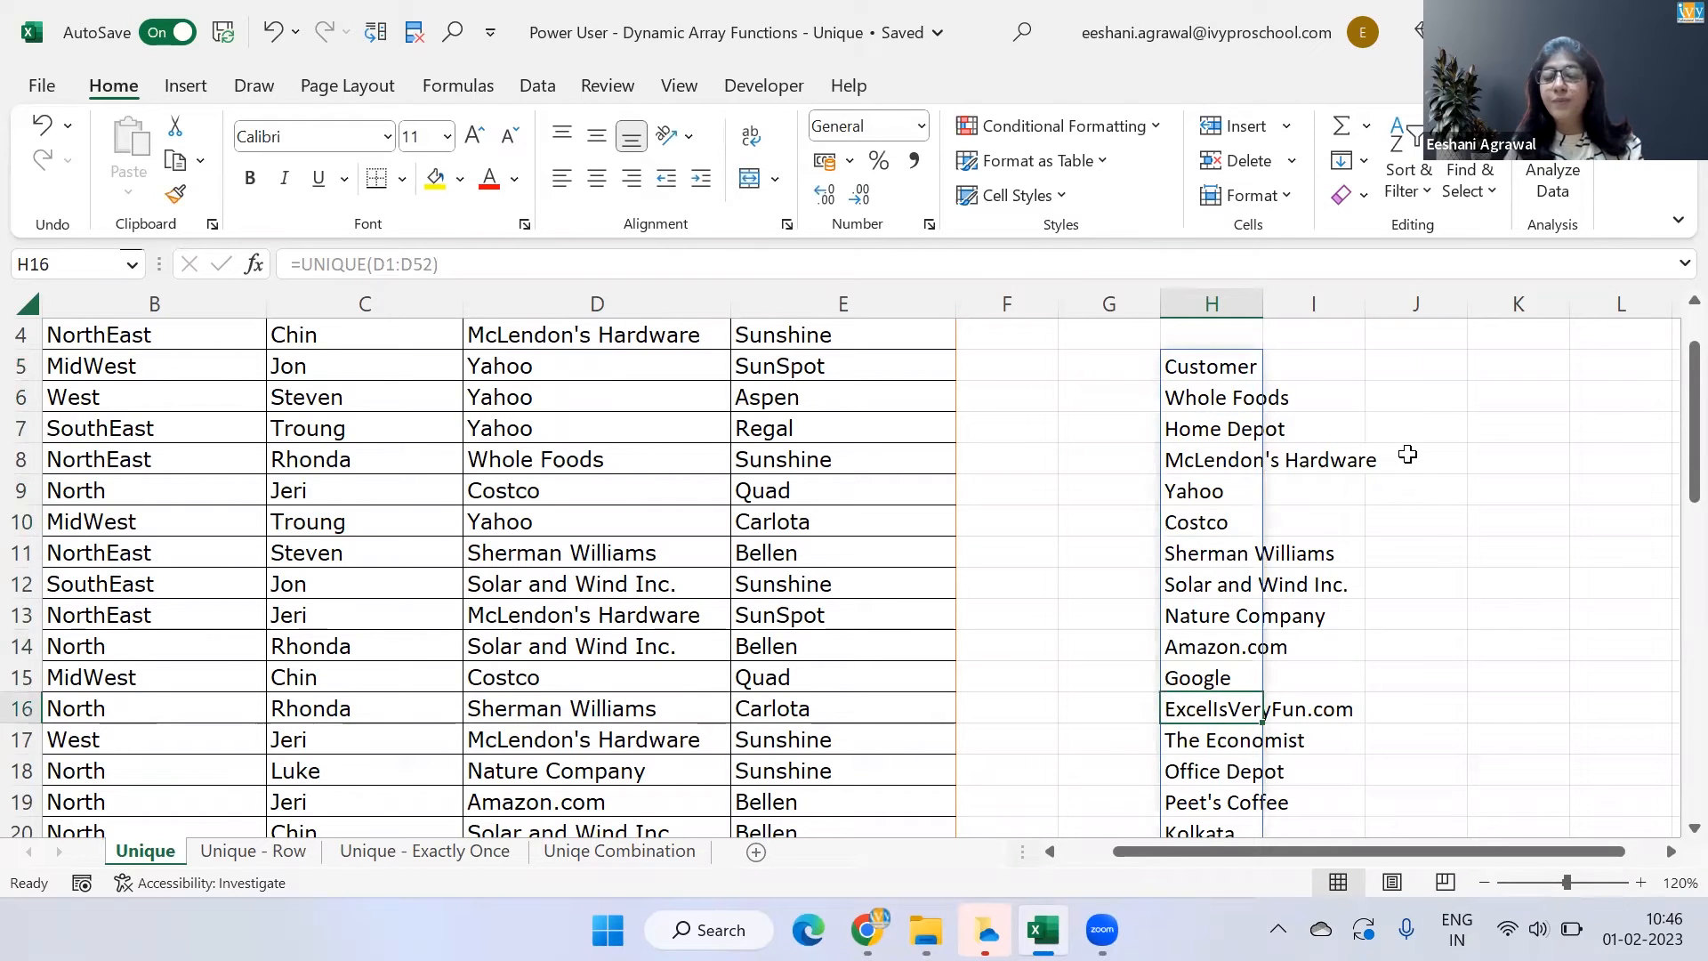
click(1416, 365)
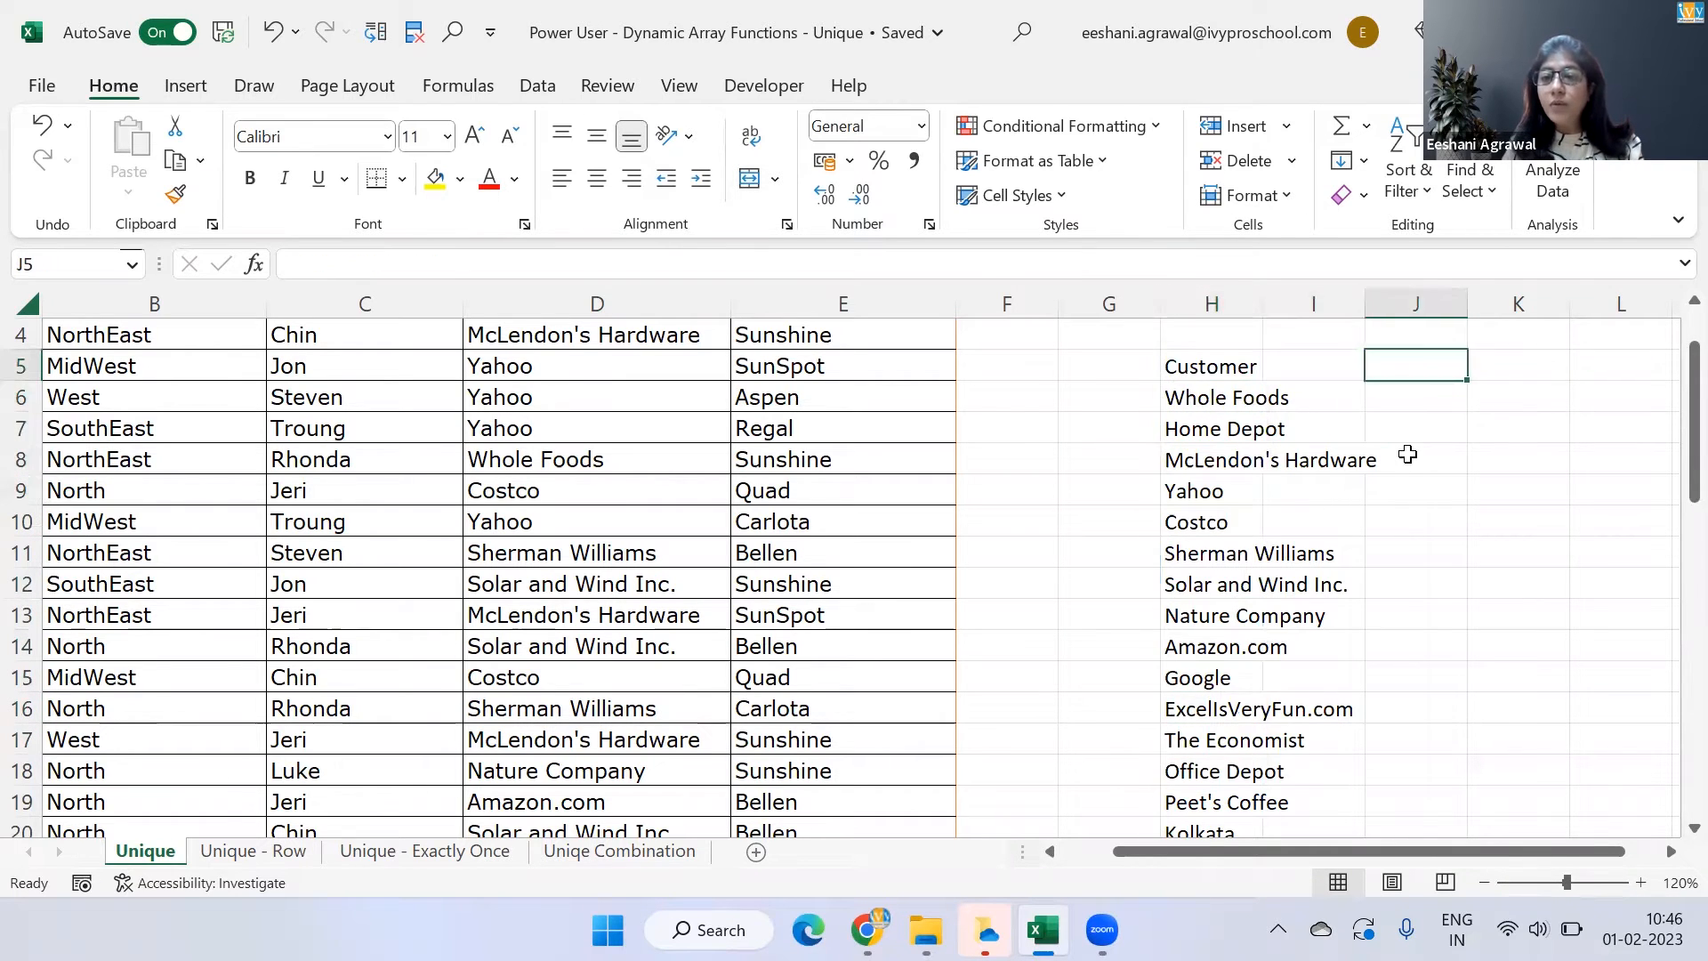
scroll(right, 3)
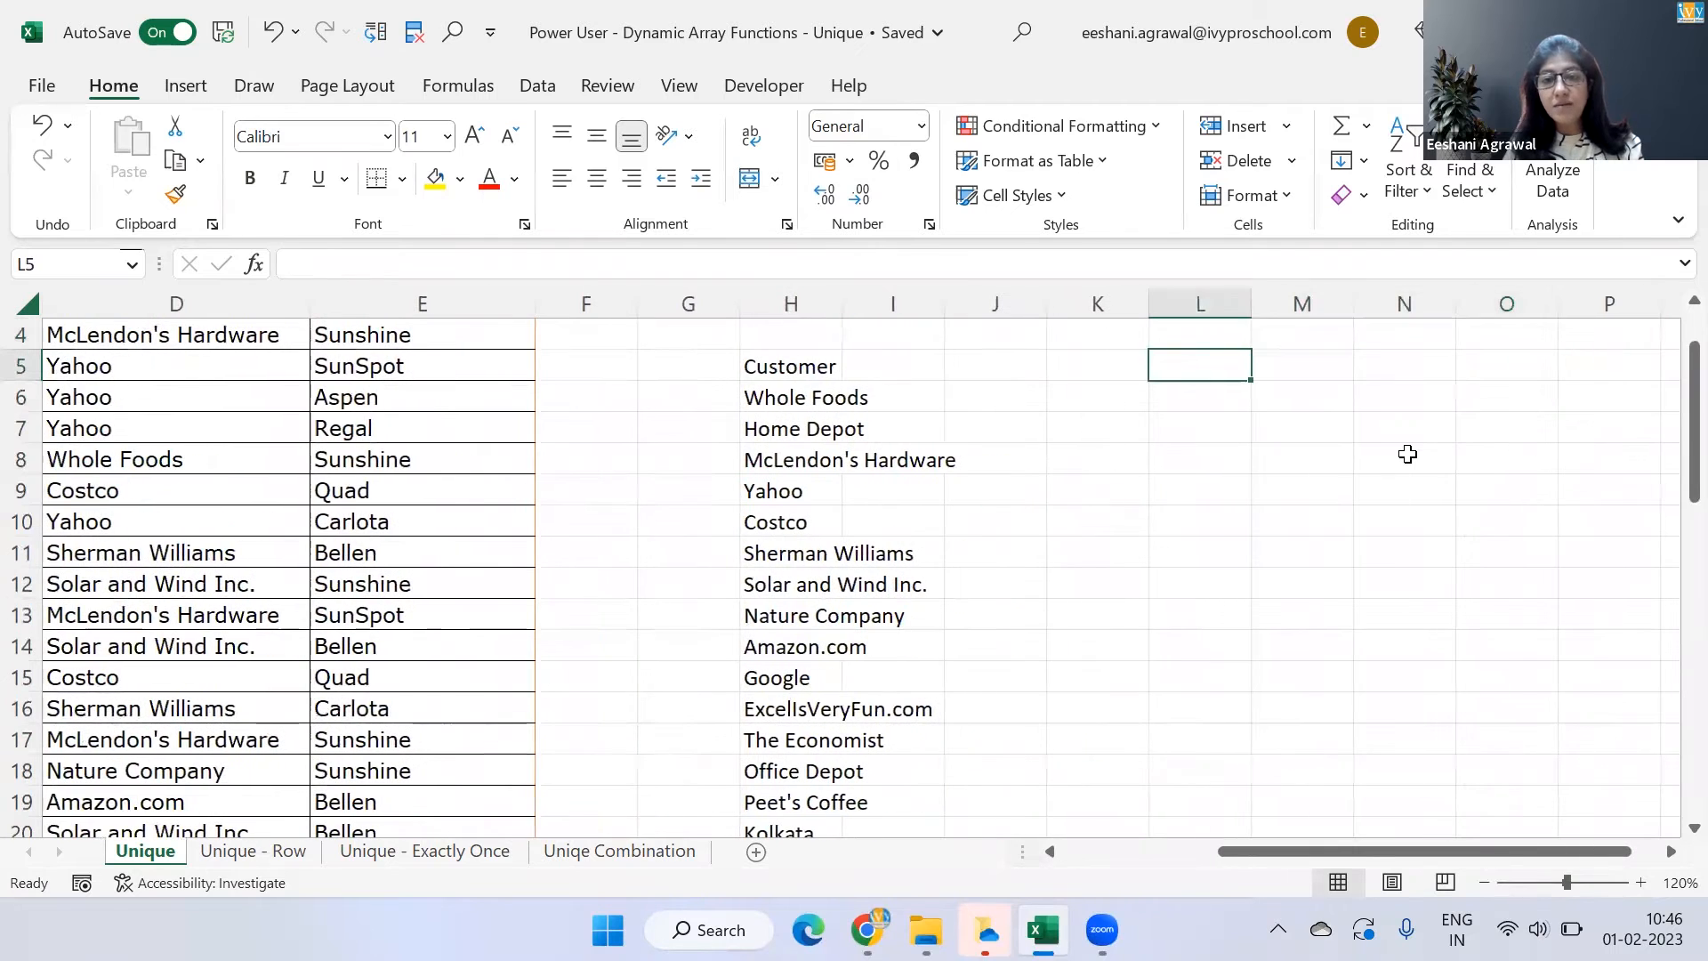
- Enter =COUNTA(UNIQUE(D2:D52)) in K5, accepting Excel's correction, to return 15
text(=COUNT)
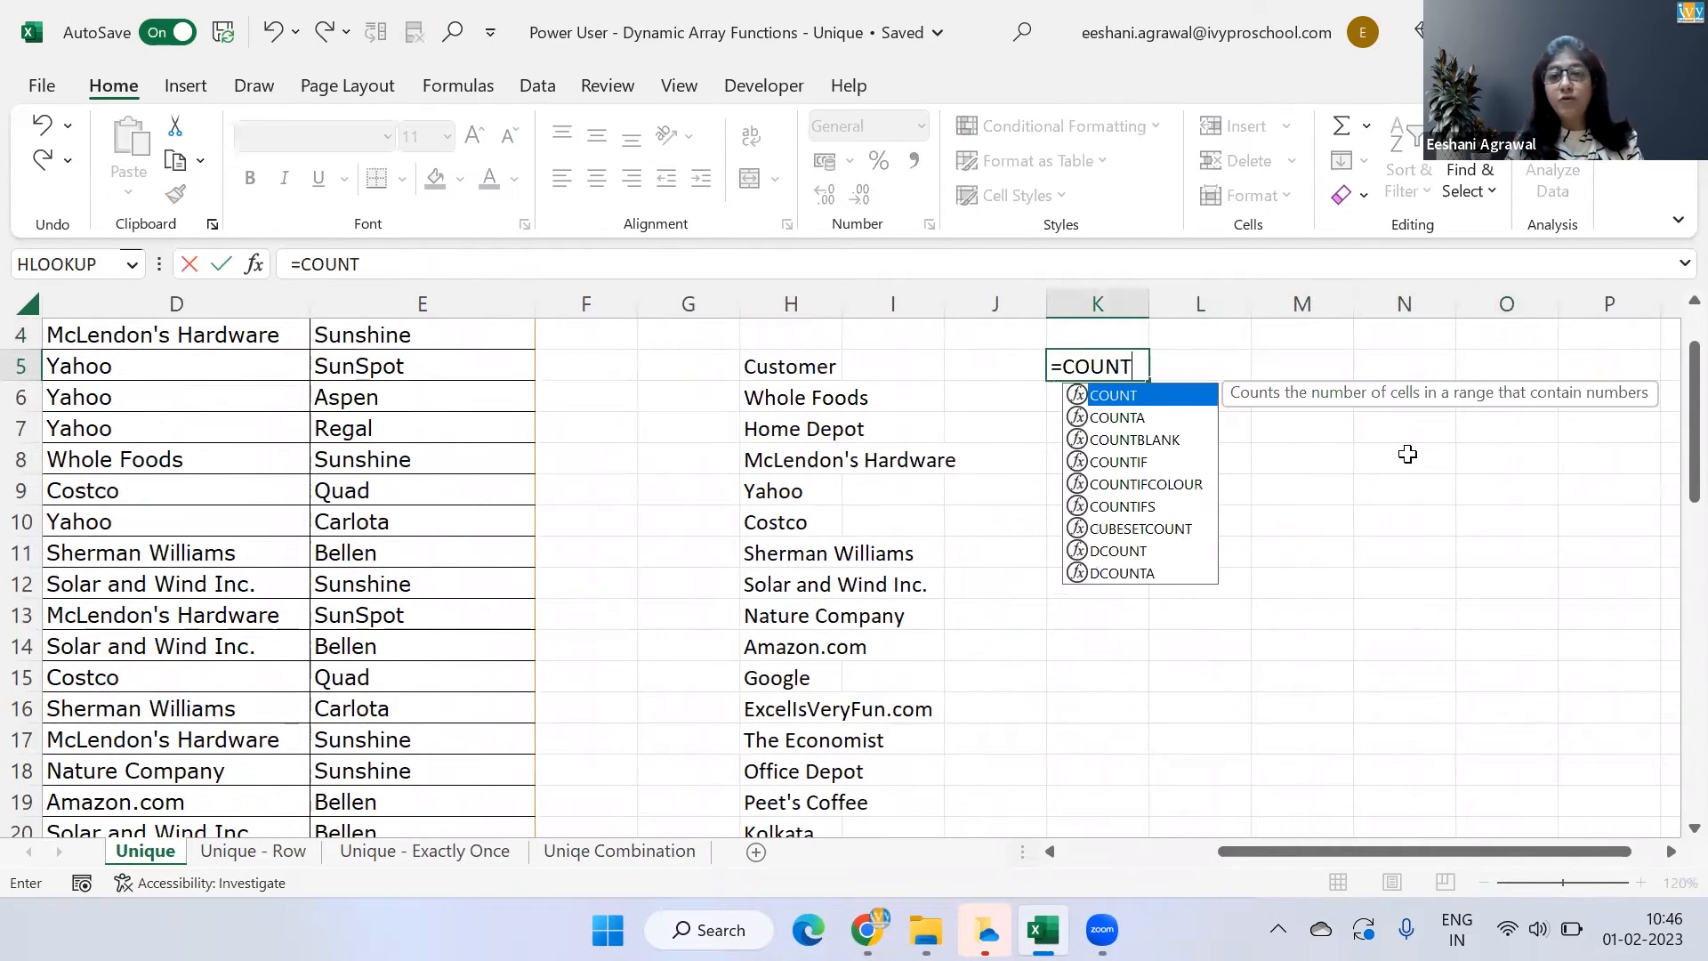
text((UNI)
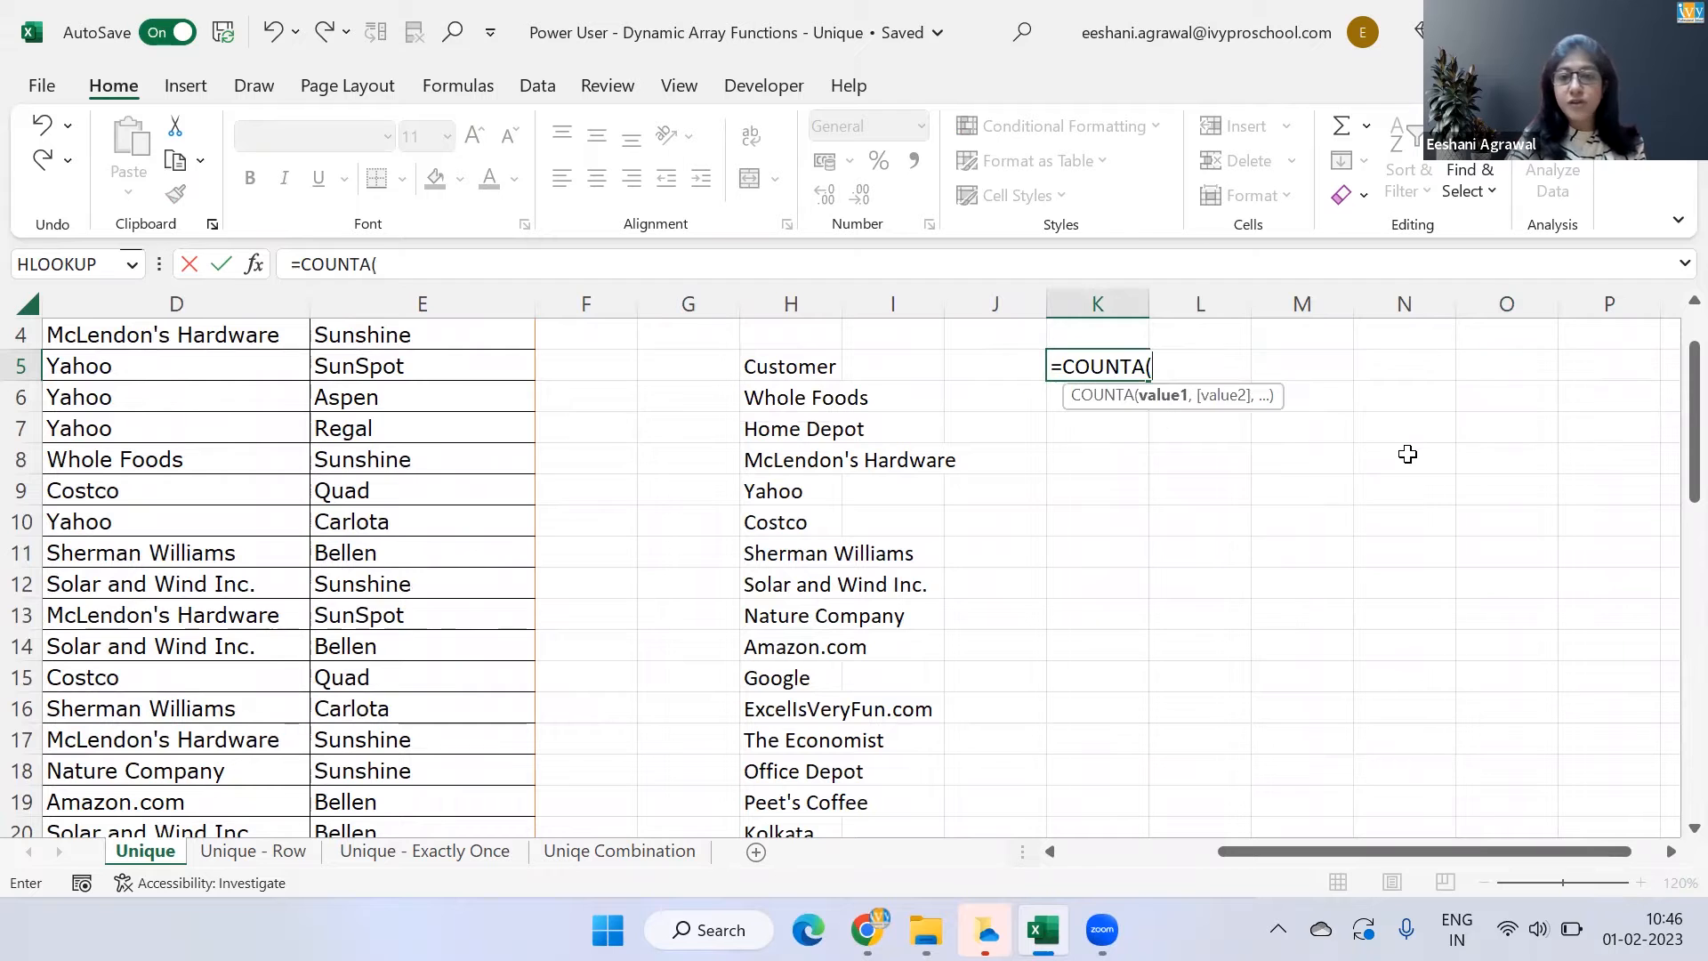
text(UNIQUE(D2)
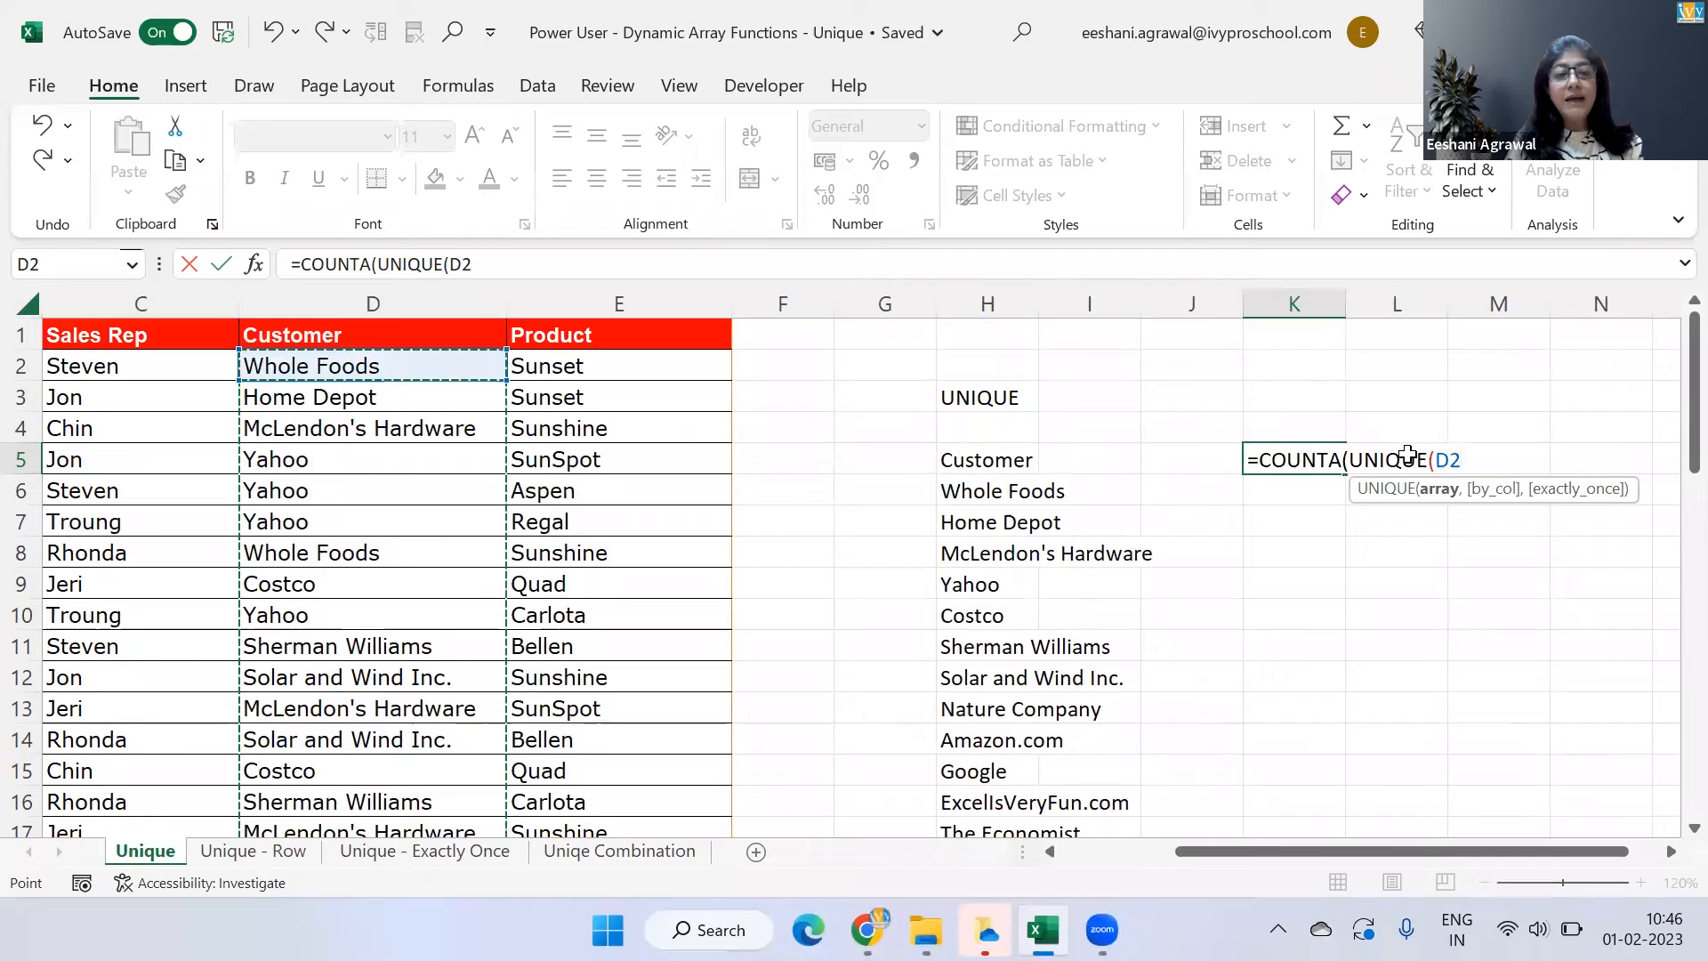
key(enter)
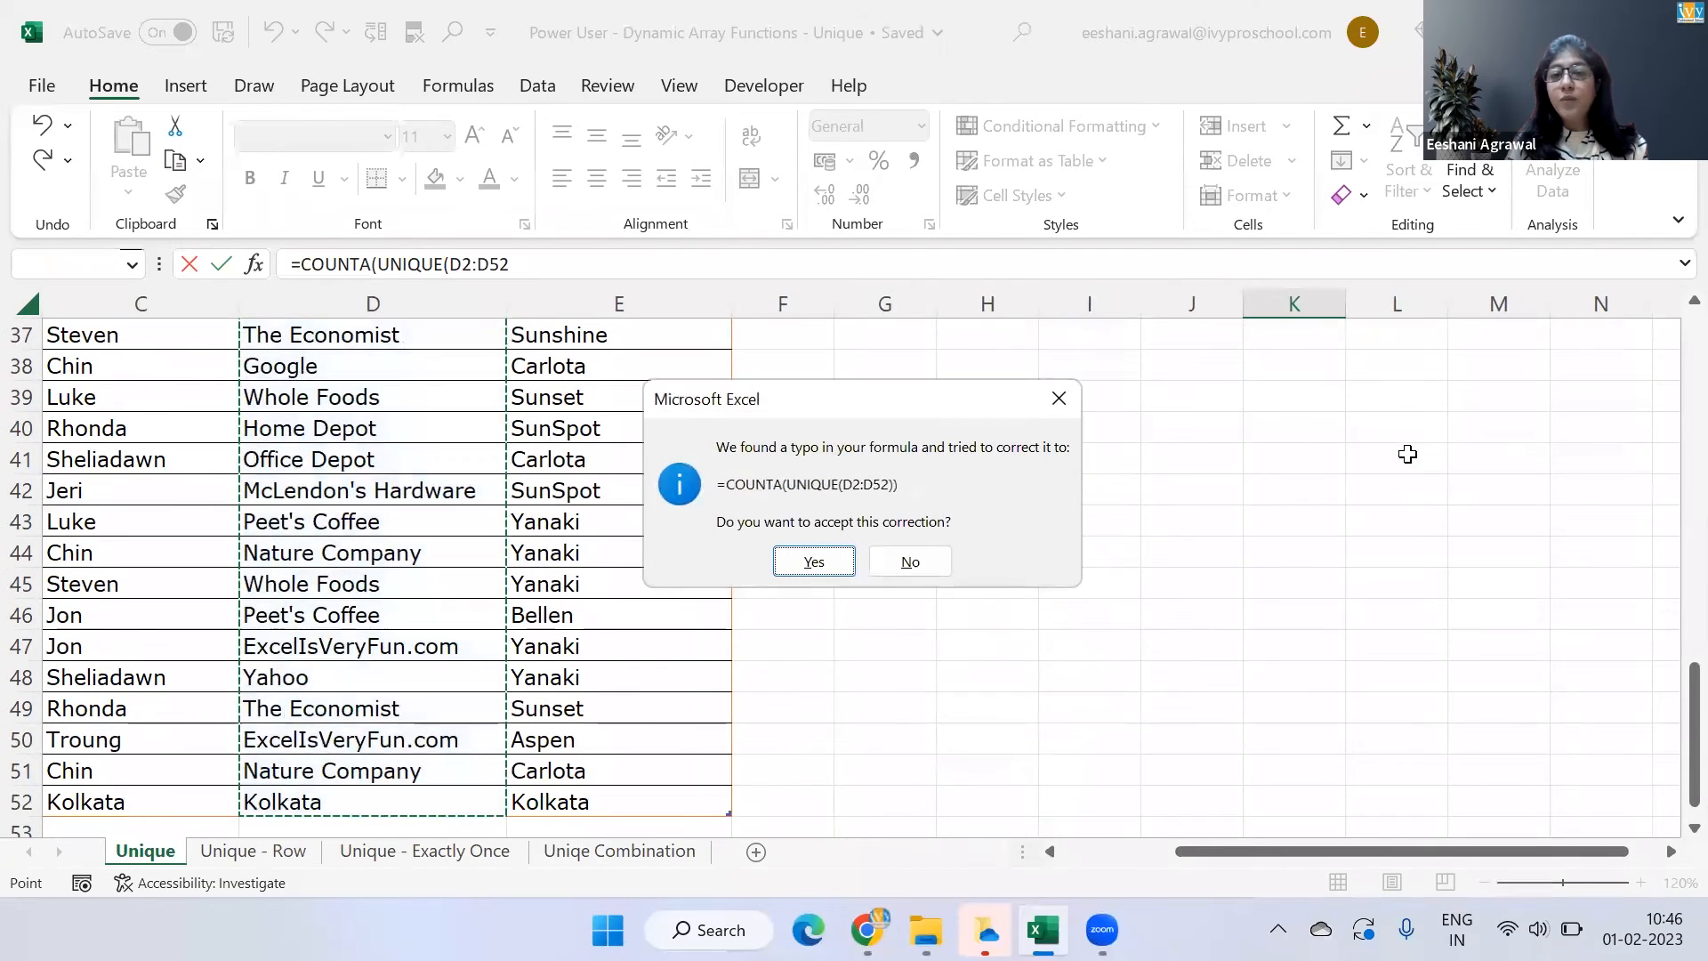
click(811, 561)
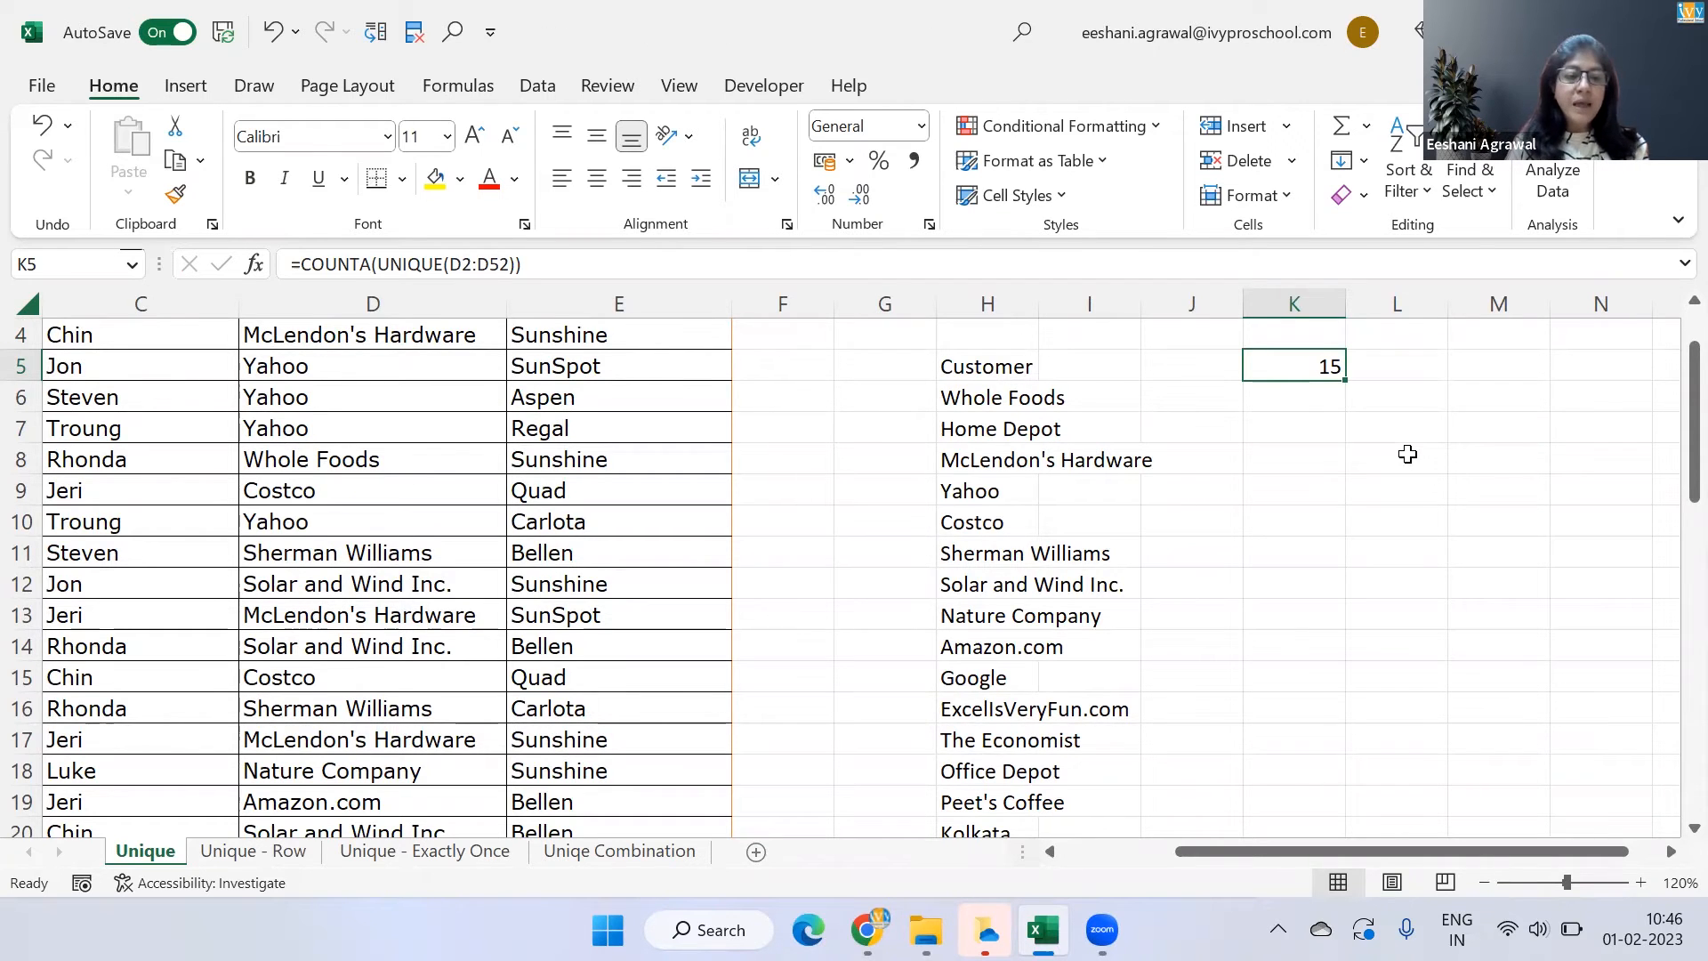
click(253, 851)
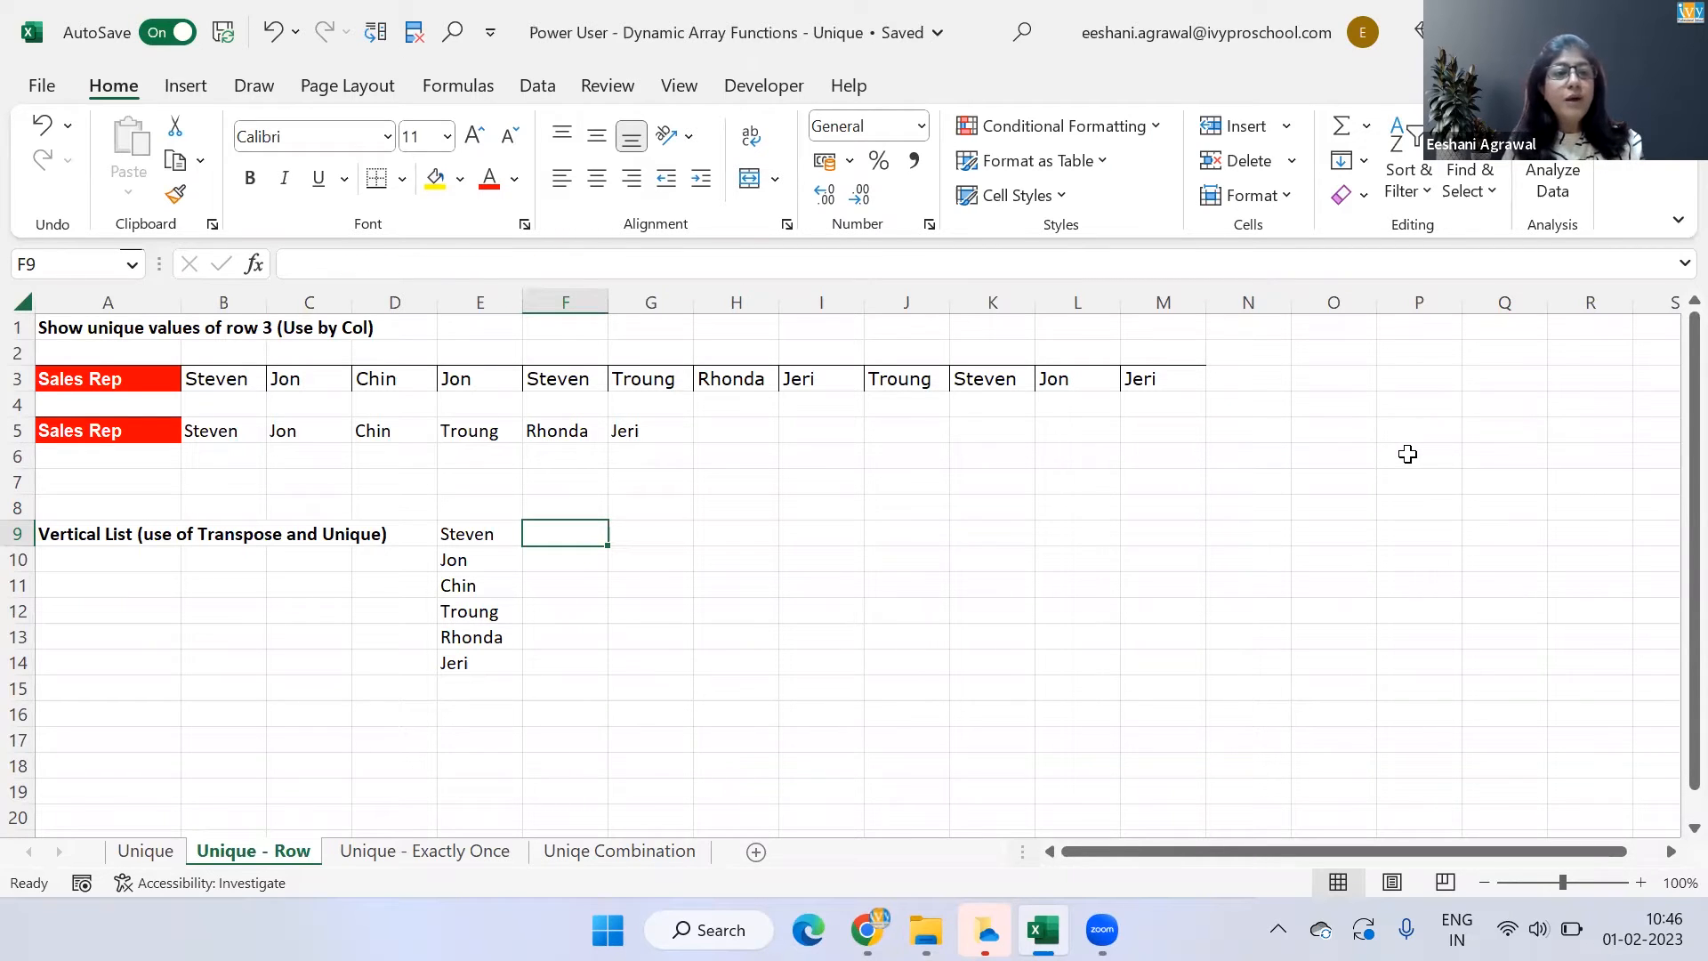
- Enter =UNIQUE(A3:M3,TRUE) in I8, spilling Sales Rep and six distinct names across row 8
click(107, 378)
text(=)
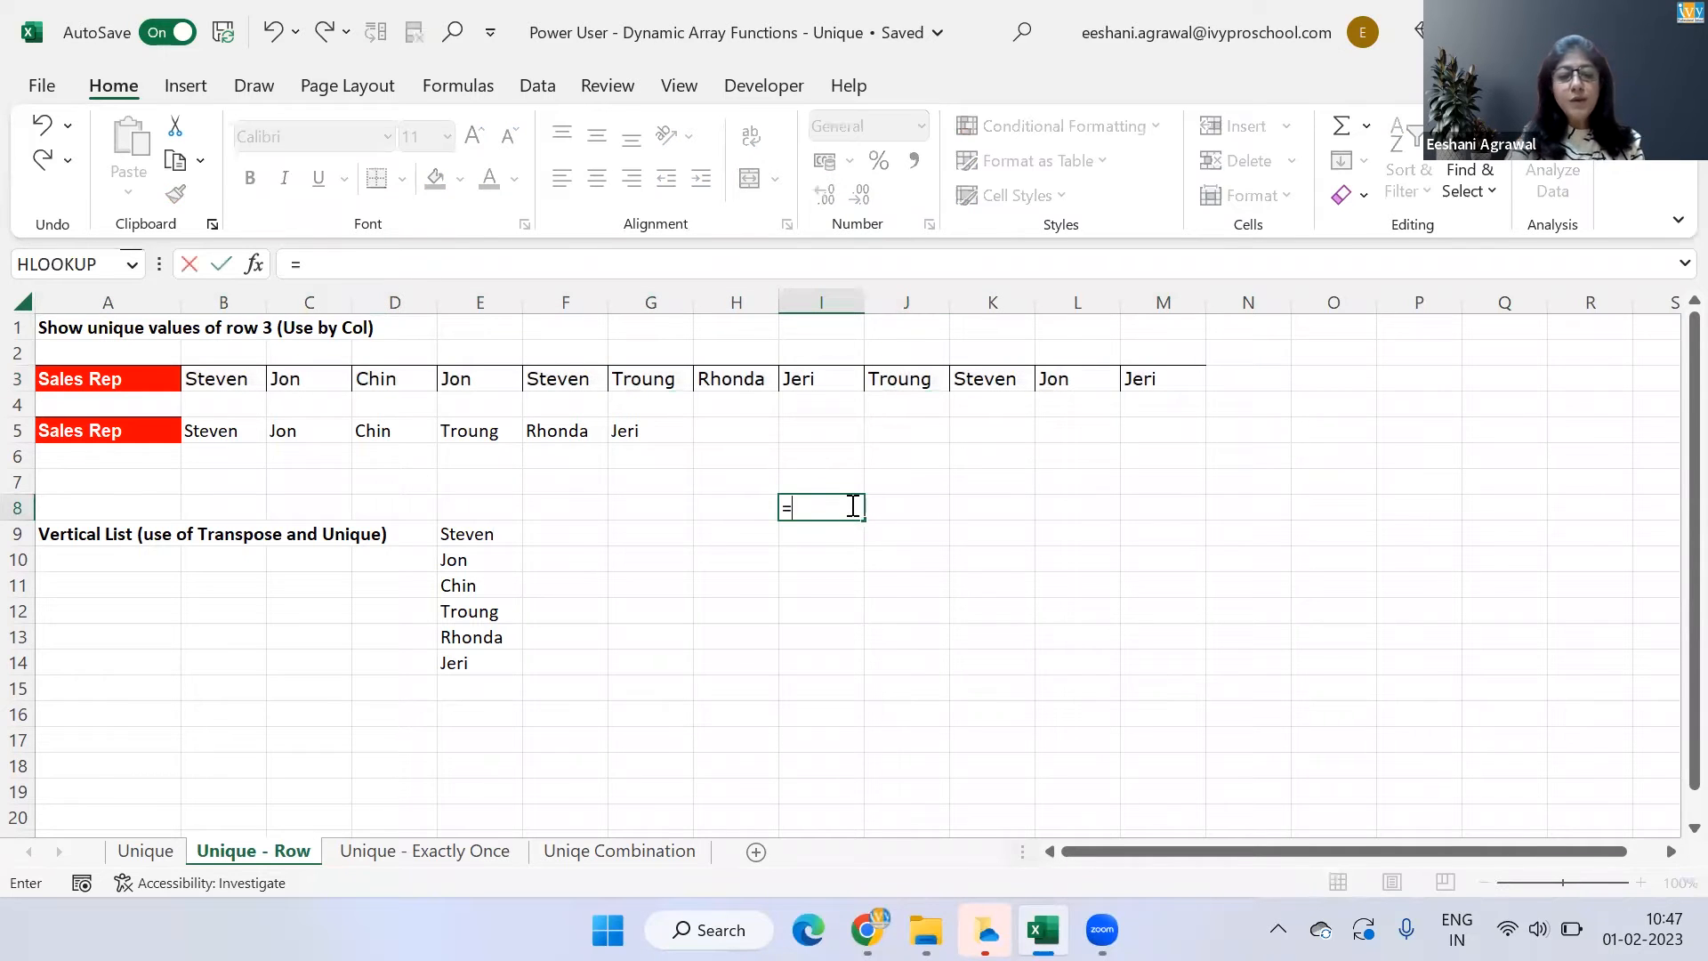
text(UNIQUE()
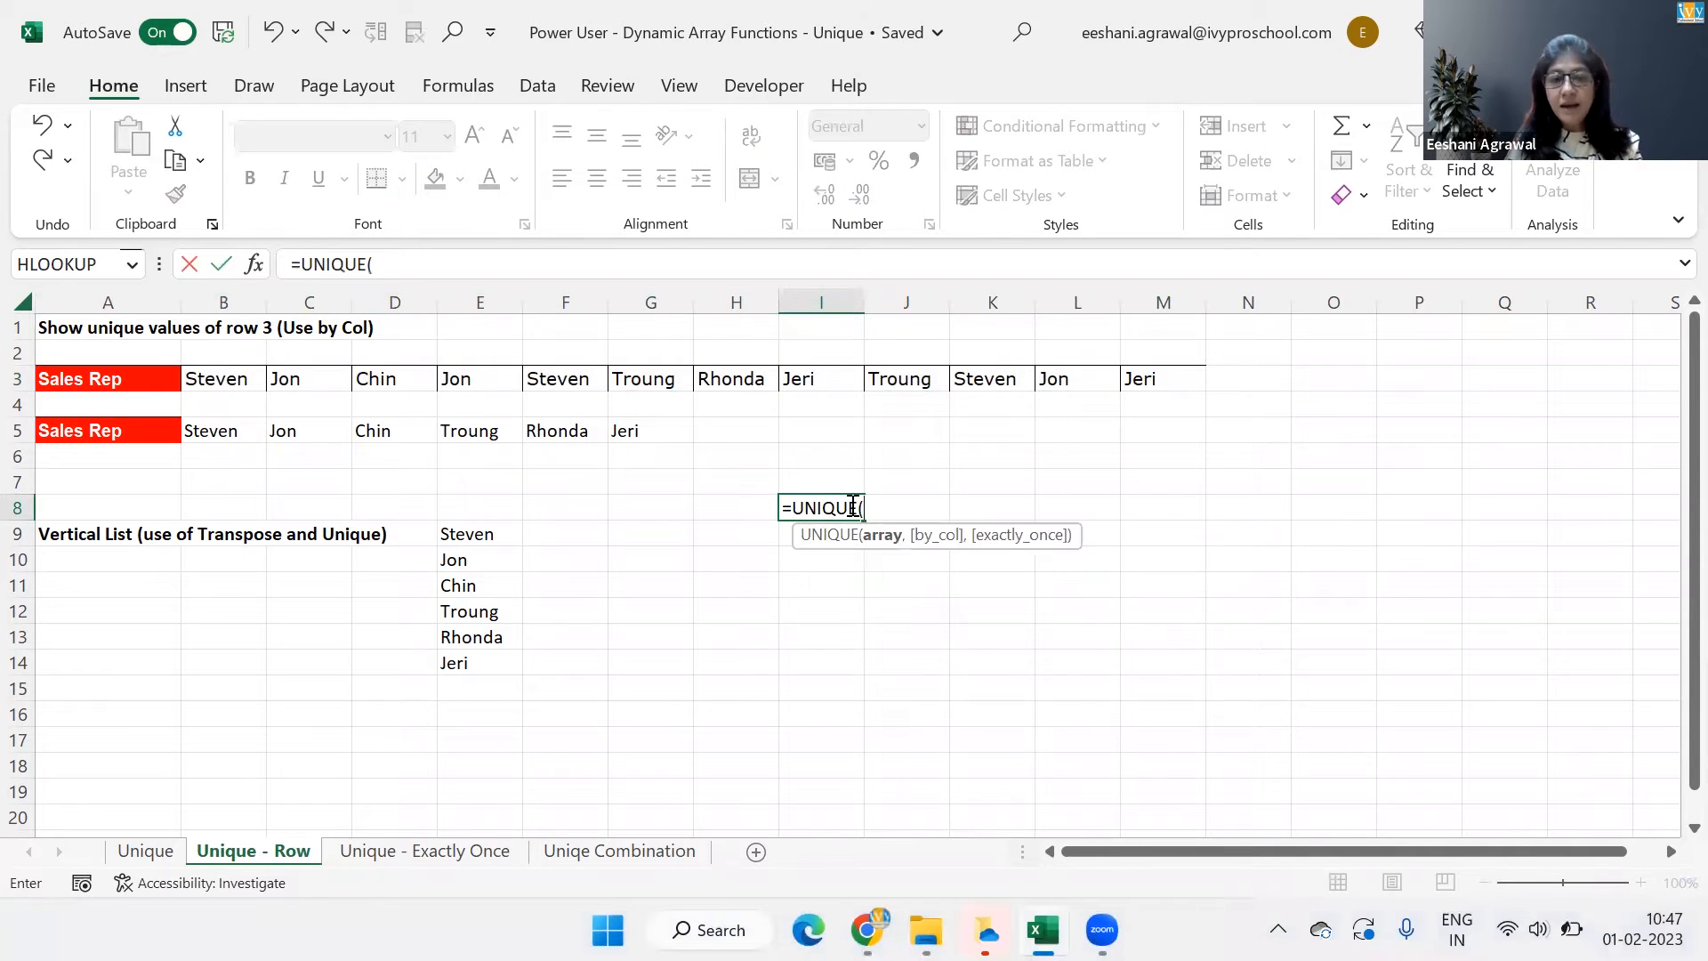
click(107, 378)
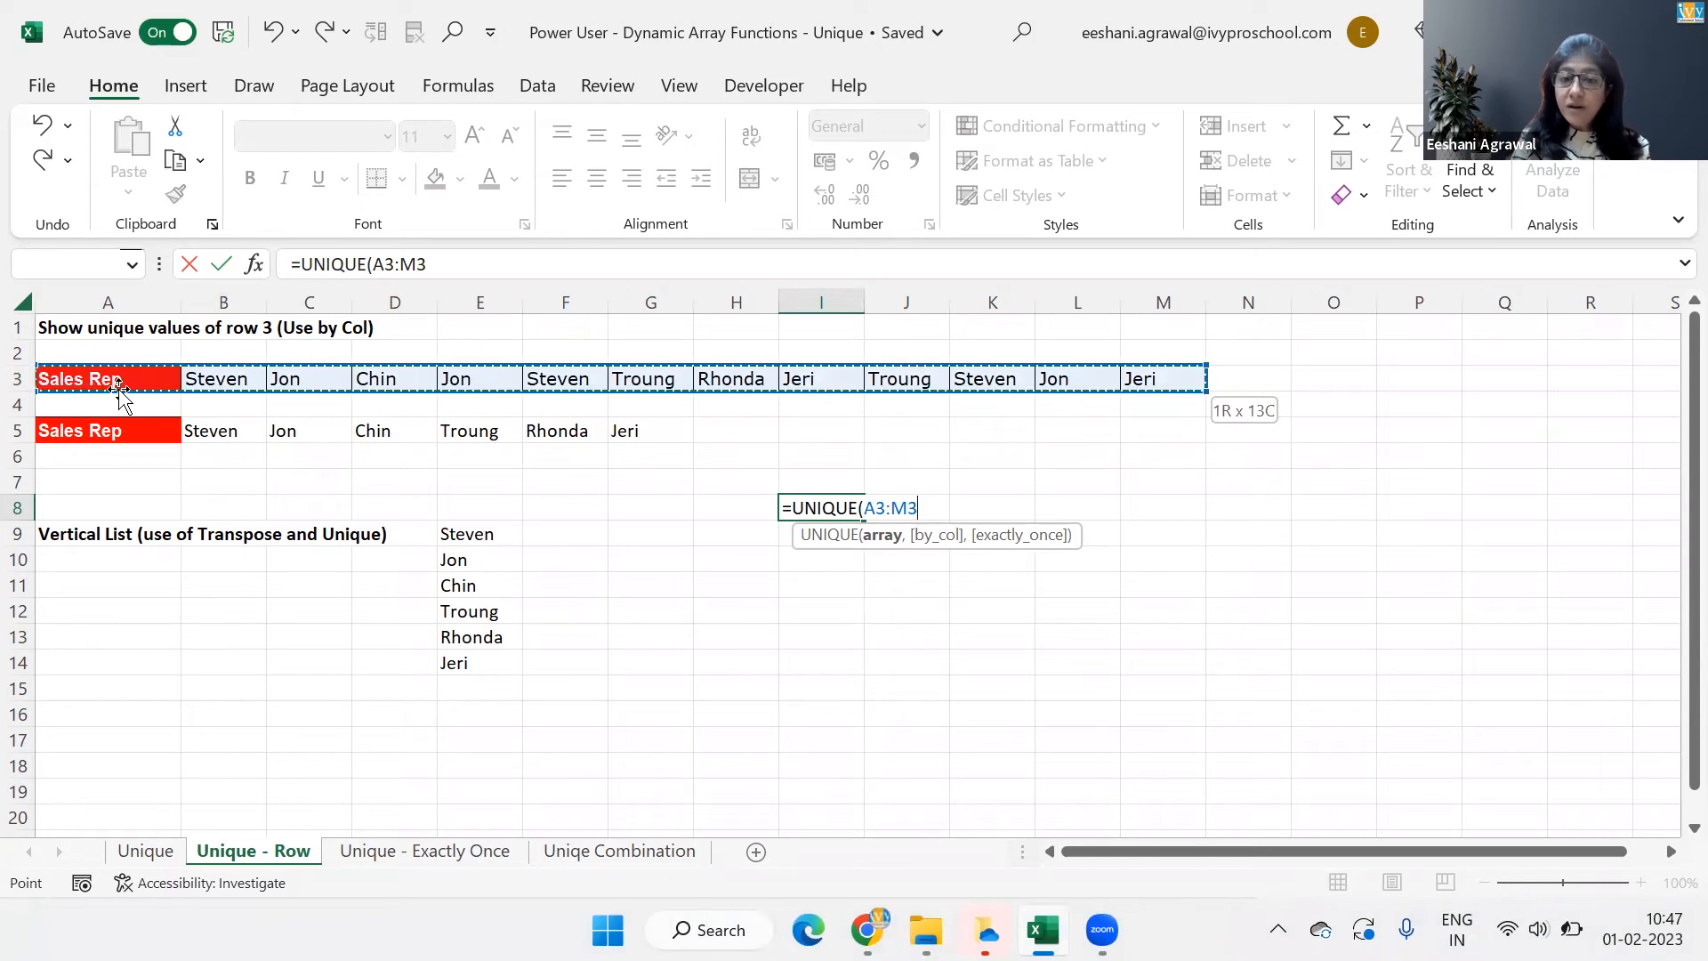
key(Enter)
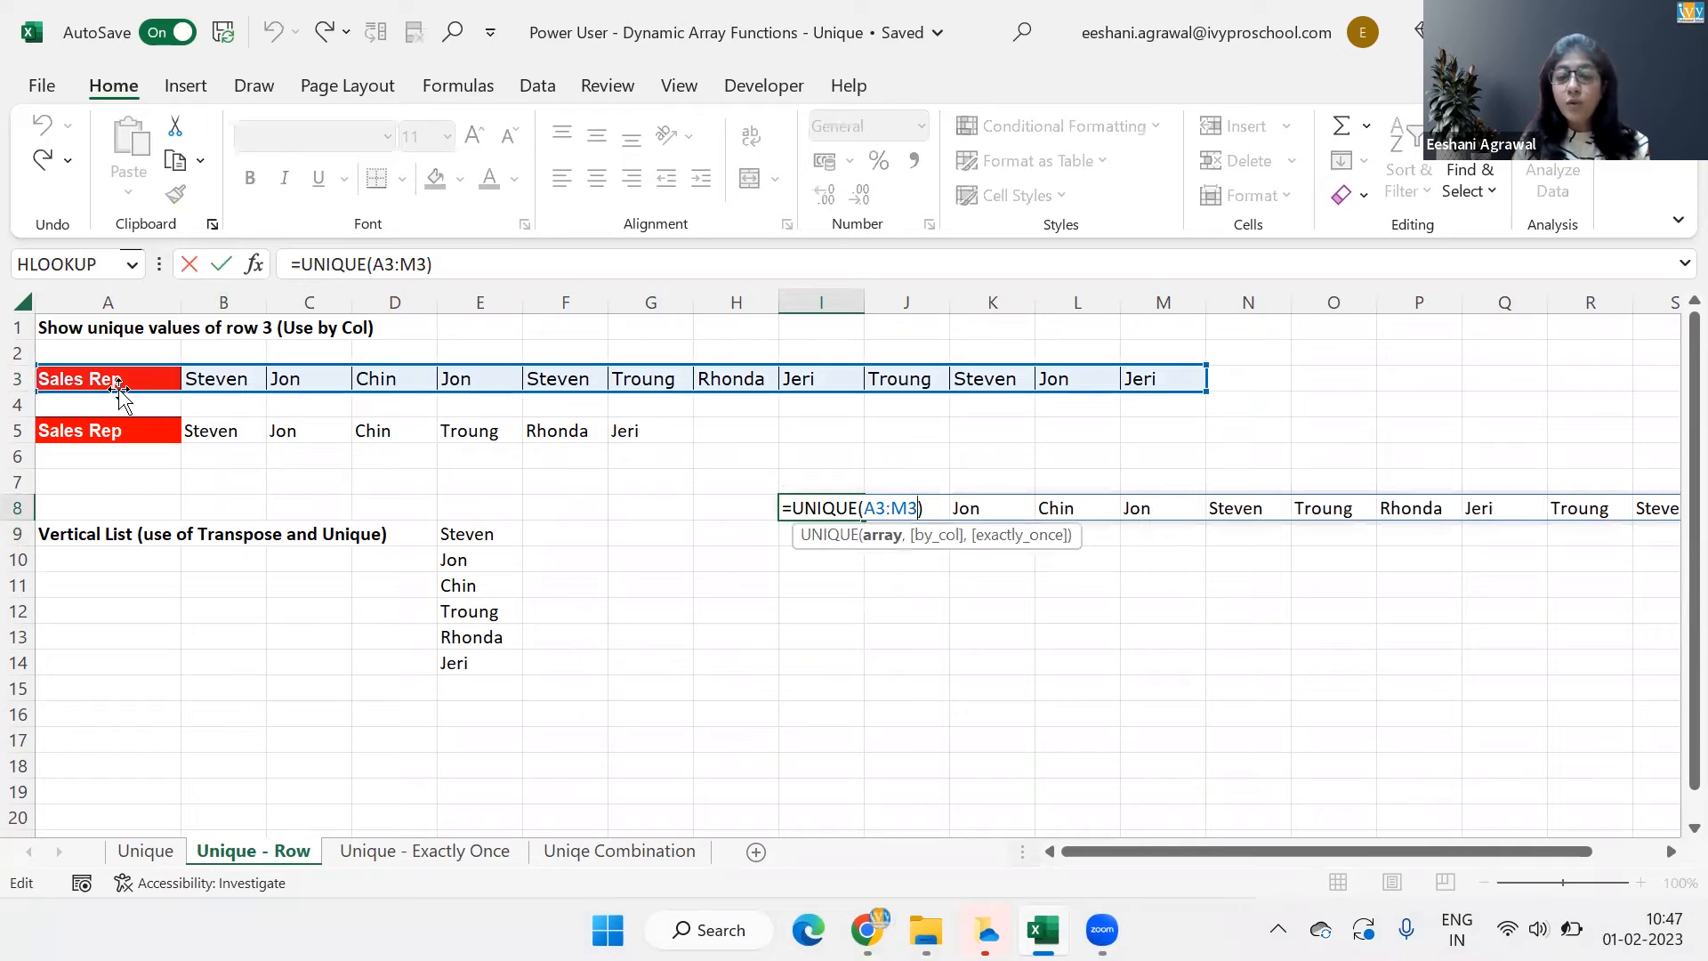
text(,)
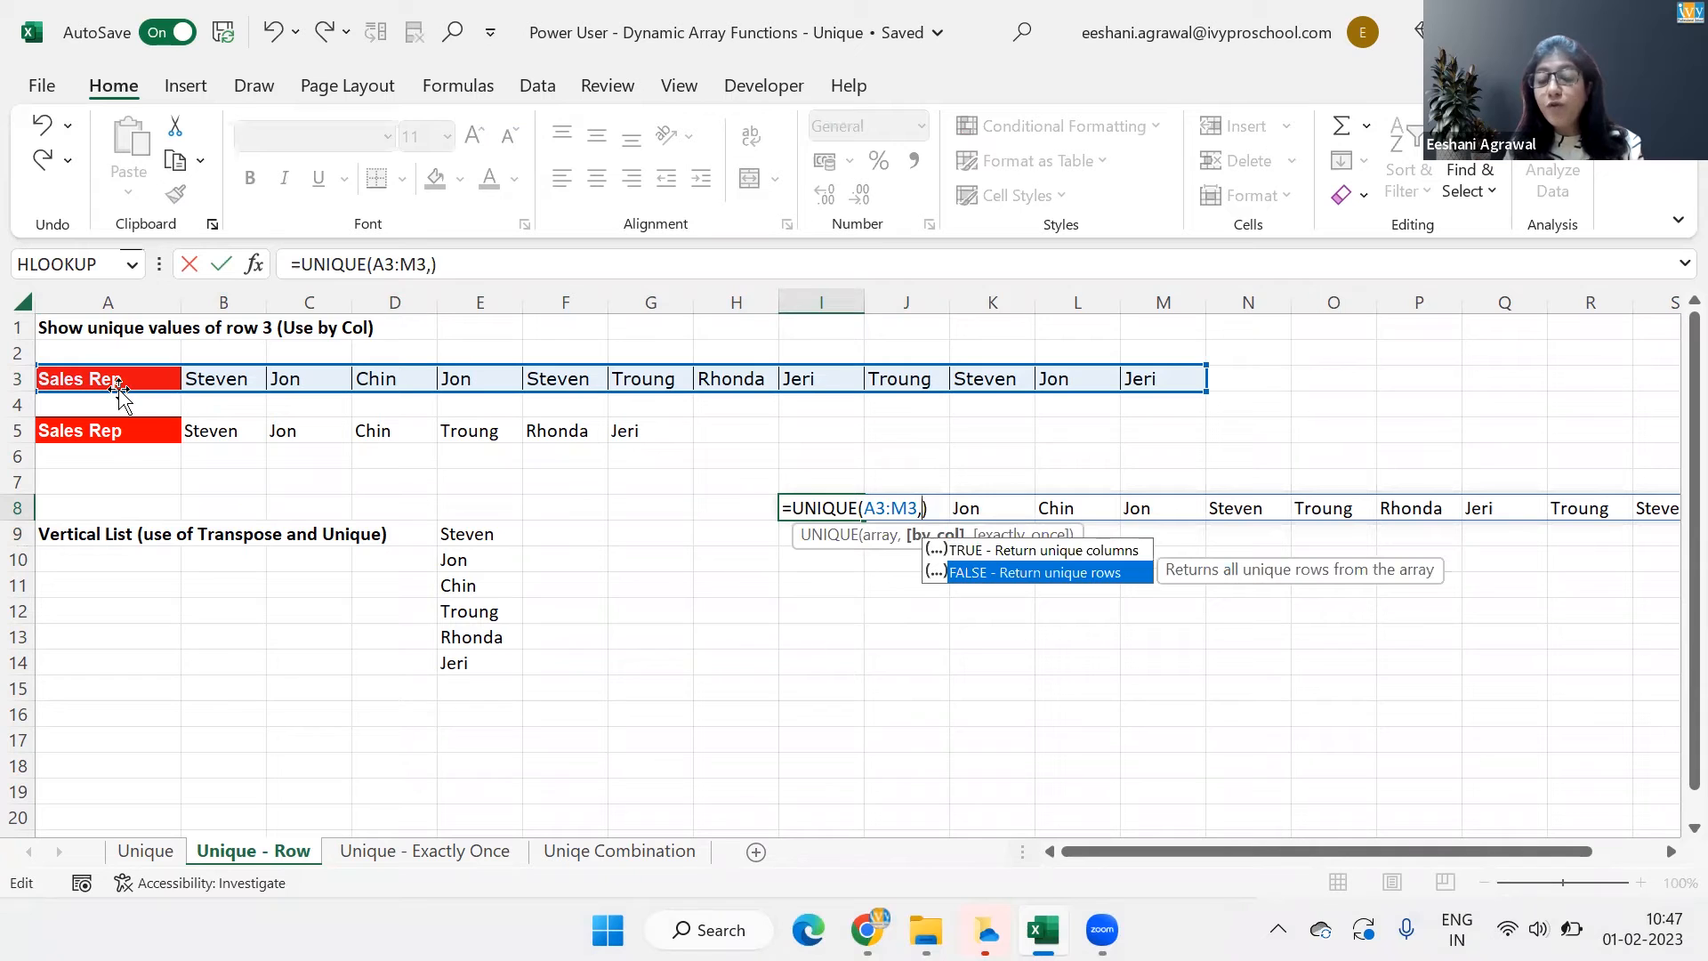
text(FALSE)
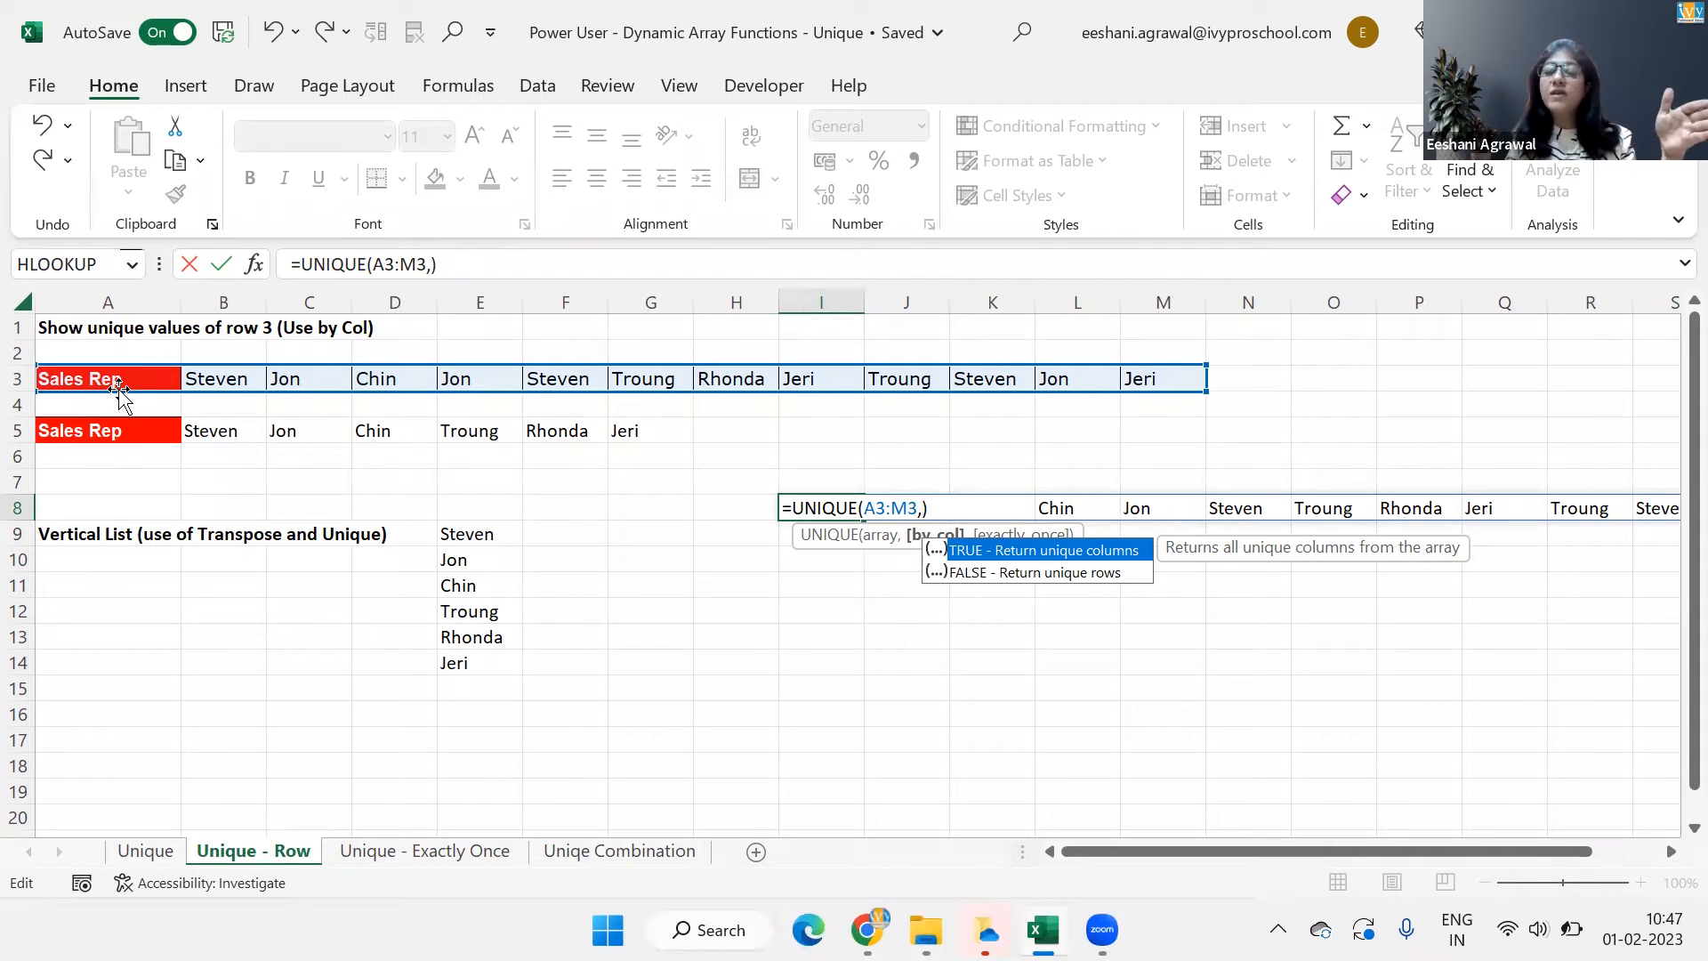
text(TRUE)
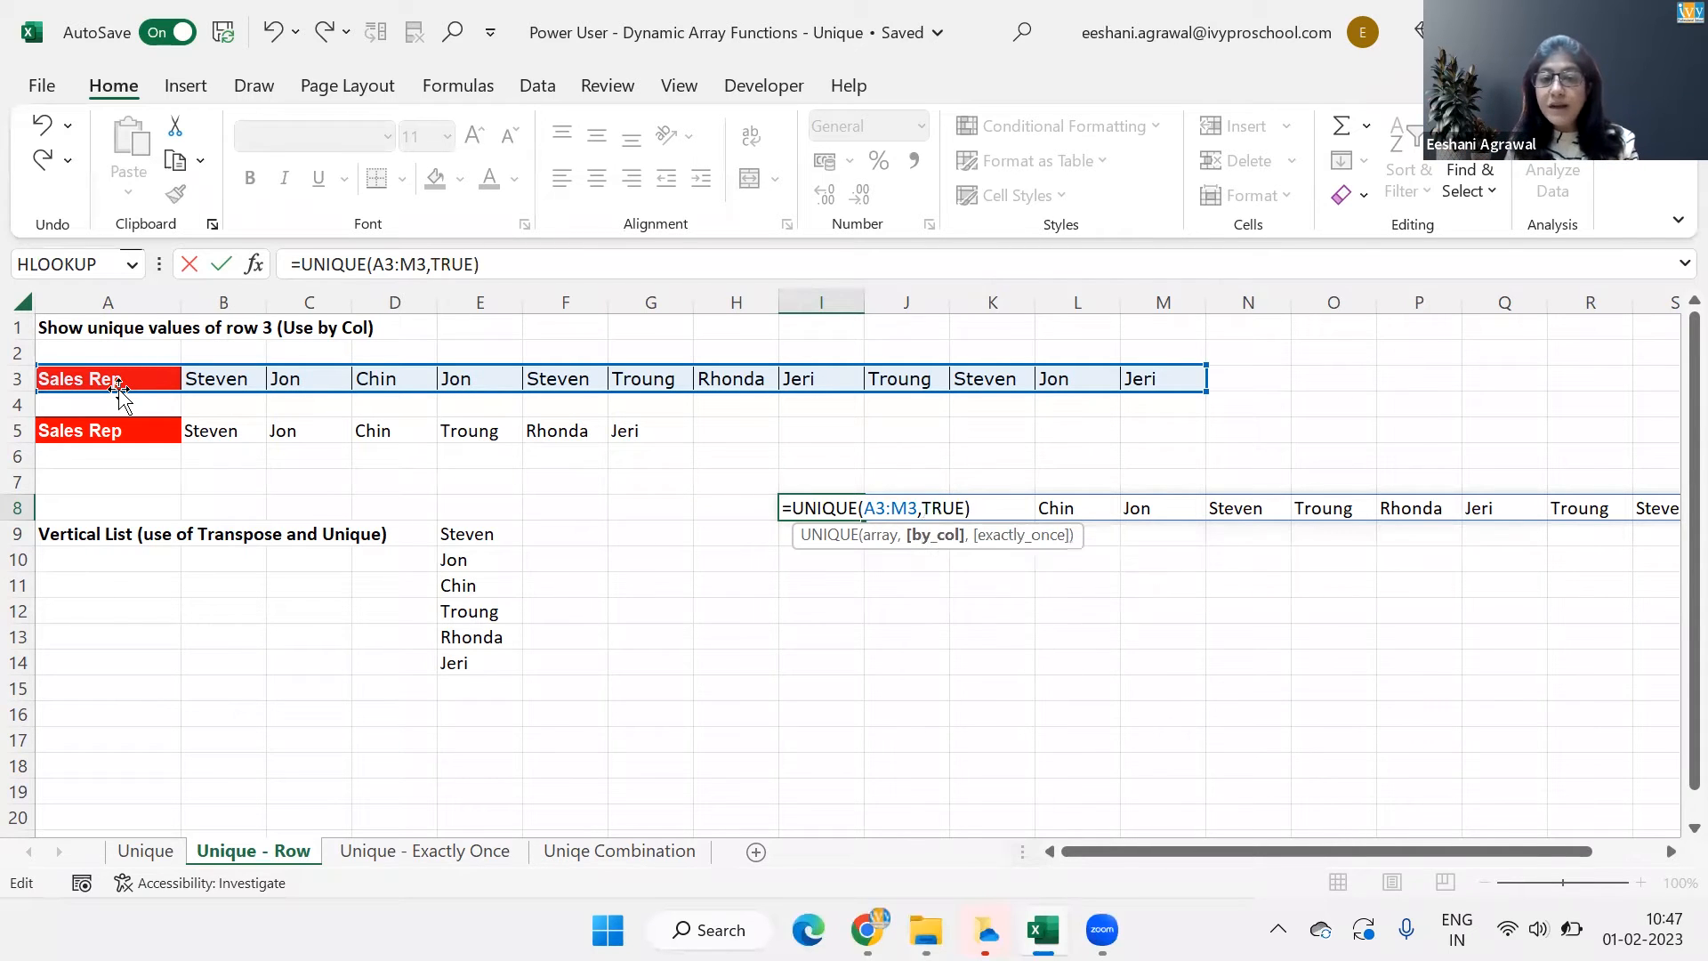
key(enter)
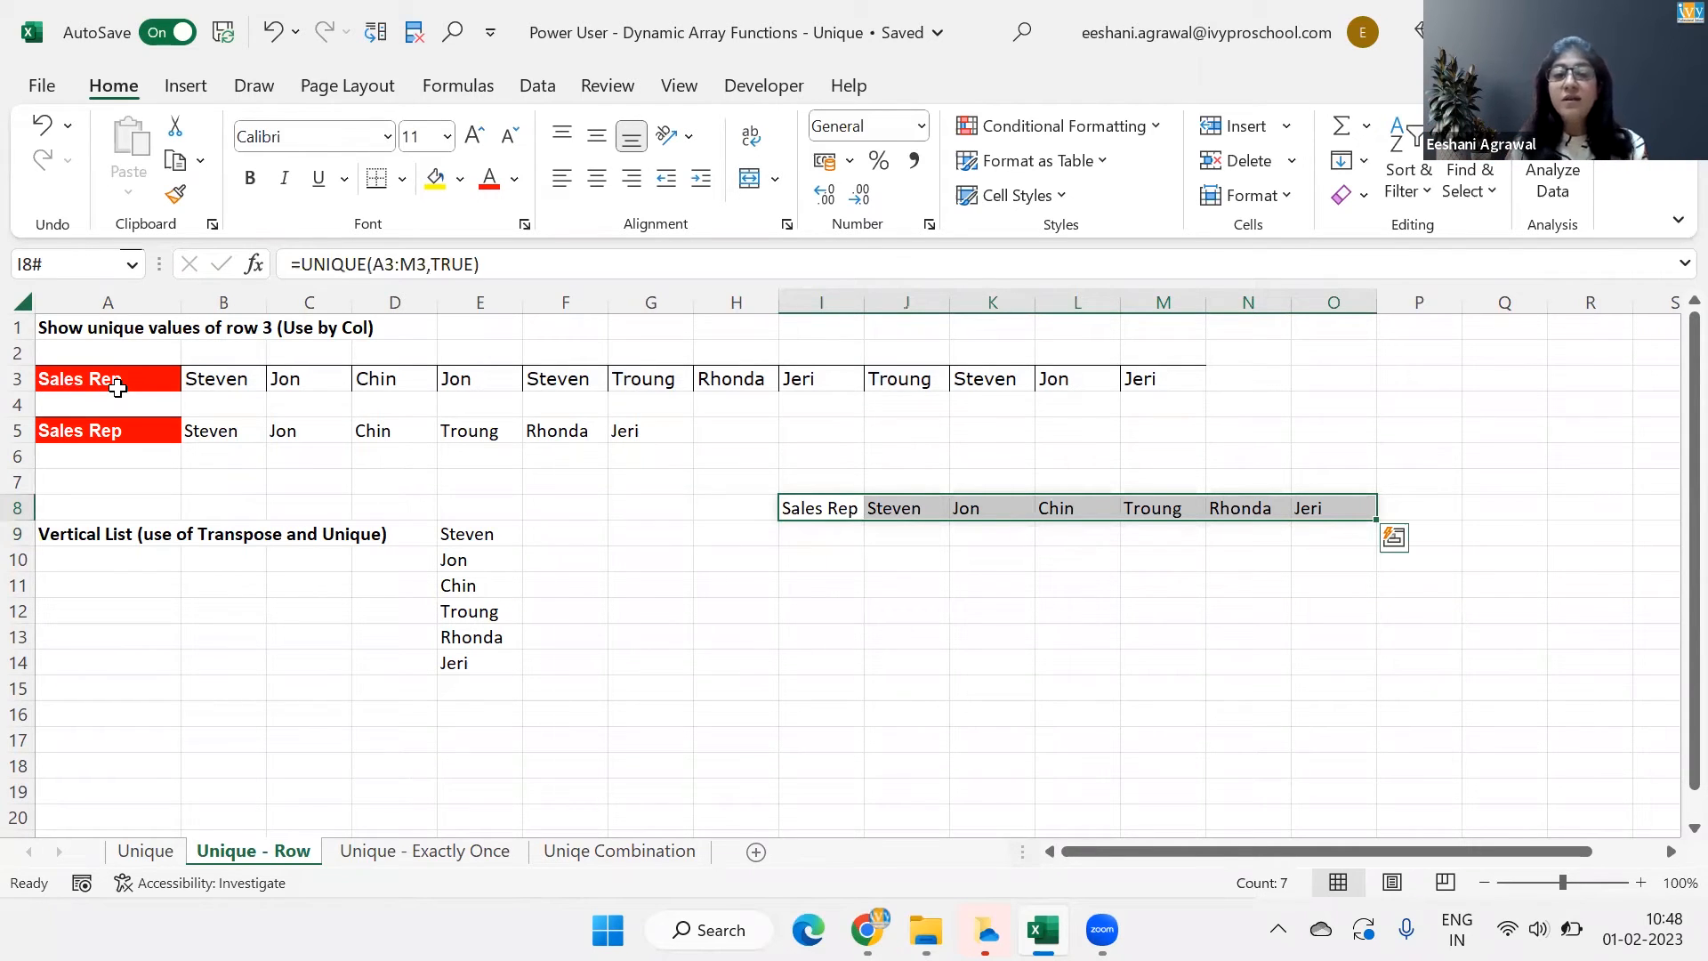
- Enter =TRANSPOSE(UNIQUE(A3:M3,TRUE)) in I10 to list the sales reps down column I
click(820, 558)
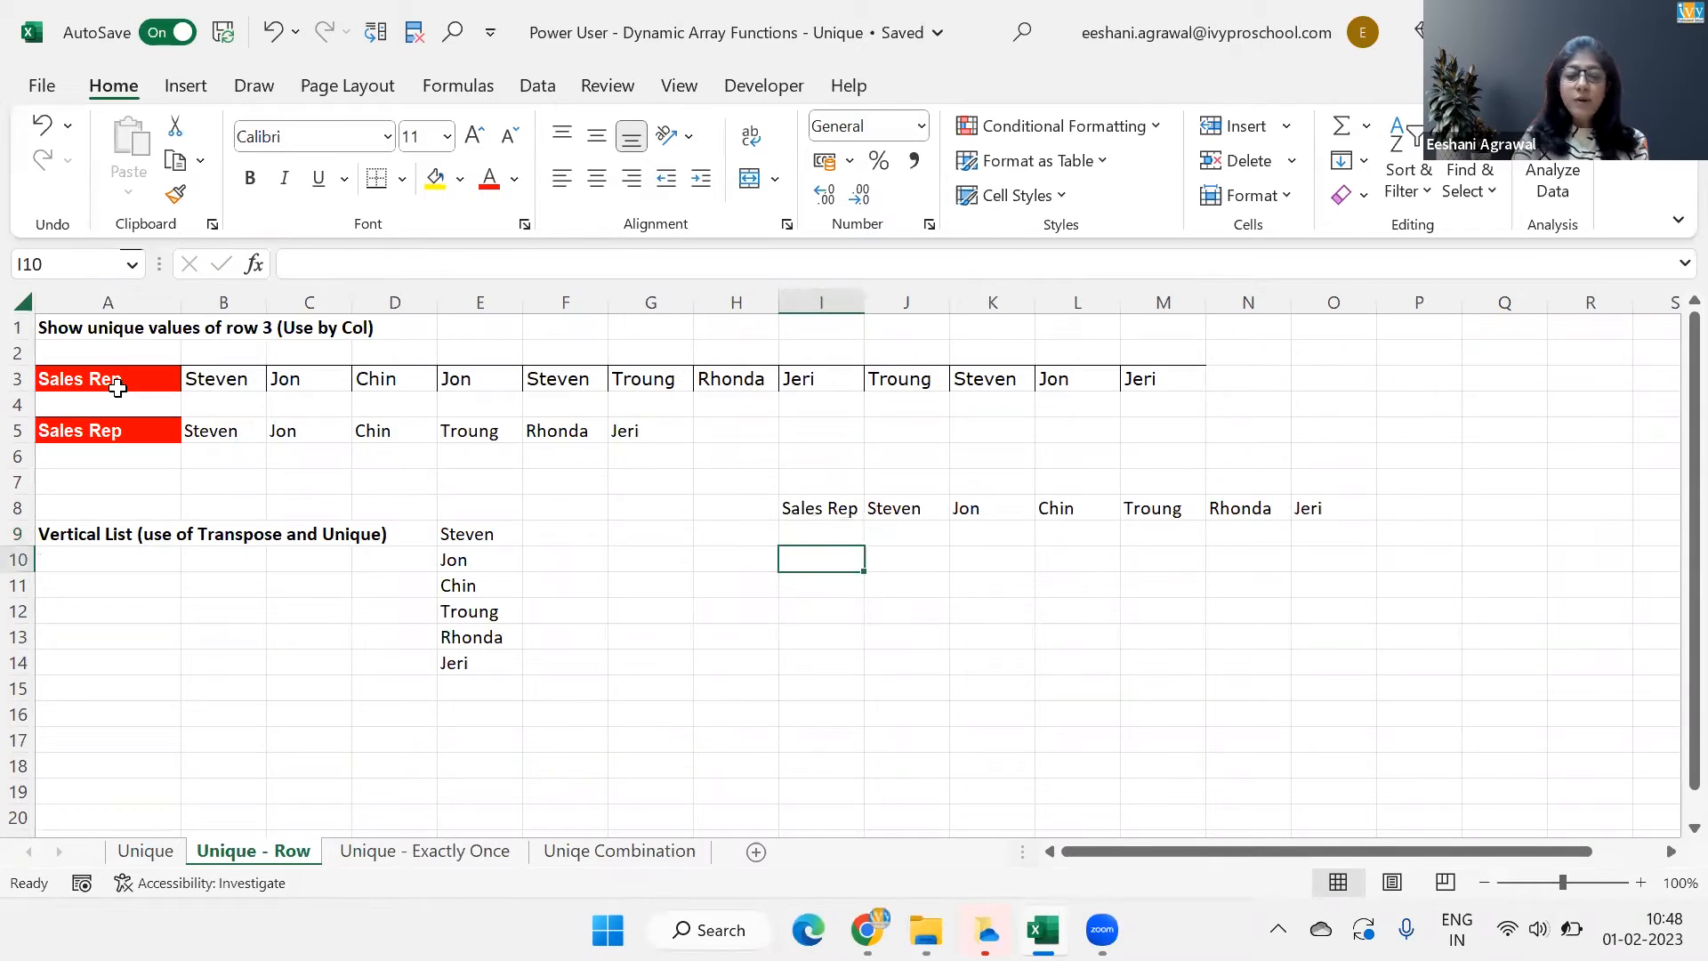
text(=TRANSPOSE()
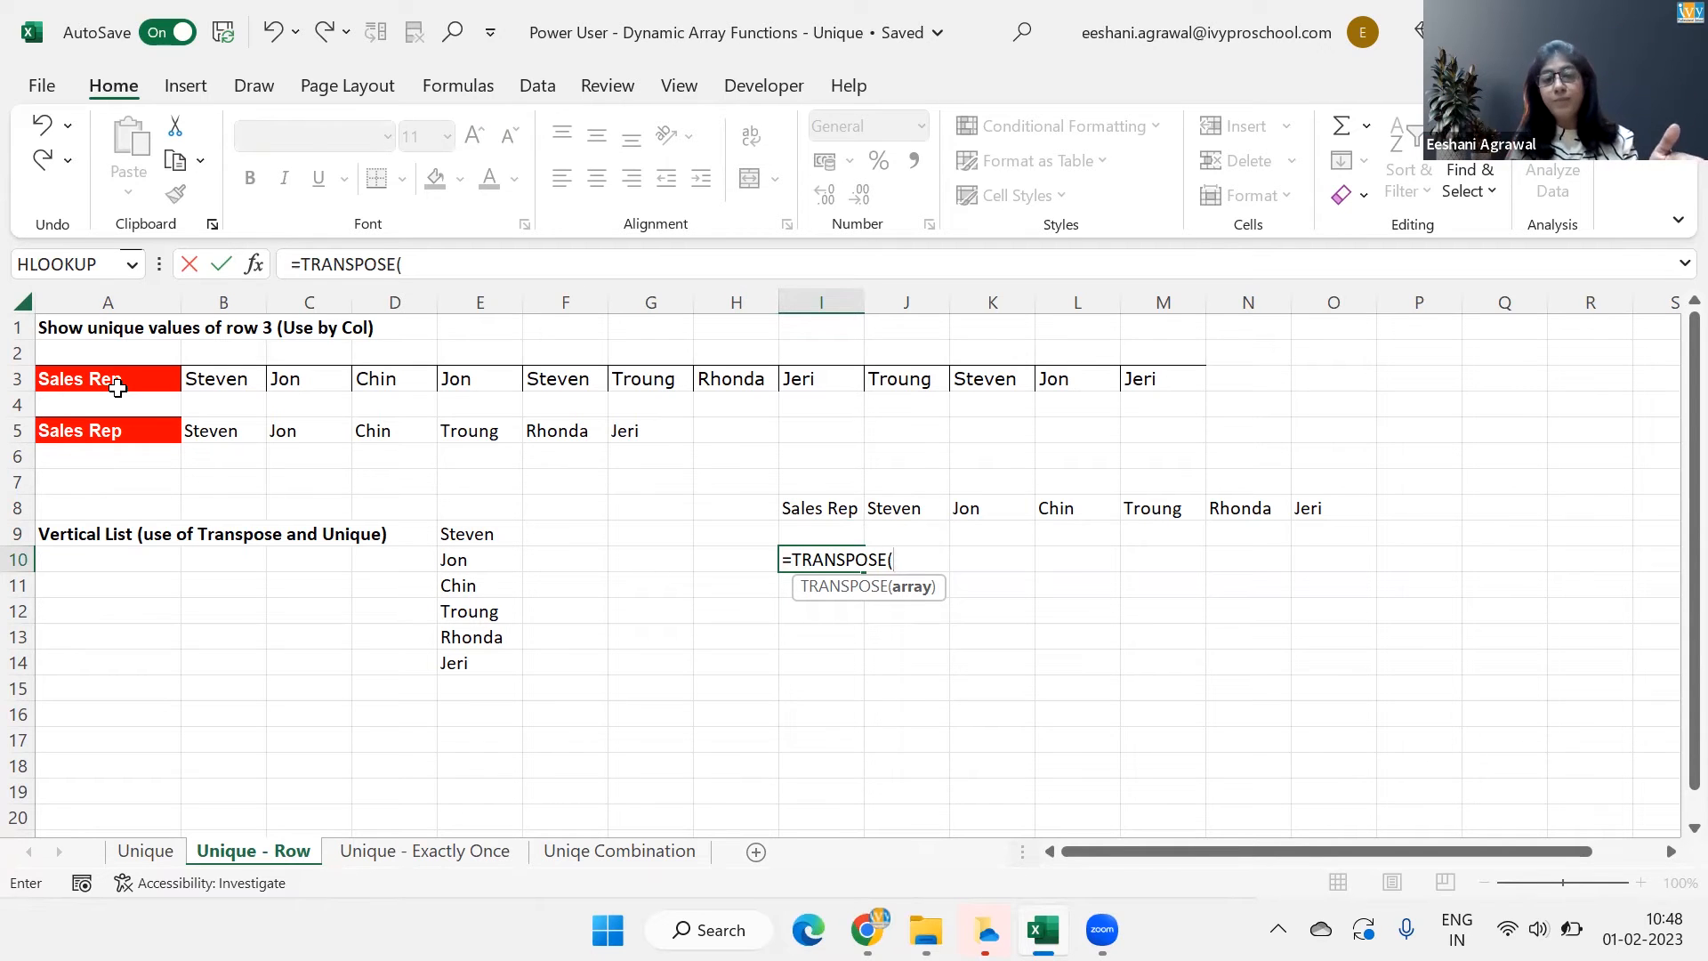
text(U)
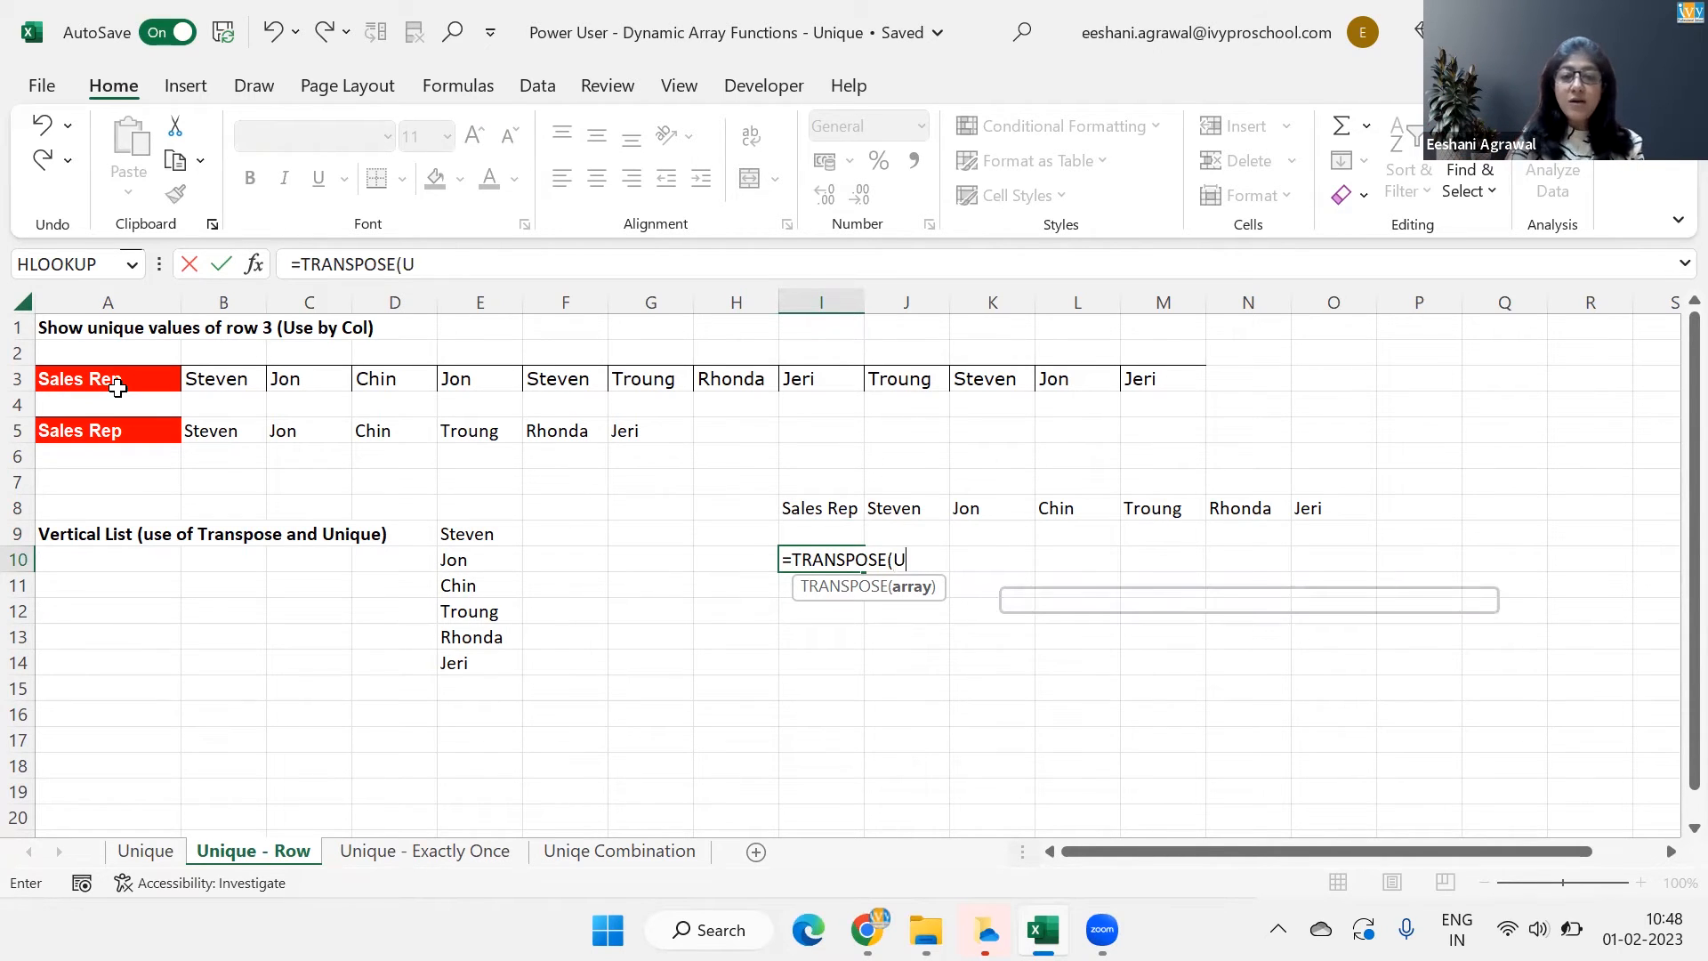
text(NIQUE()
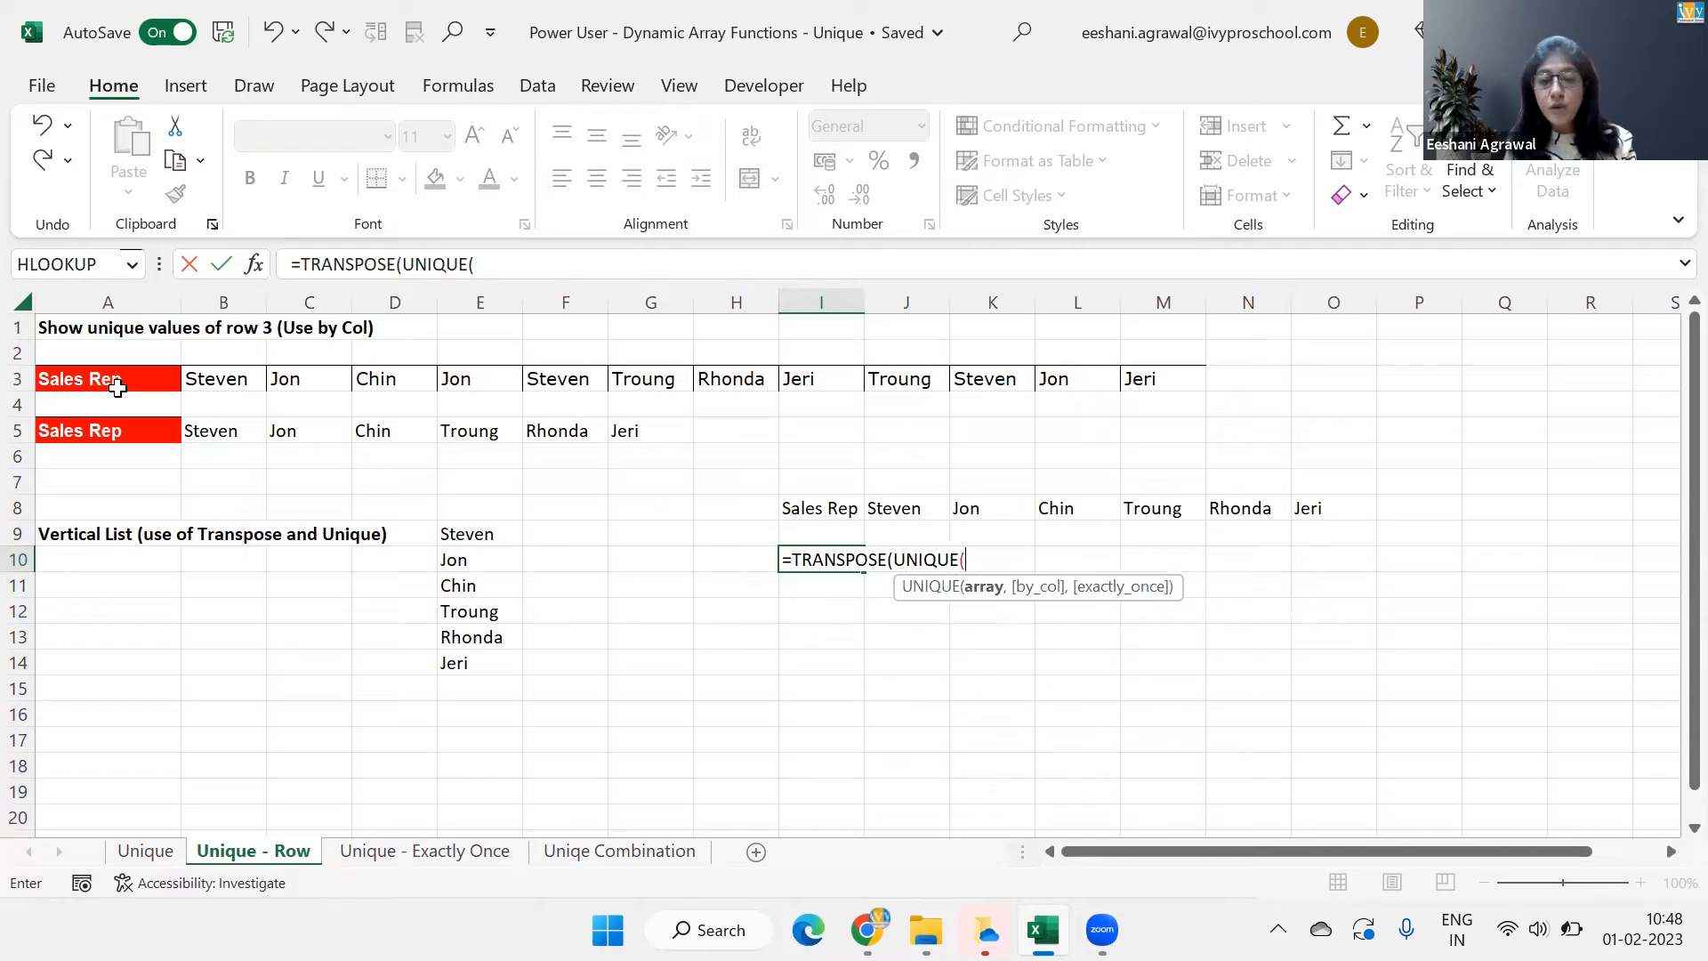
click(106, 378)
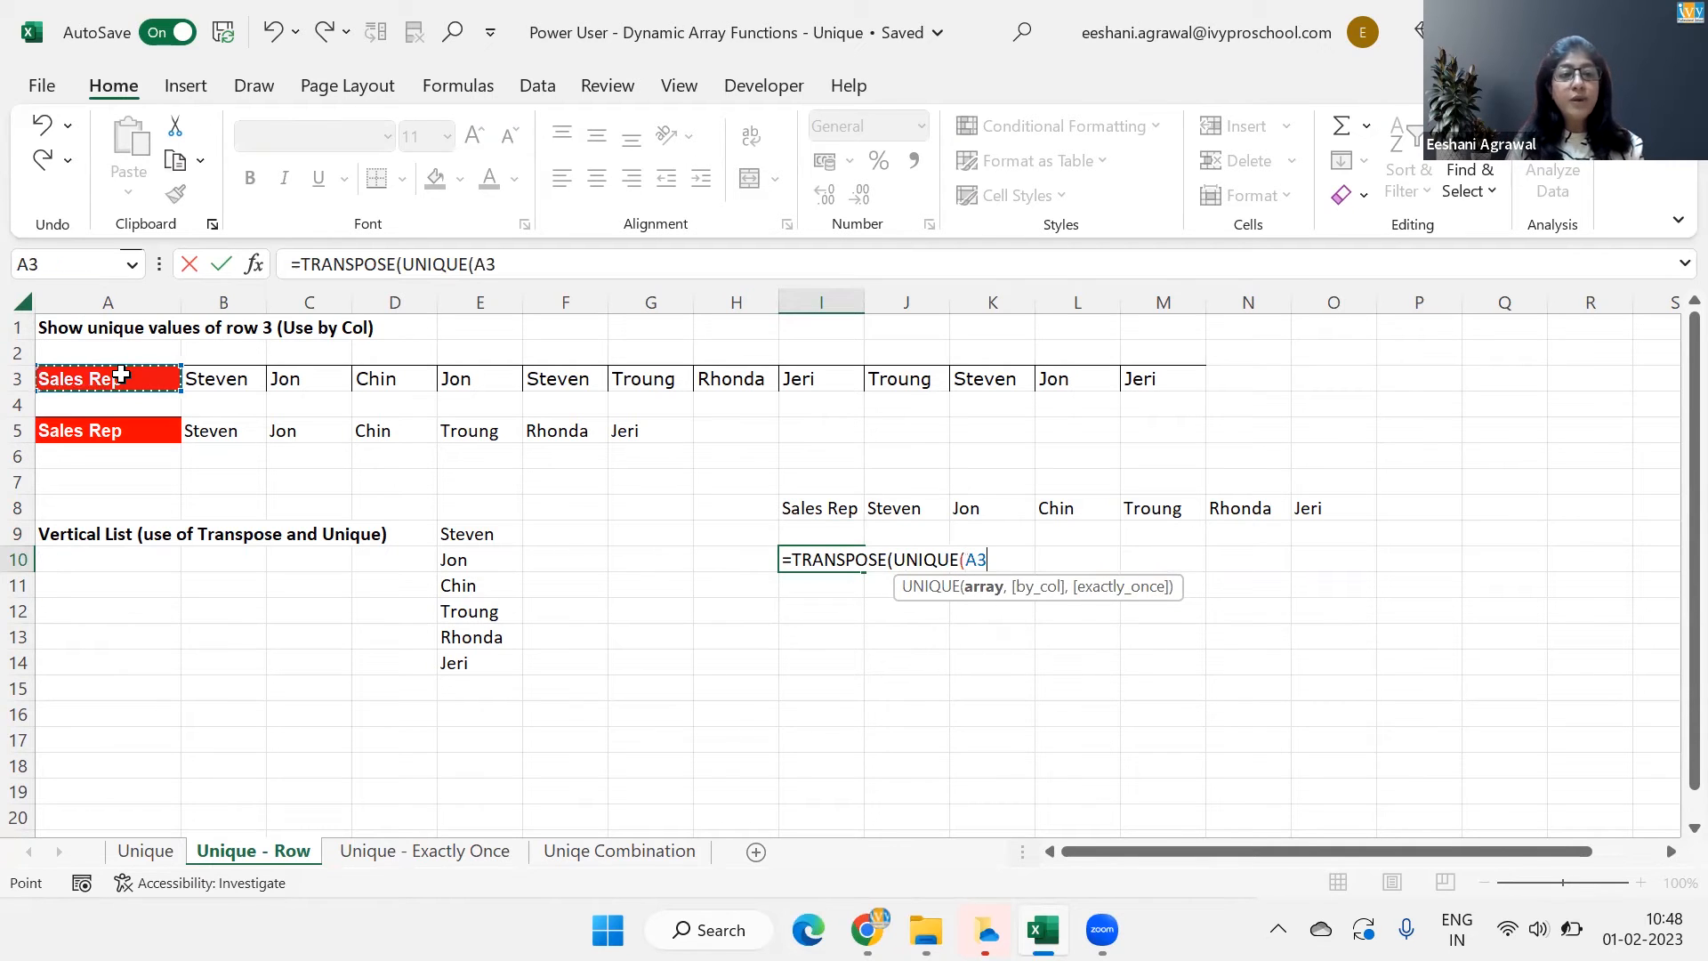
text(:M3,)
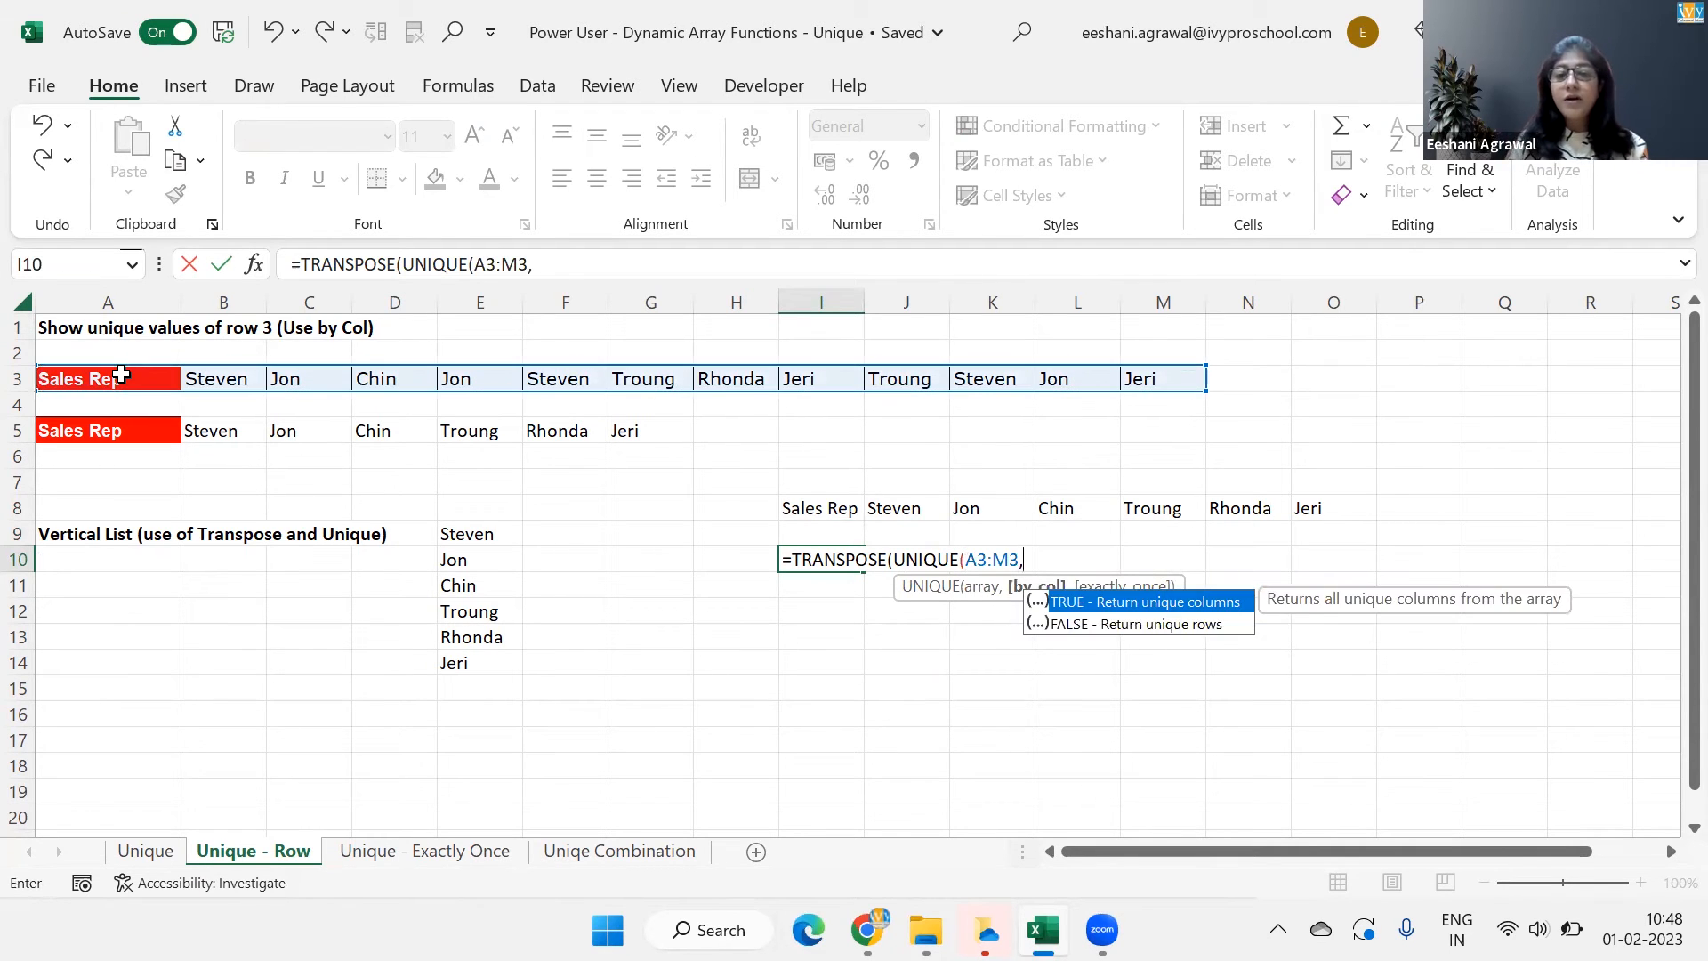
text(TRUE)))
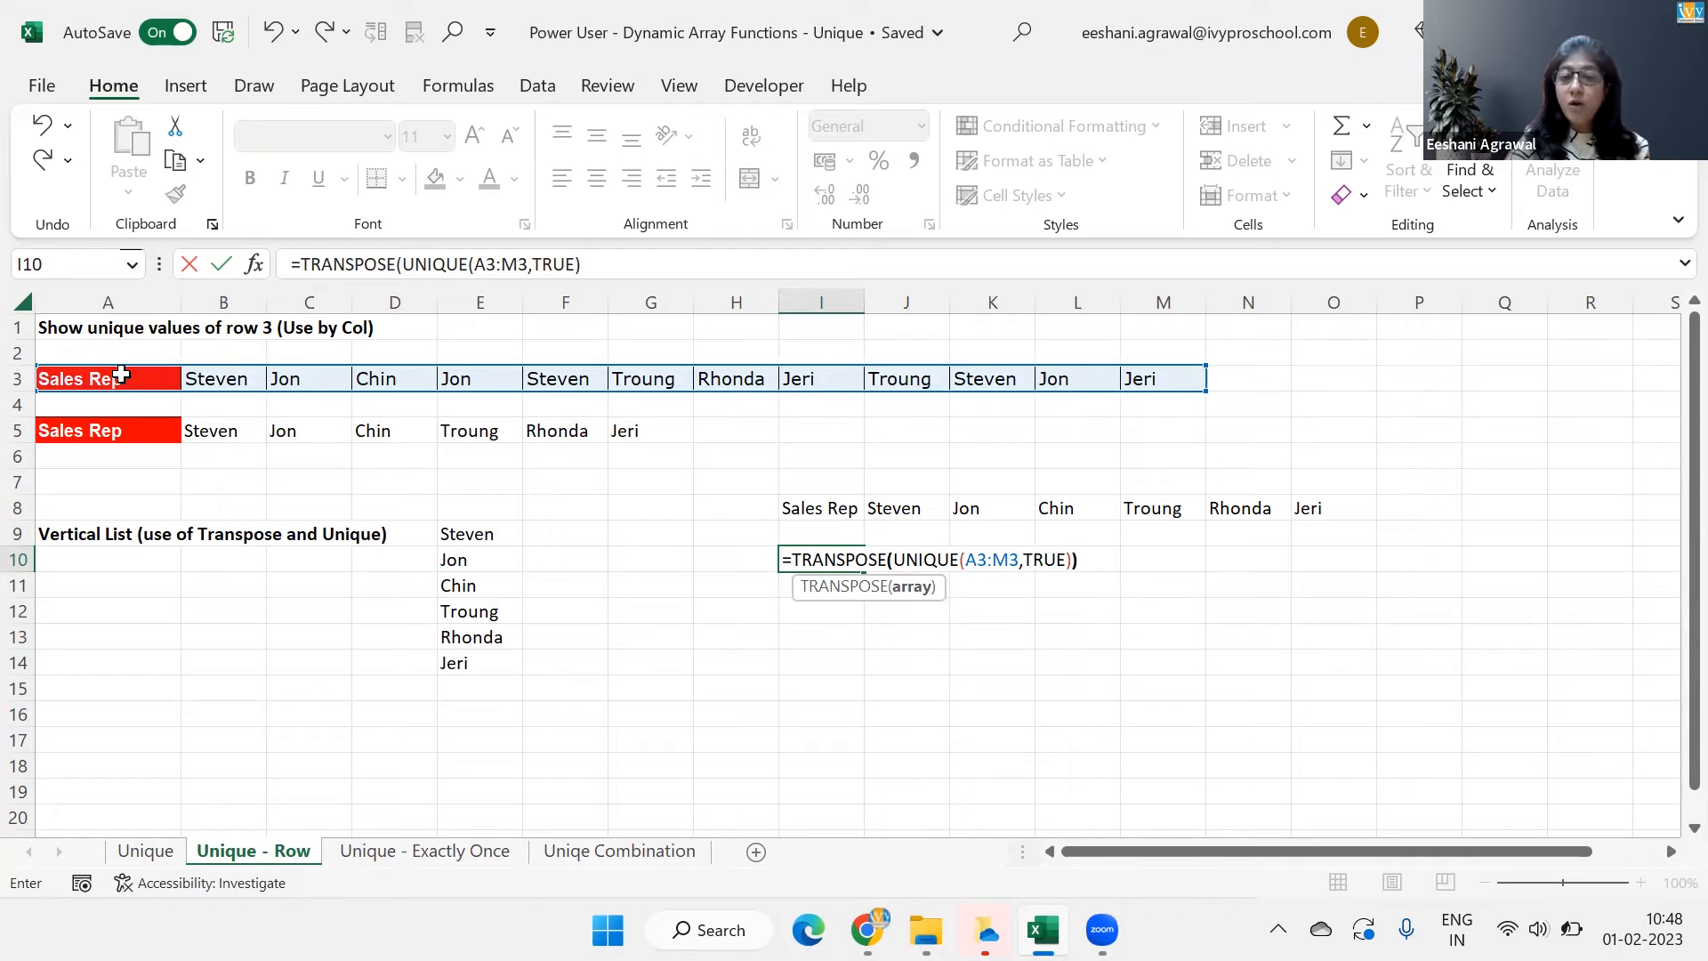
key(Enter)
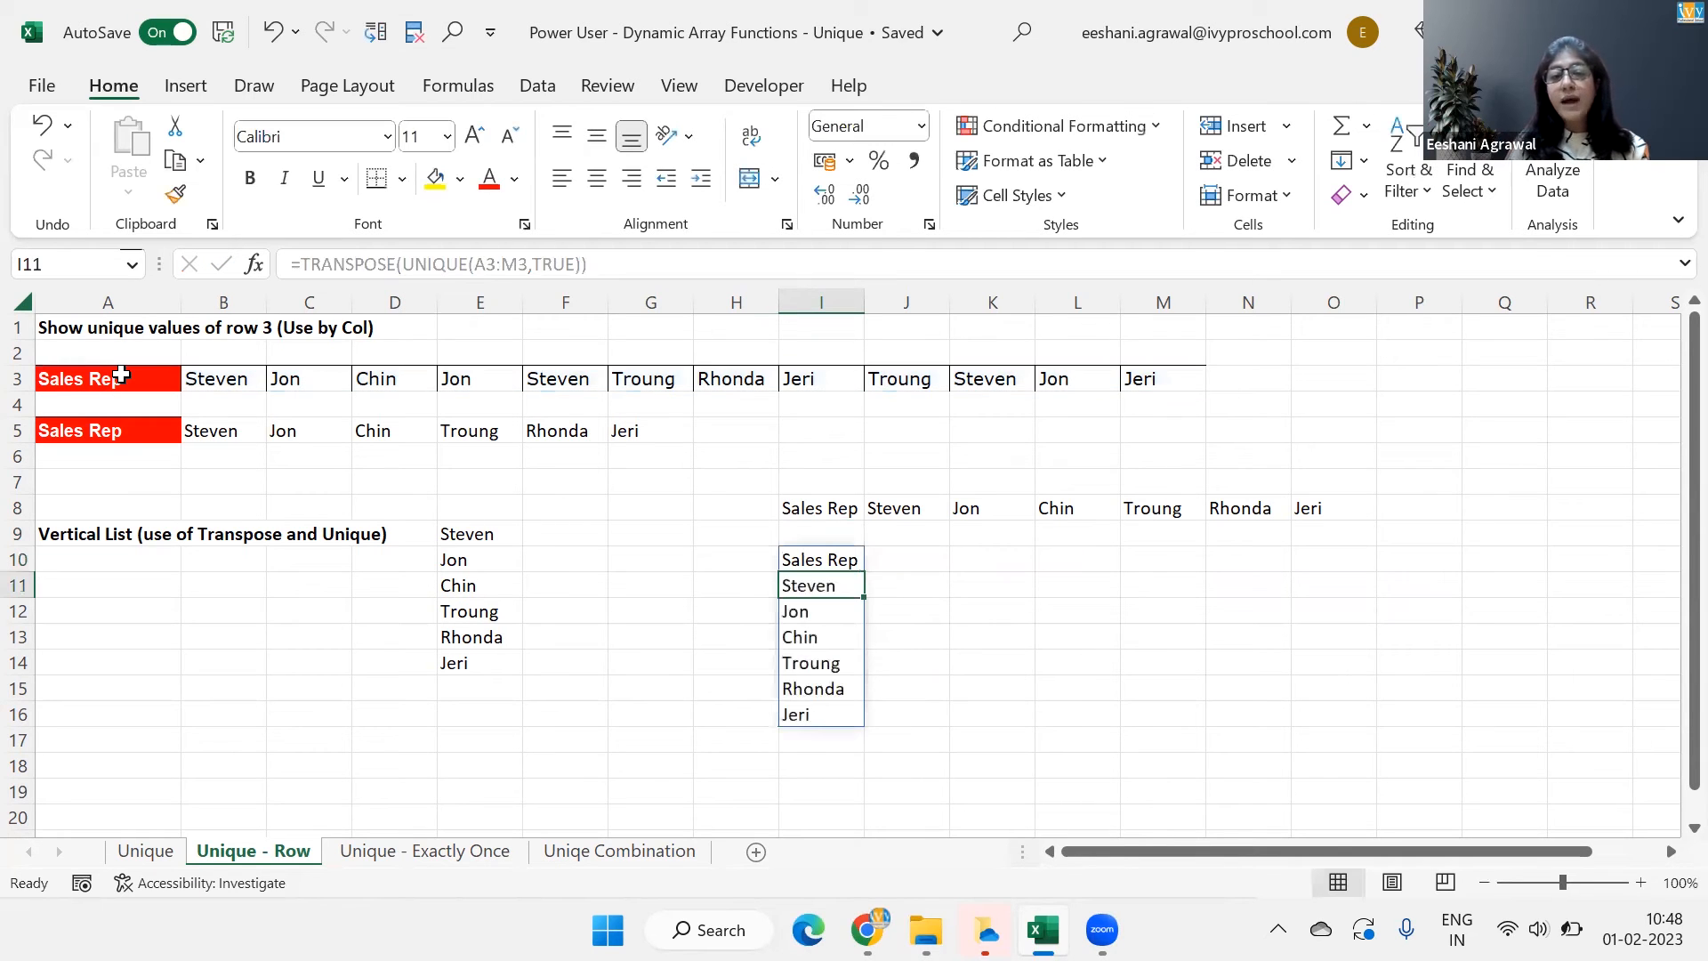
click(819, 559)
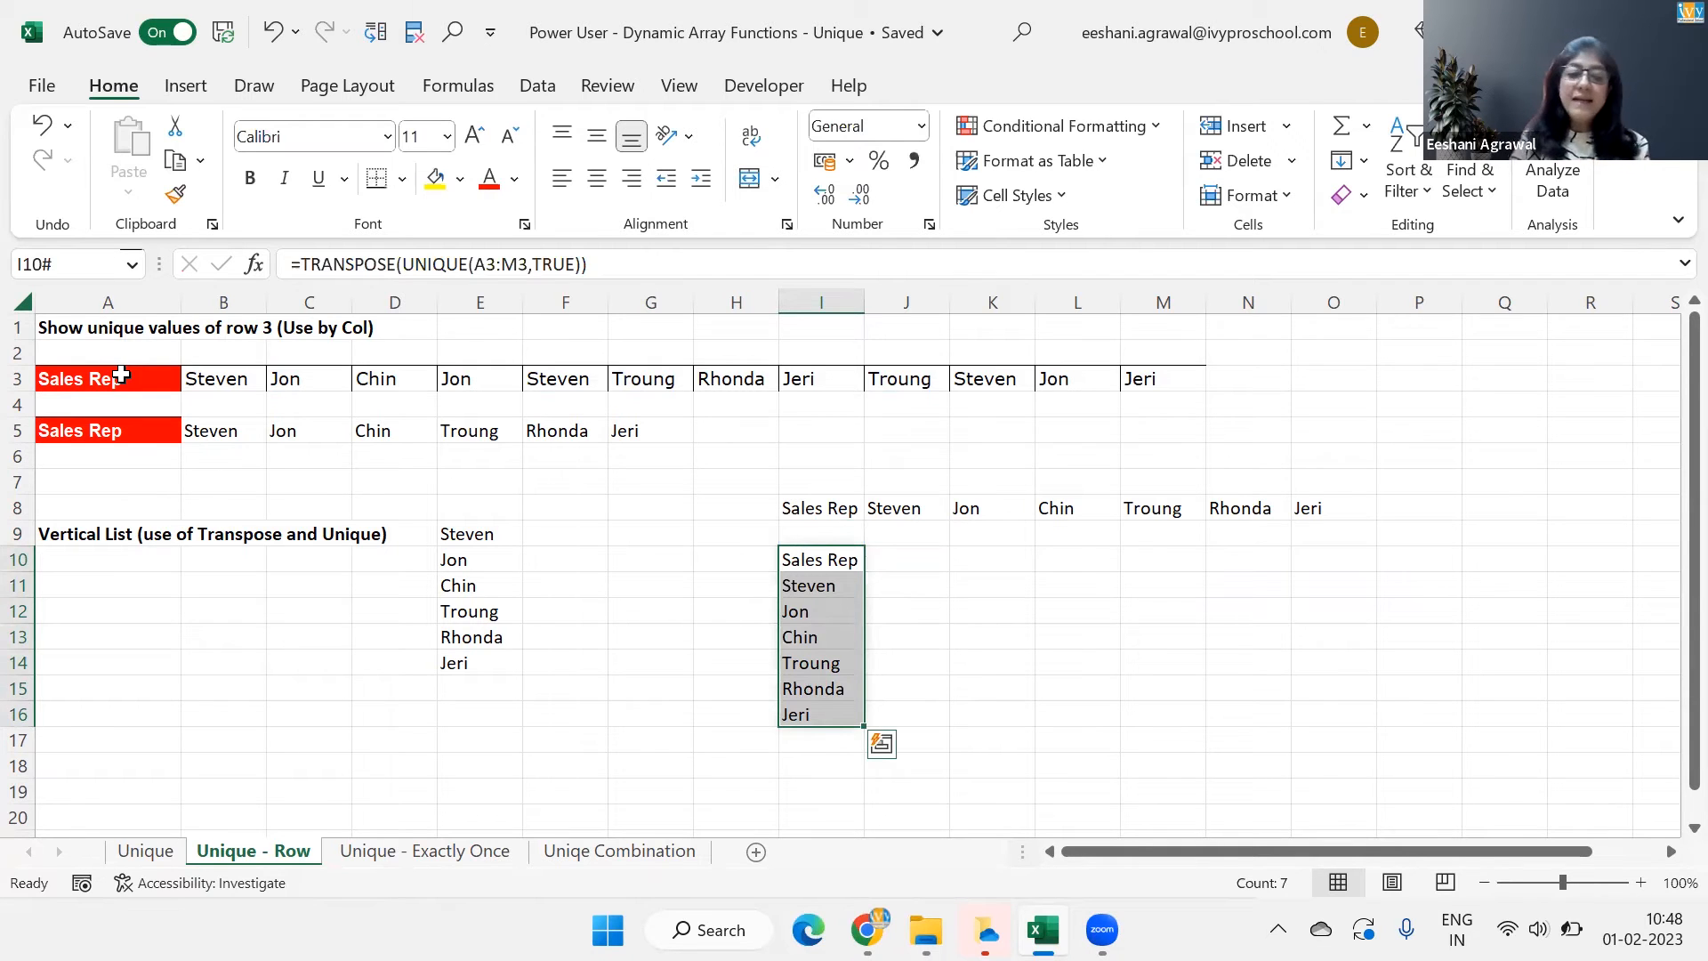
- Open the 'Unique - Exactly Once' sheet, review the question in A2, and select H5
click(424, 850)
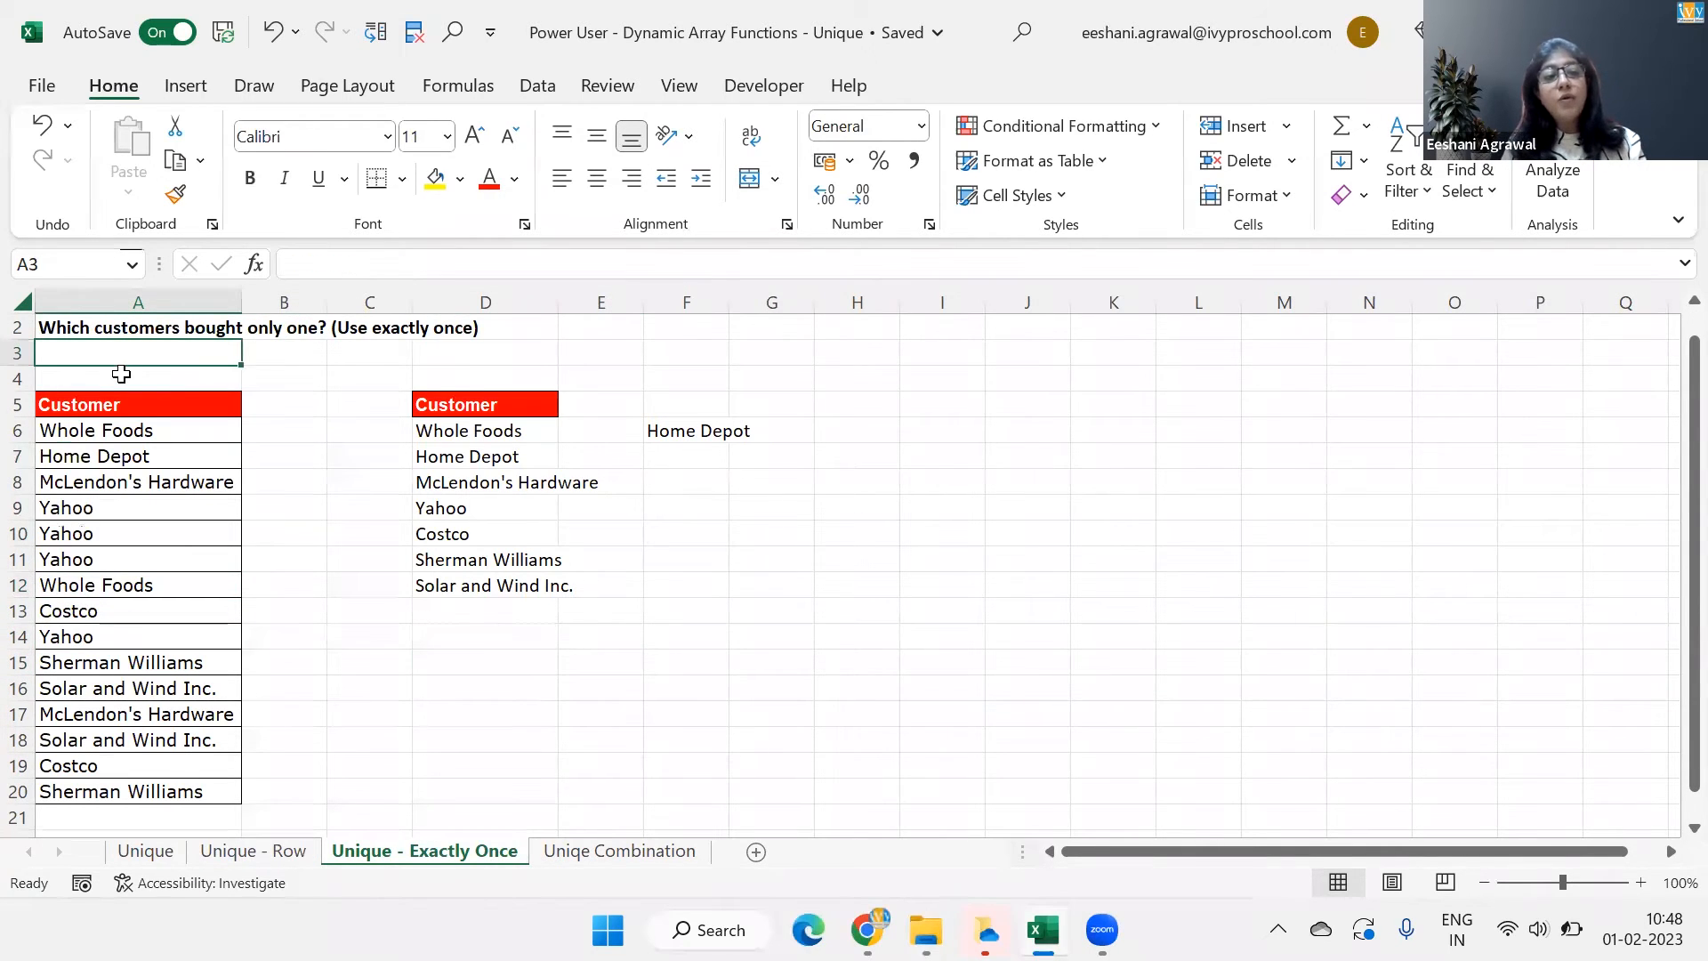
click(139, 326)
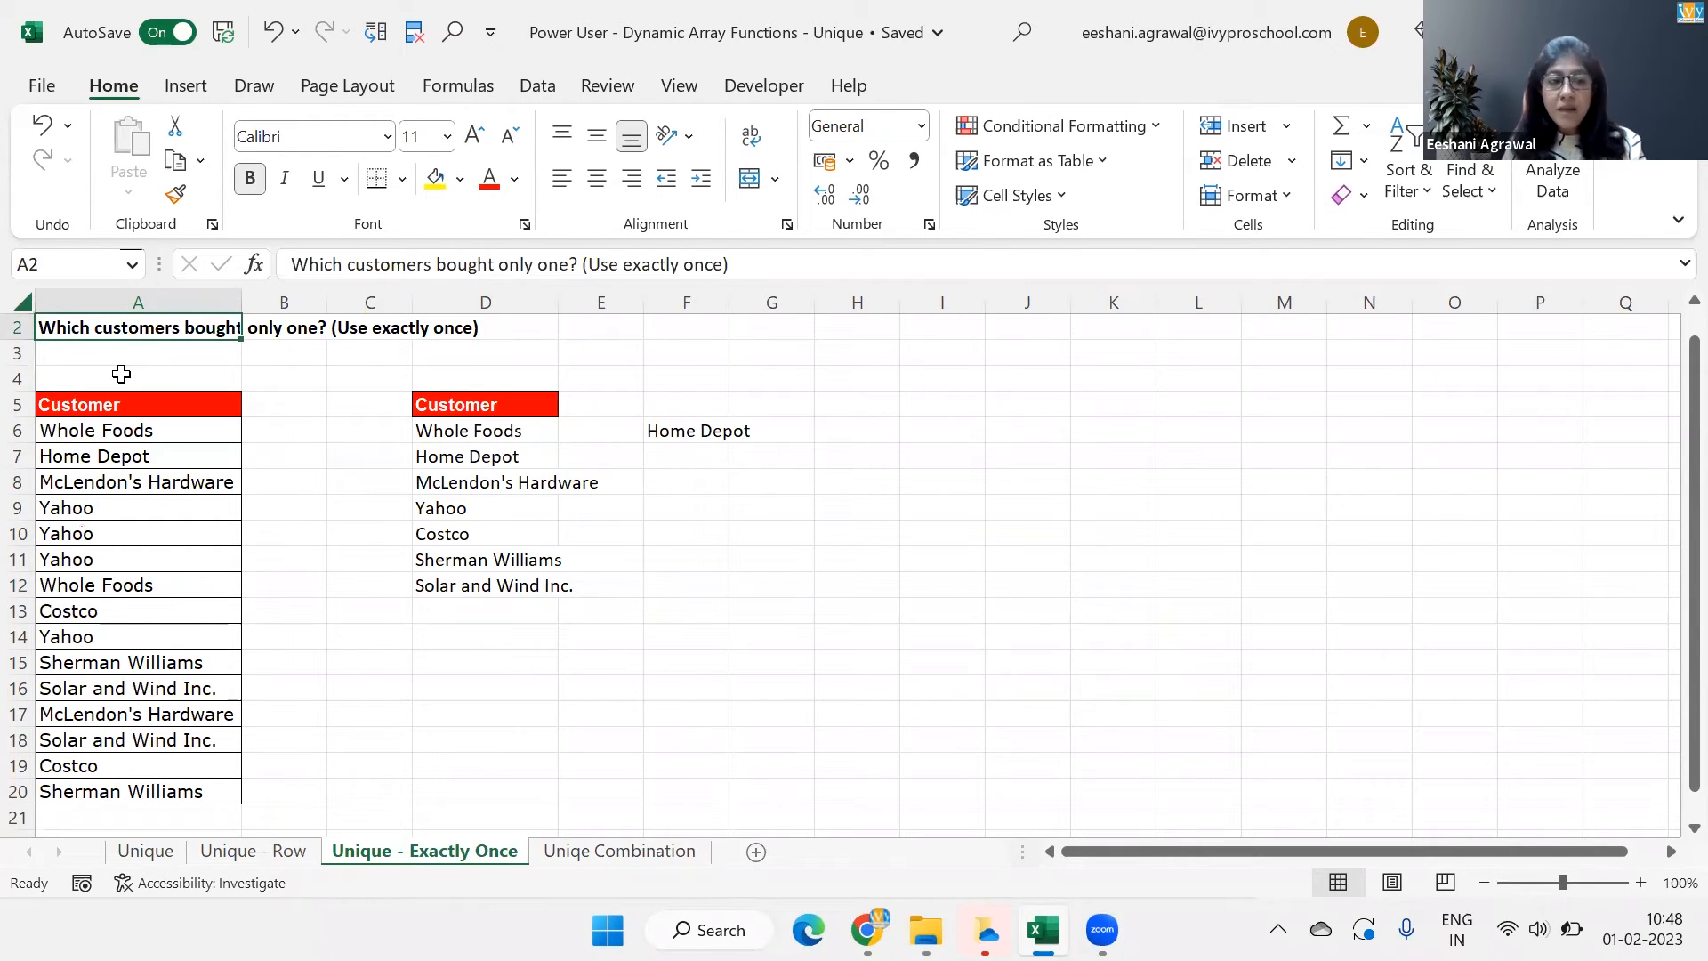
click(137, 429)
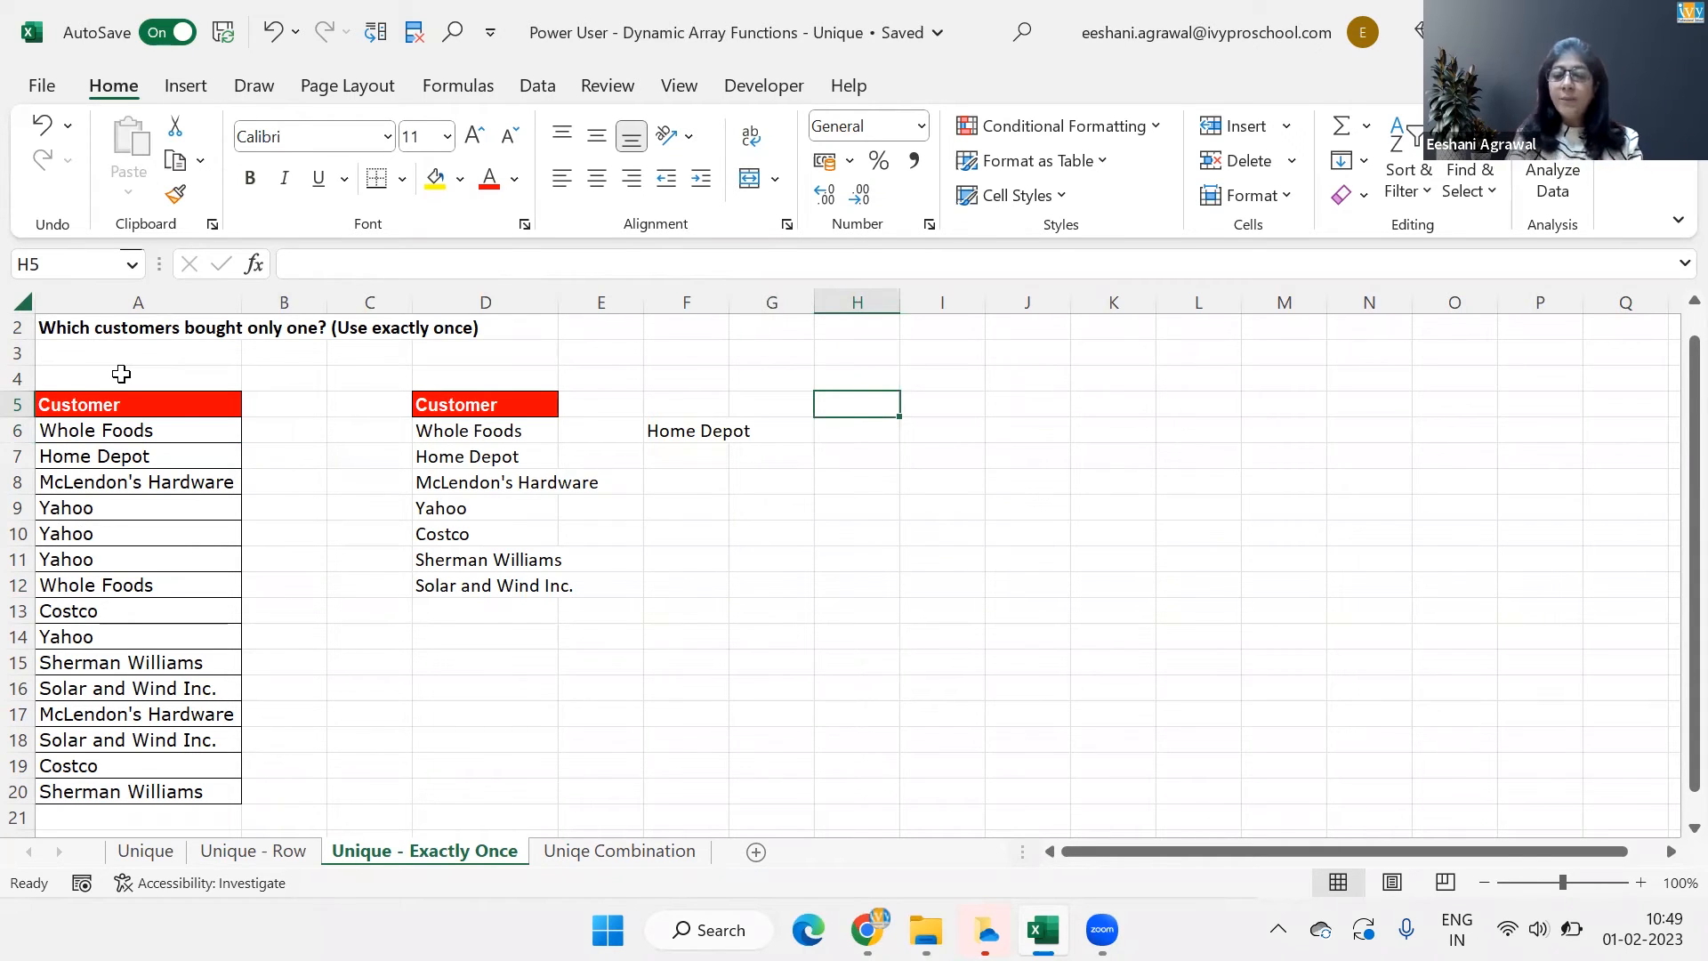
- Enter =UNIQUE(A5:A20,,TRUE) in H5, returning Home Depot as the only one-time customer
text(=UNIQUE()
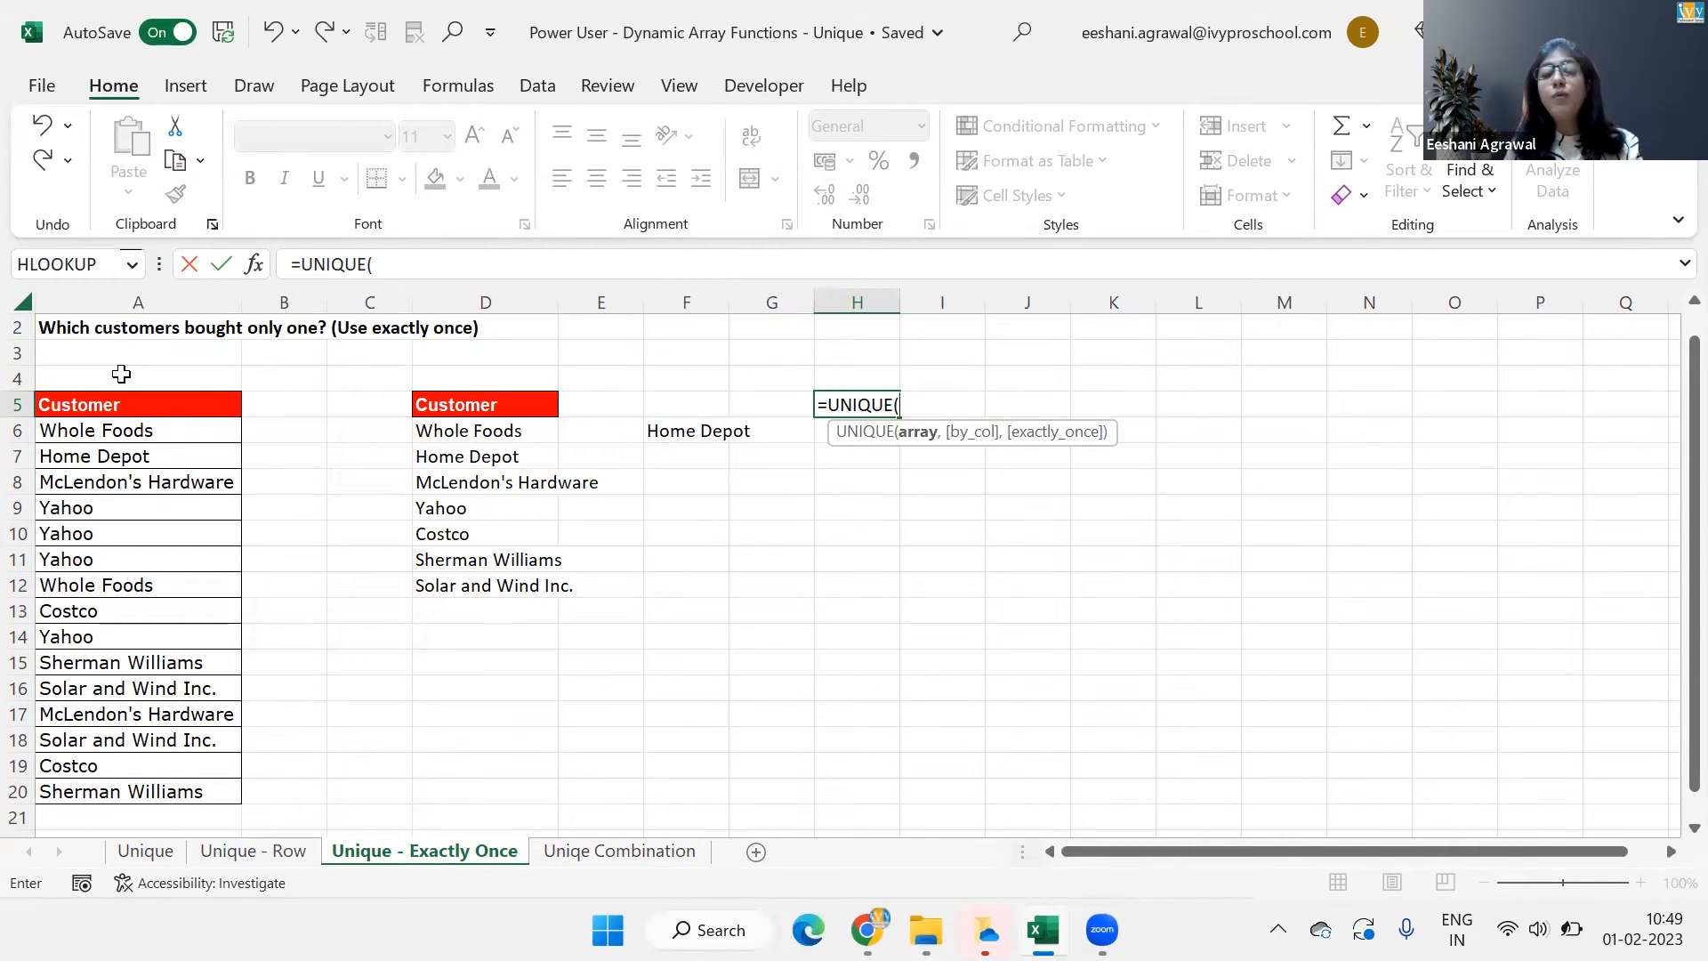
click(601, 403)
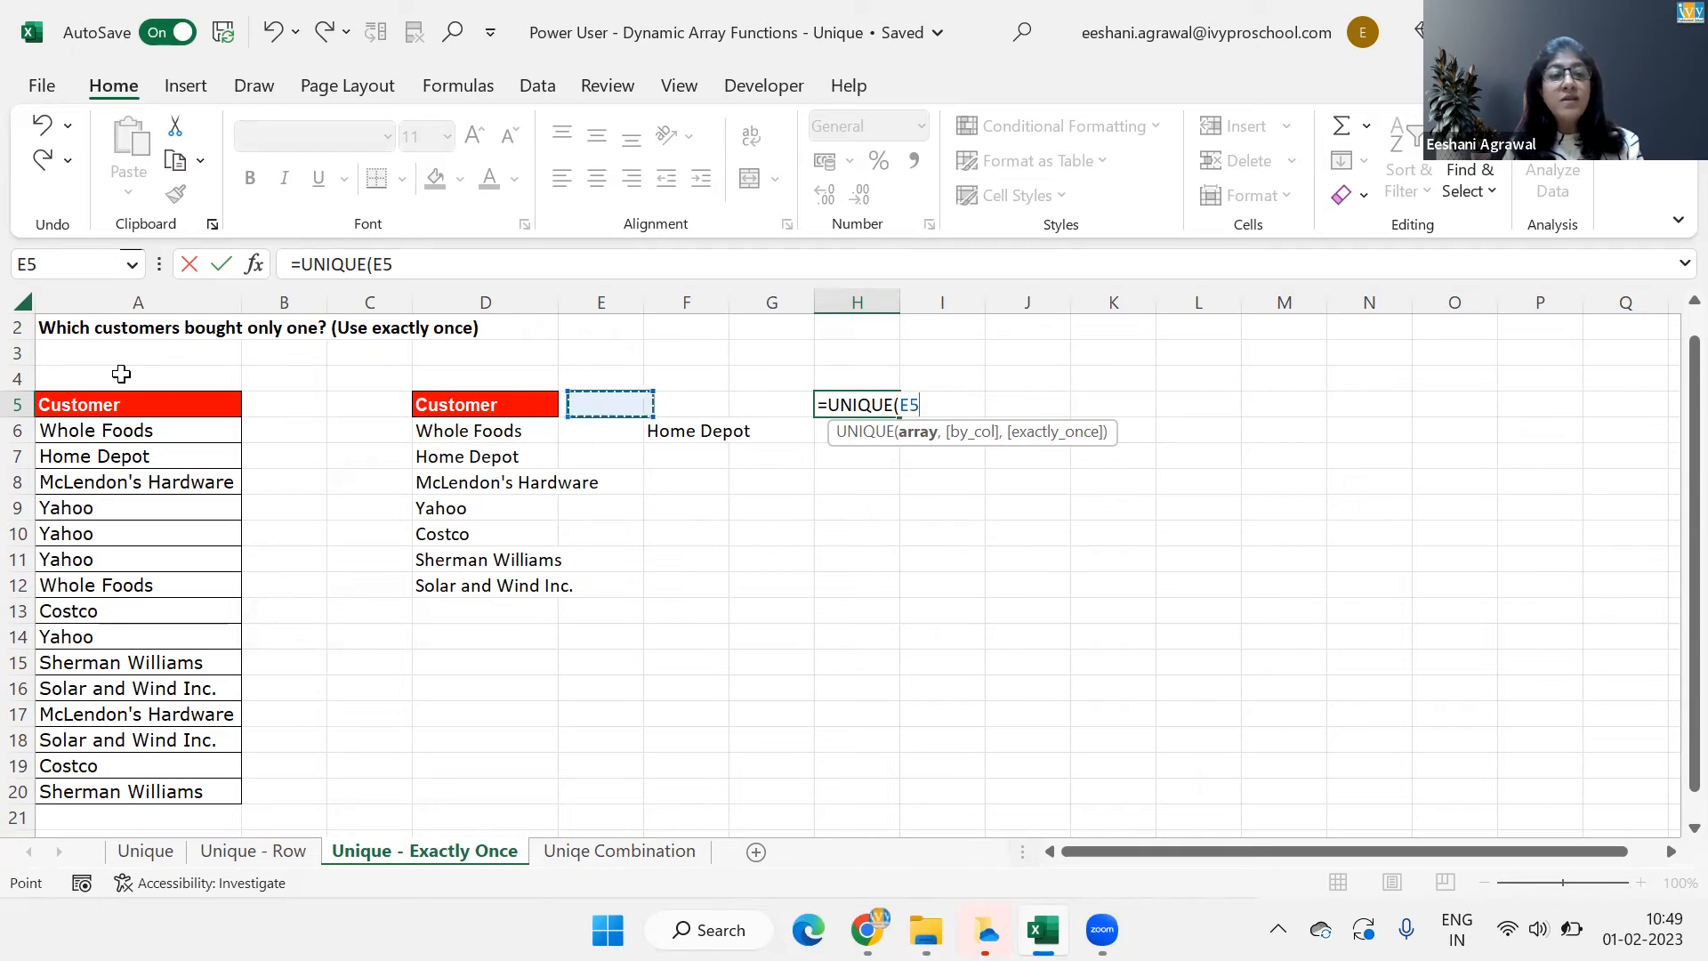
drag(137, 404, 137, 791)
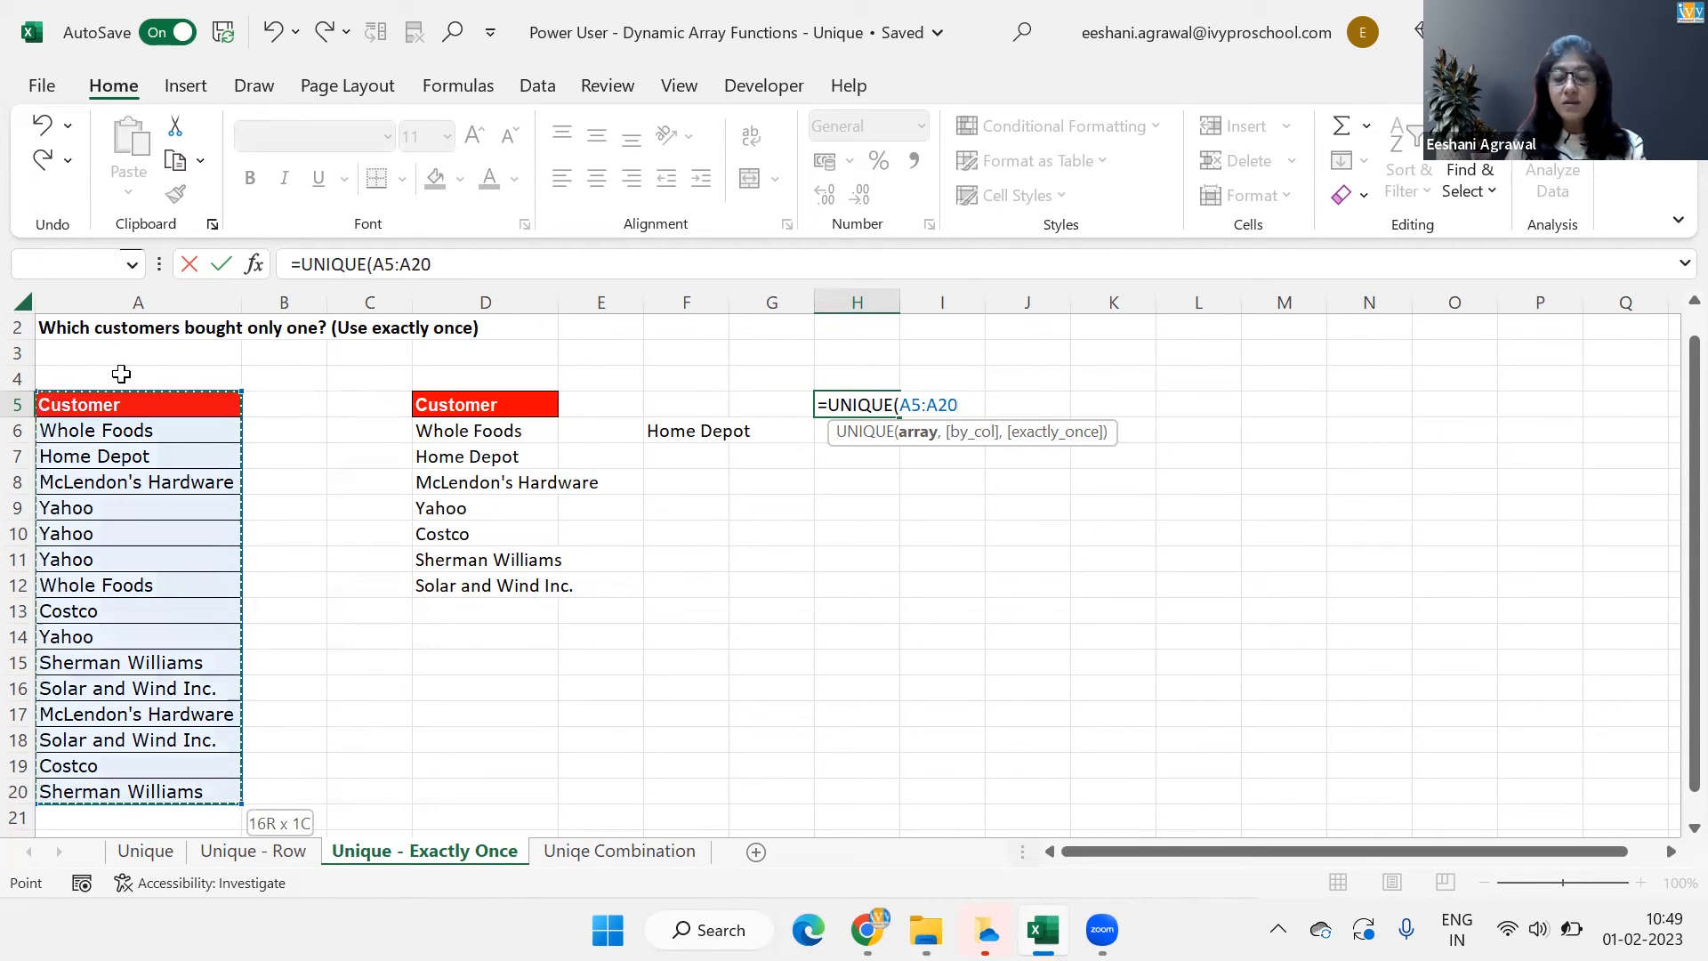
text(,)
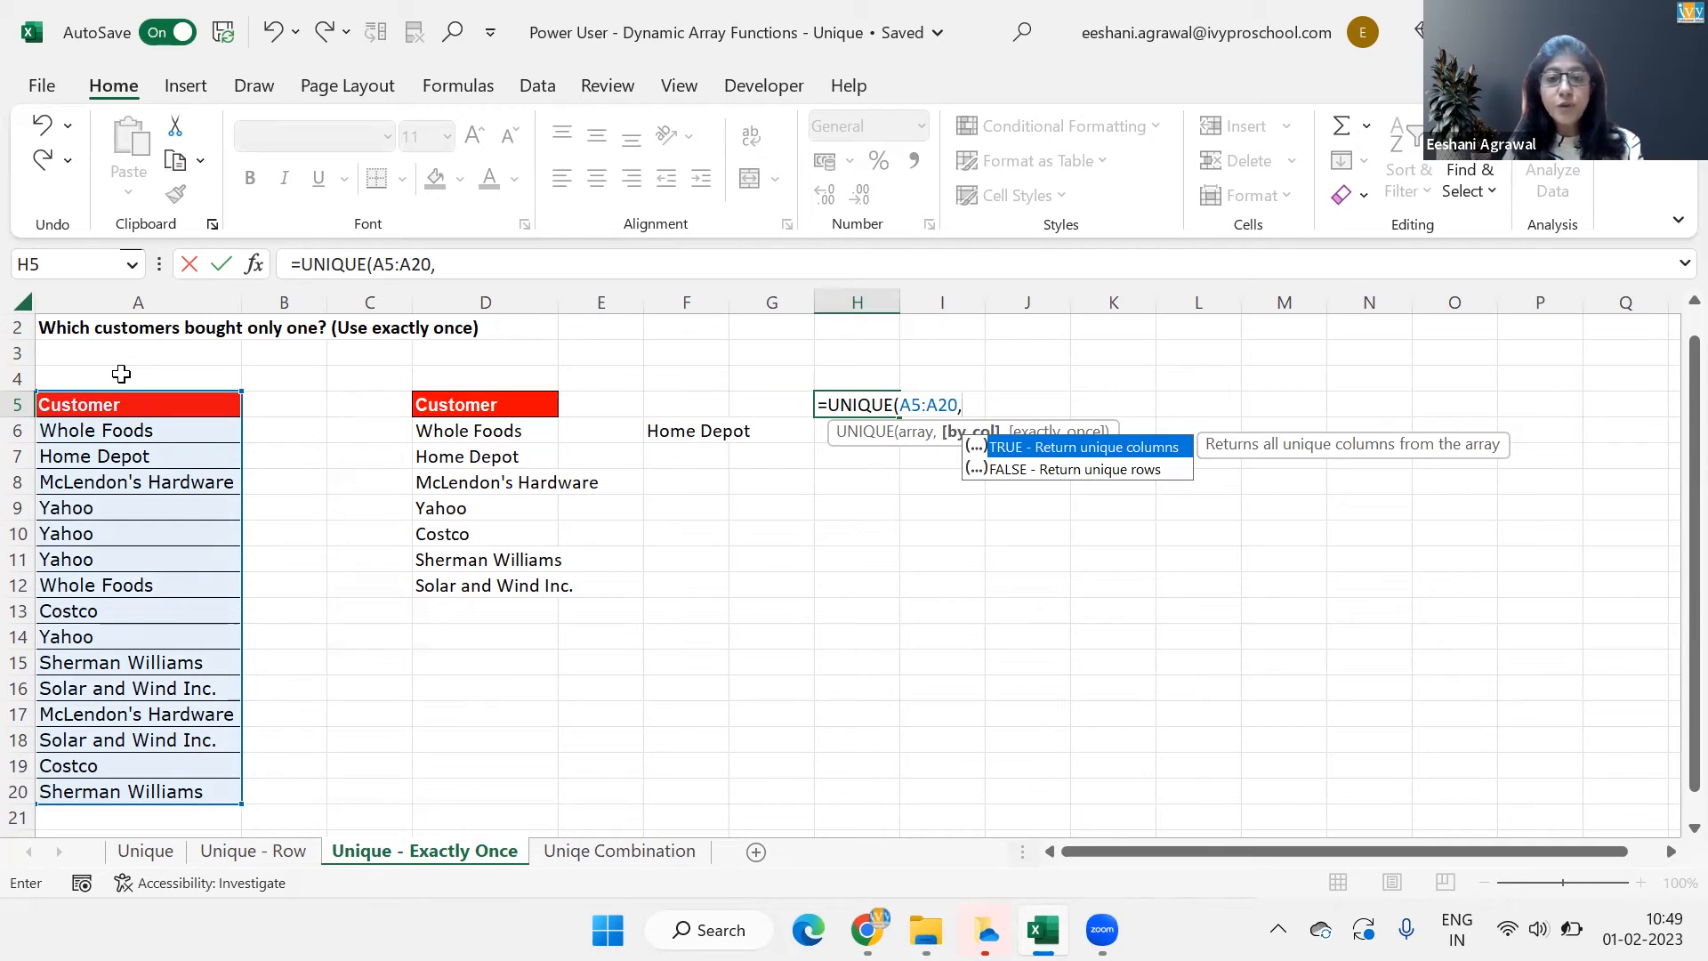
text(,)
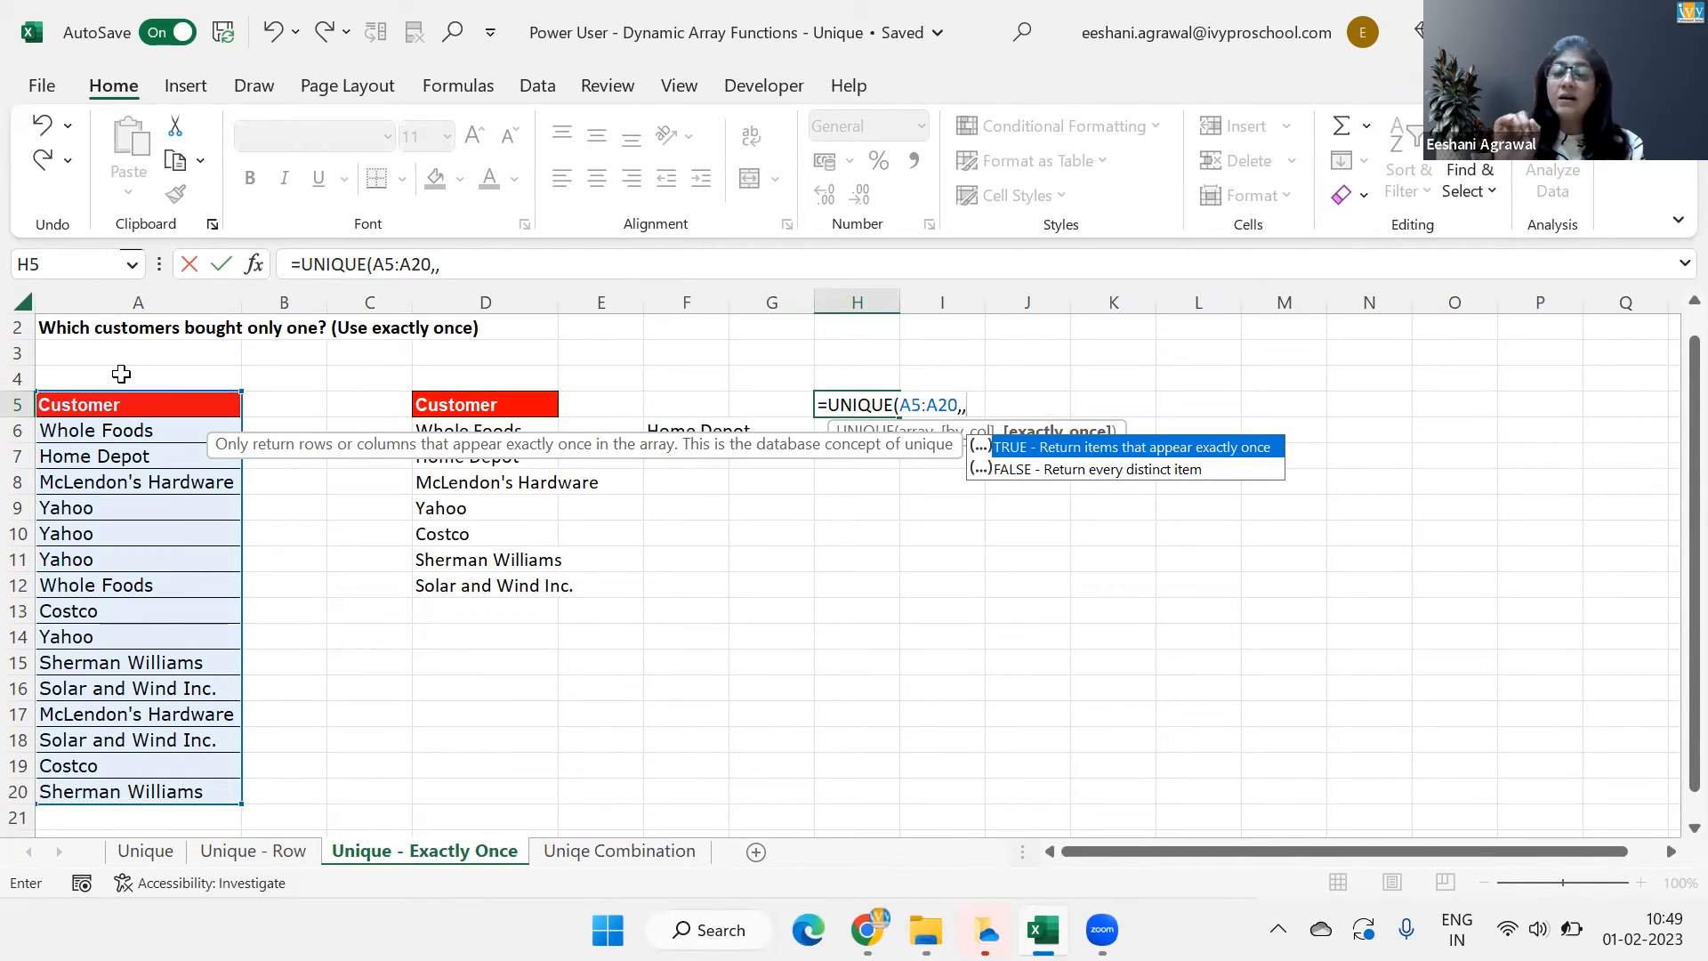
click(485, 404)
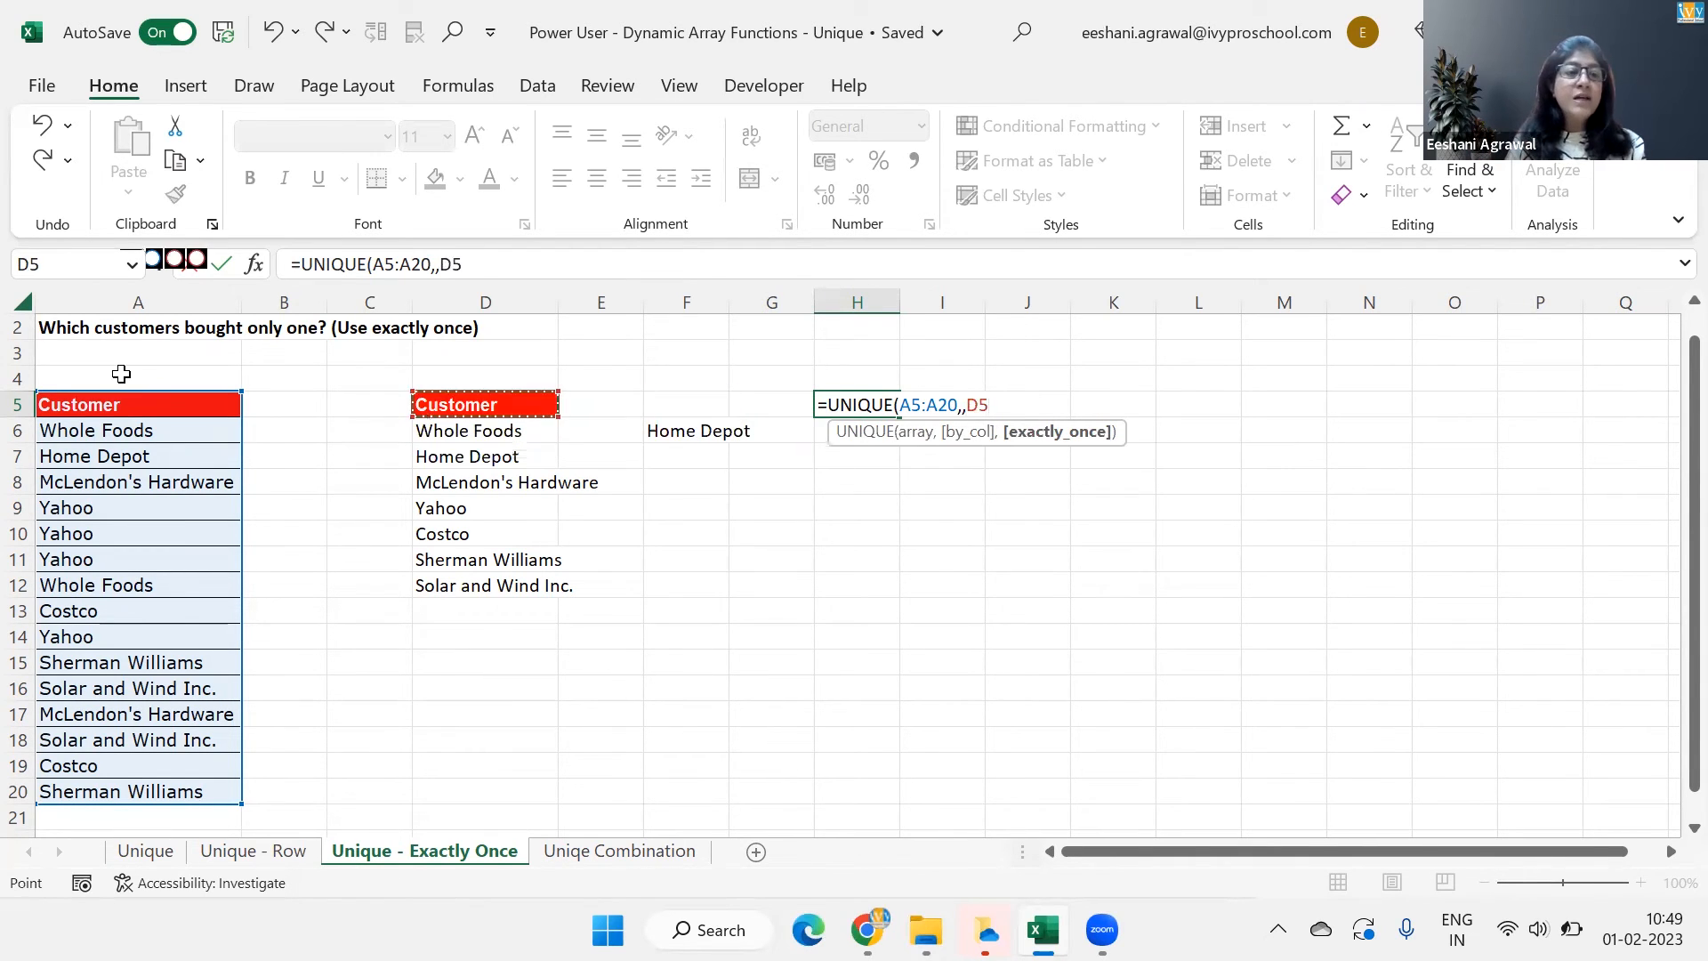
text(TRUE)
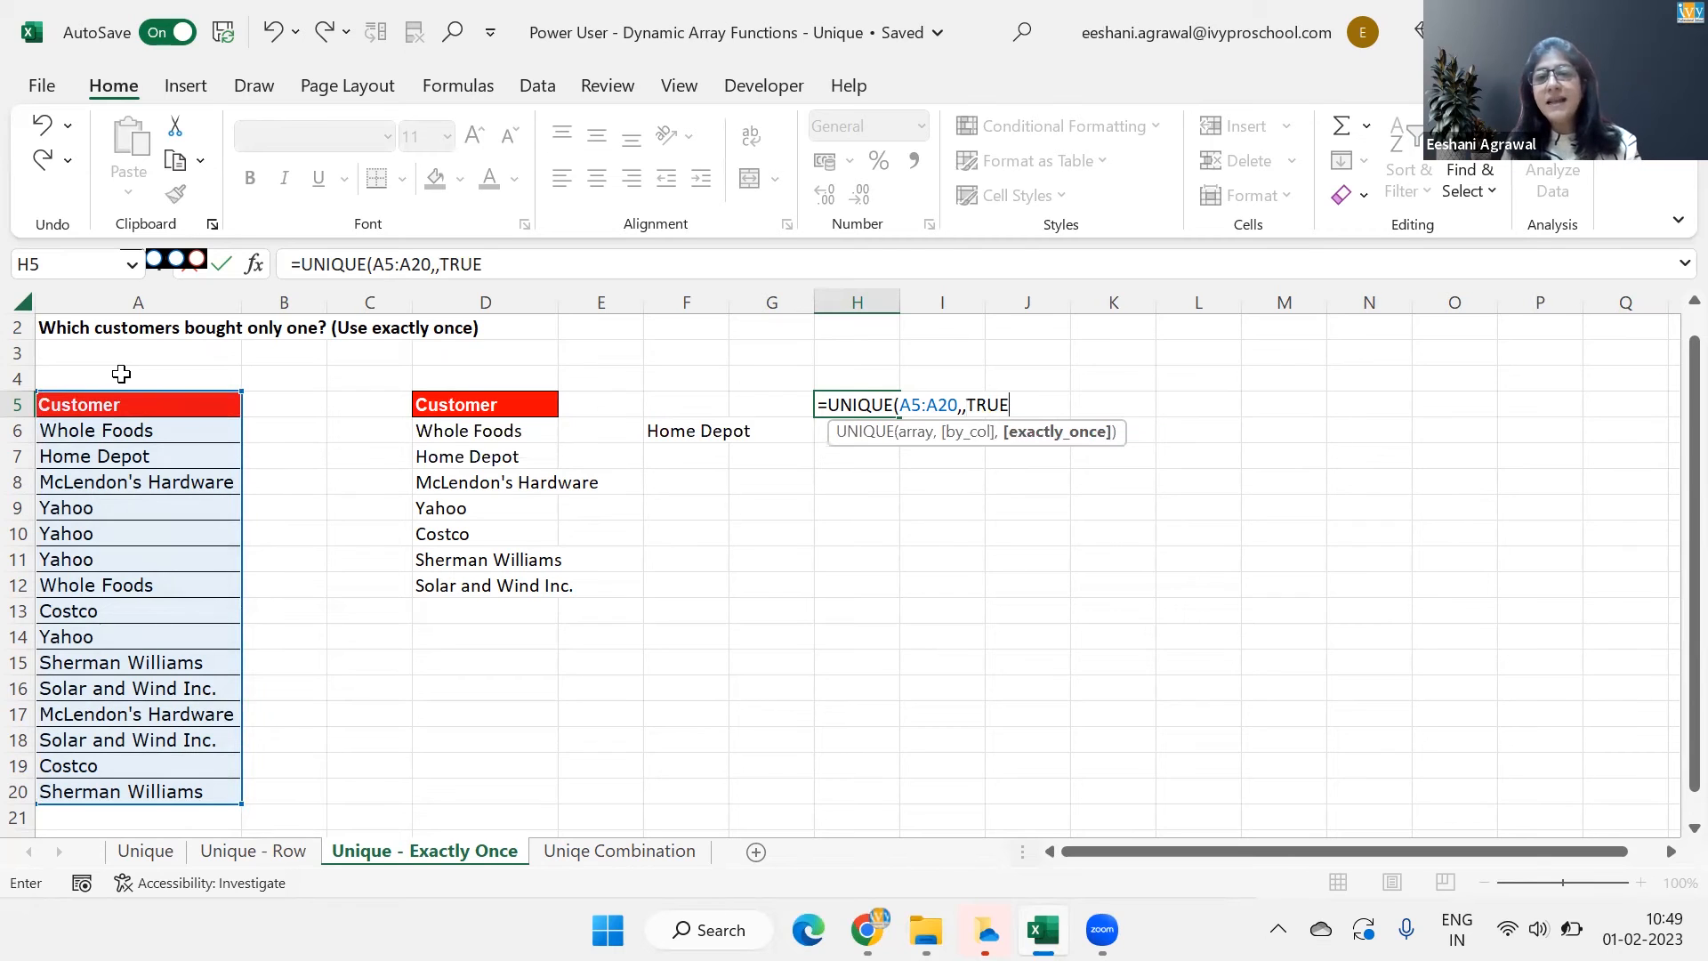
text())
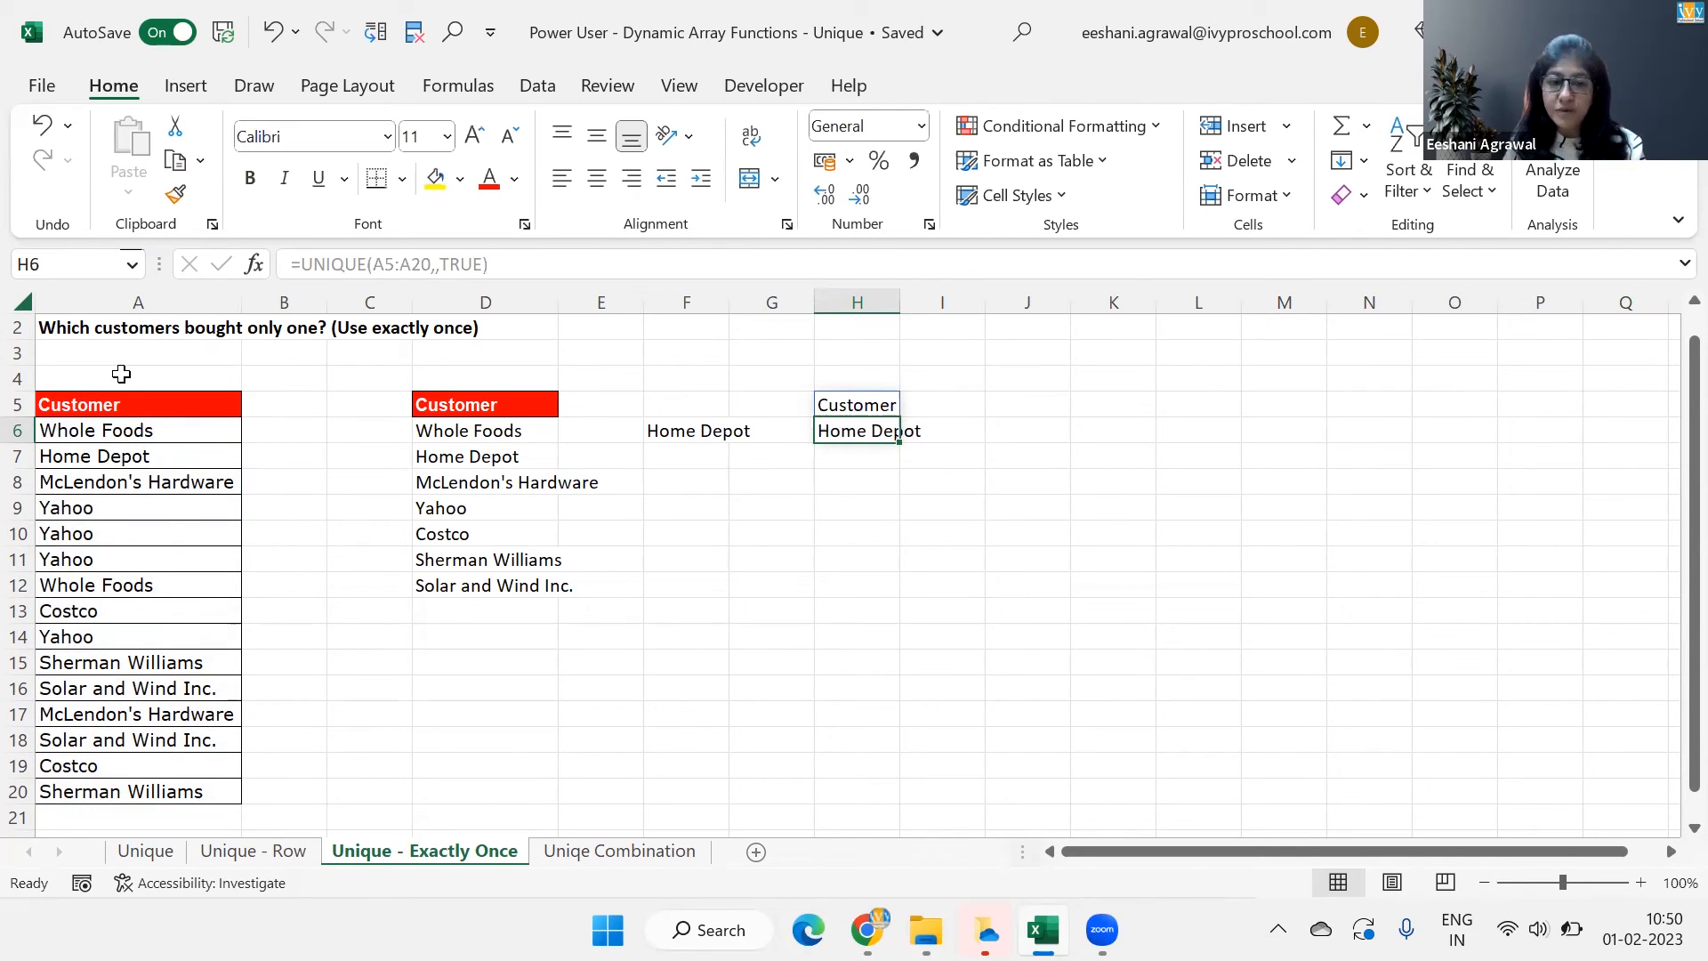
- Open the 'Uniqe Combination' sheet tab
click(619, 850)
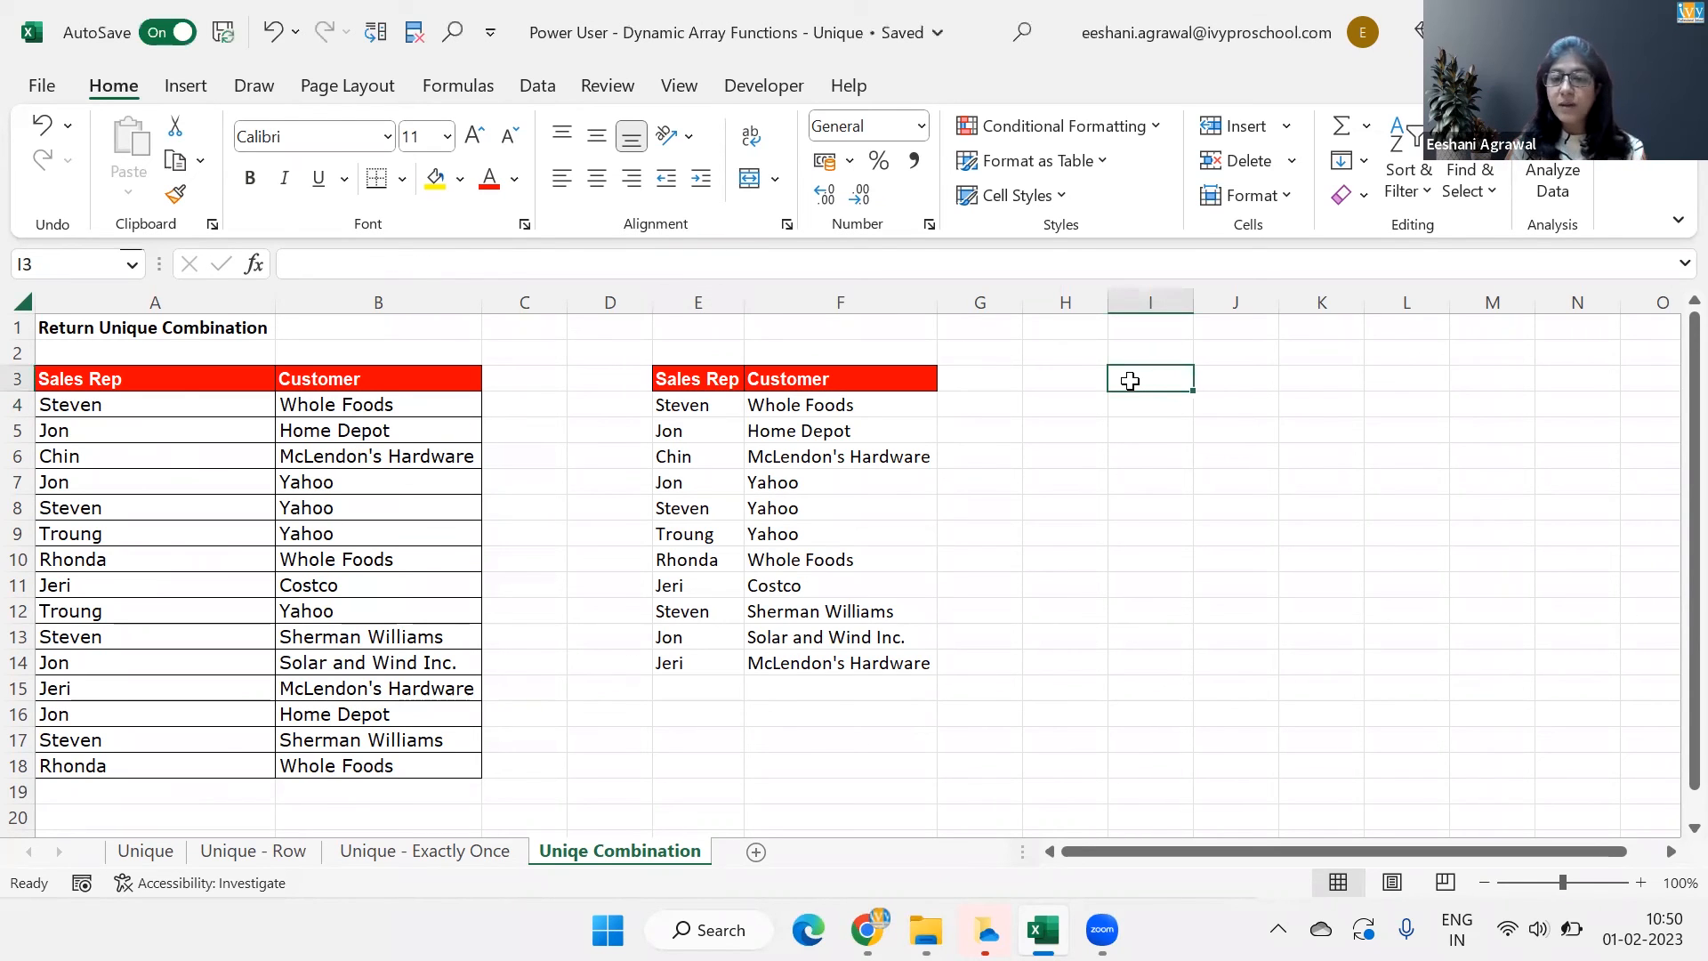
- Enter =UNIQUE(A3:B18) in I3, dismiss the array warning, and check the spilled pairs
text(=UN)
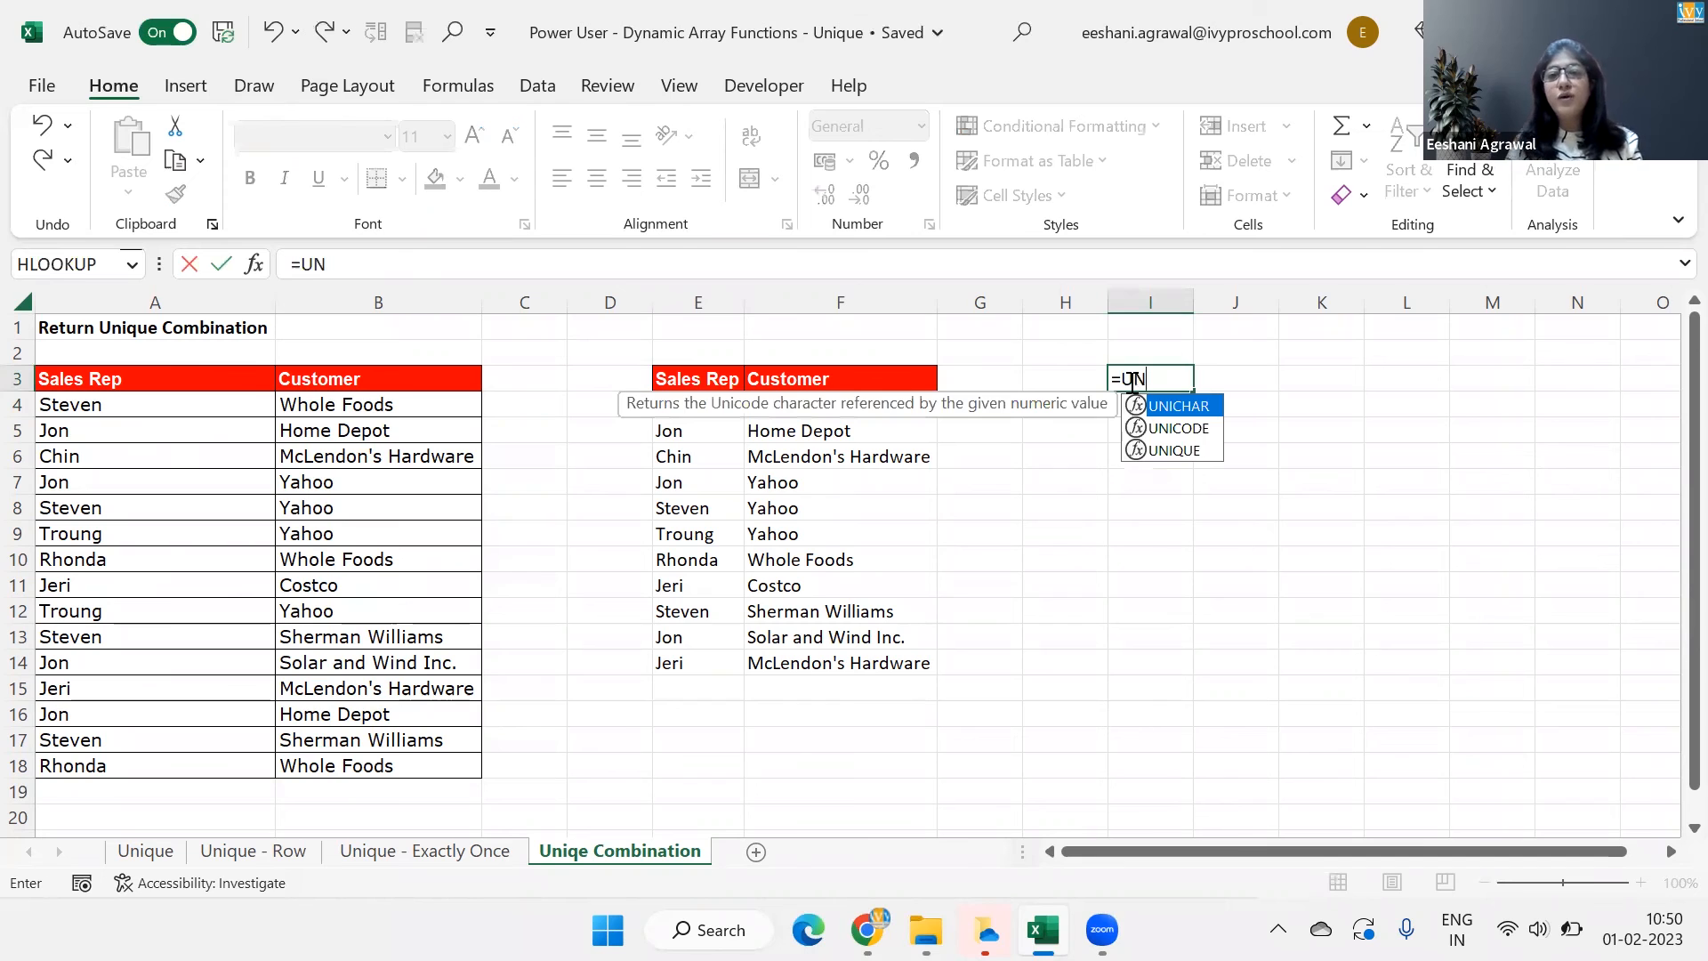
text(IQUE(A3:B18)
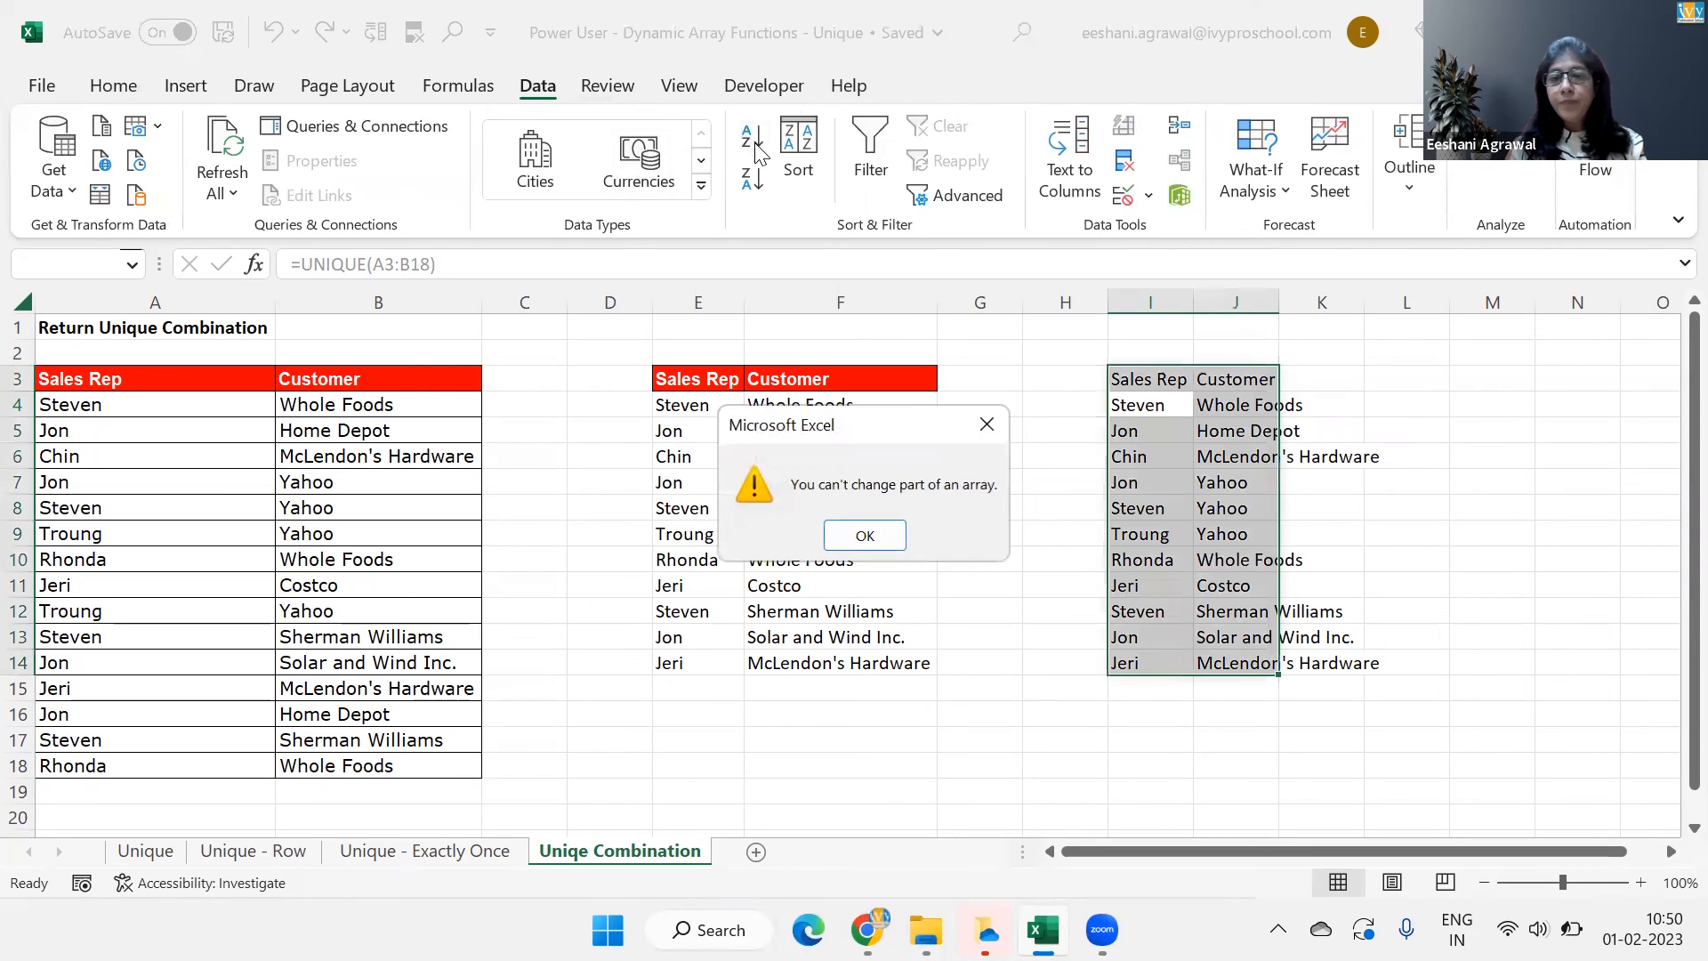
click(864, 535)
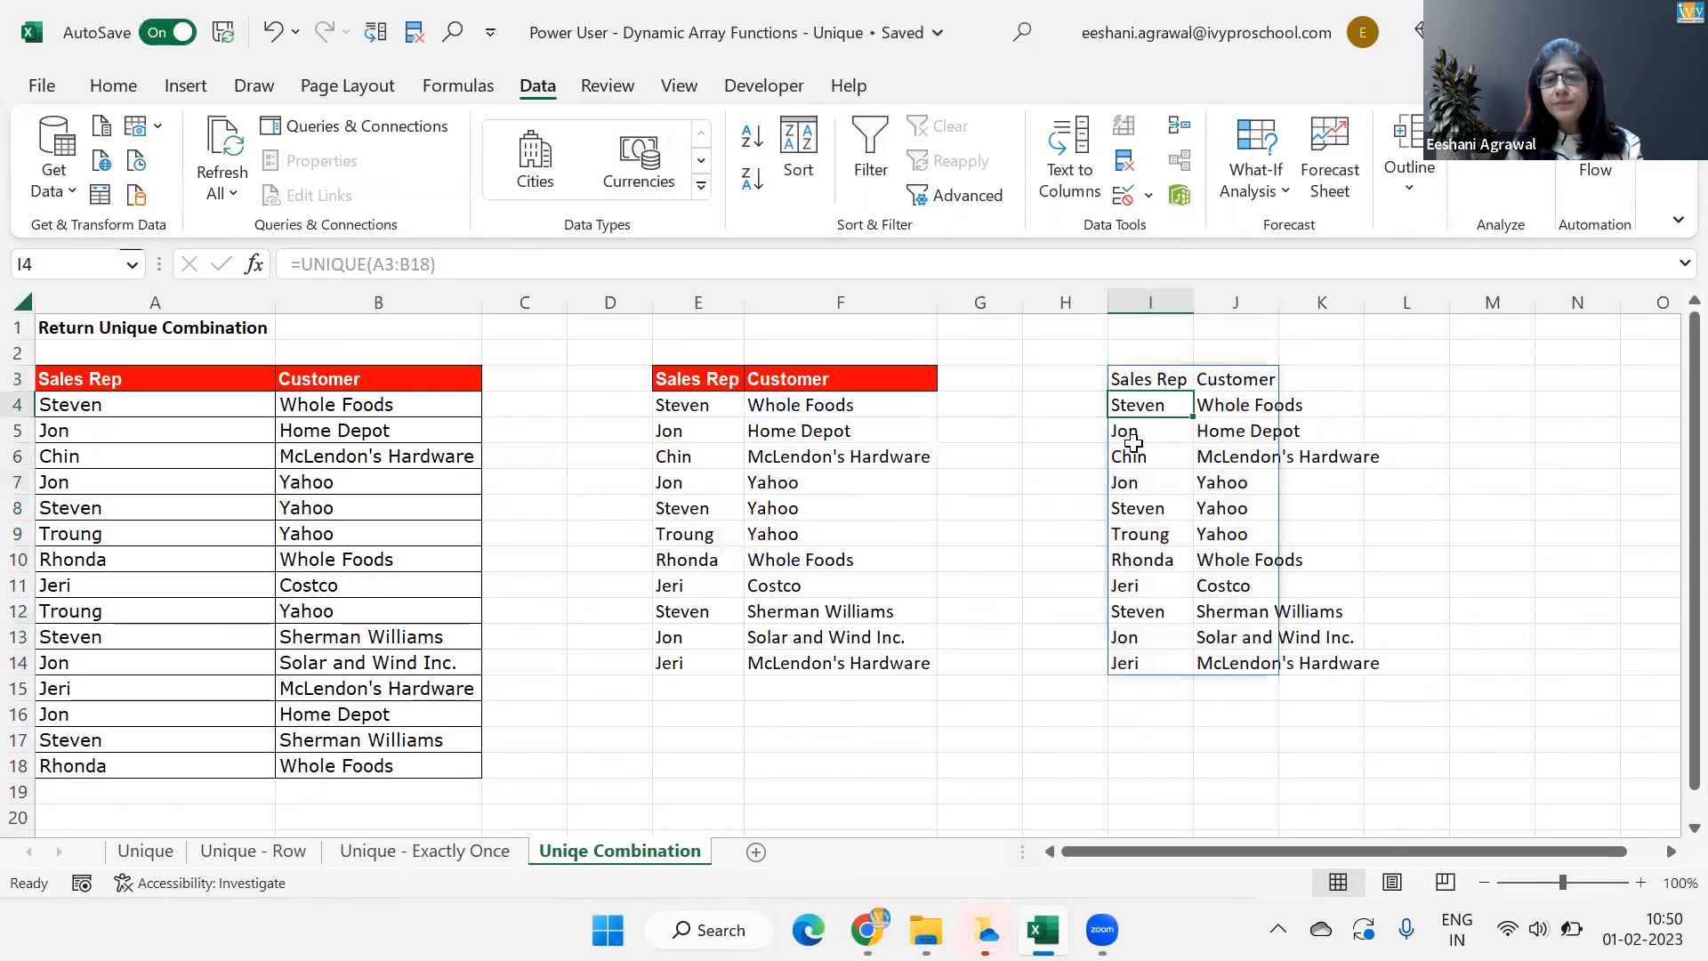
click(1150, 455)
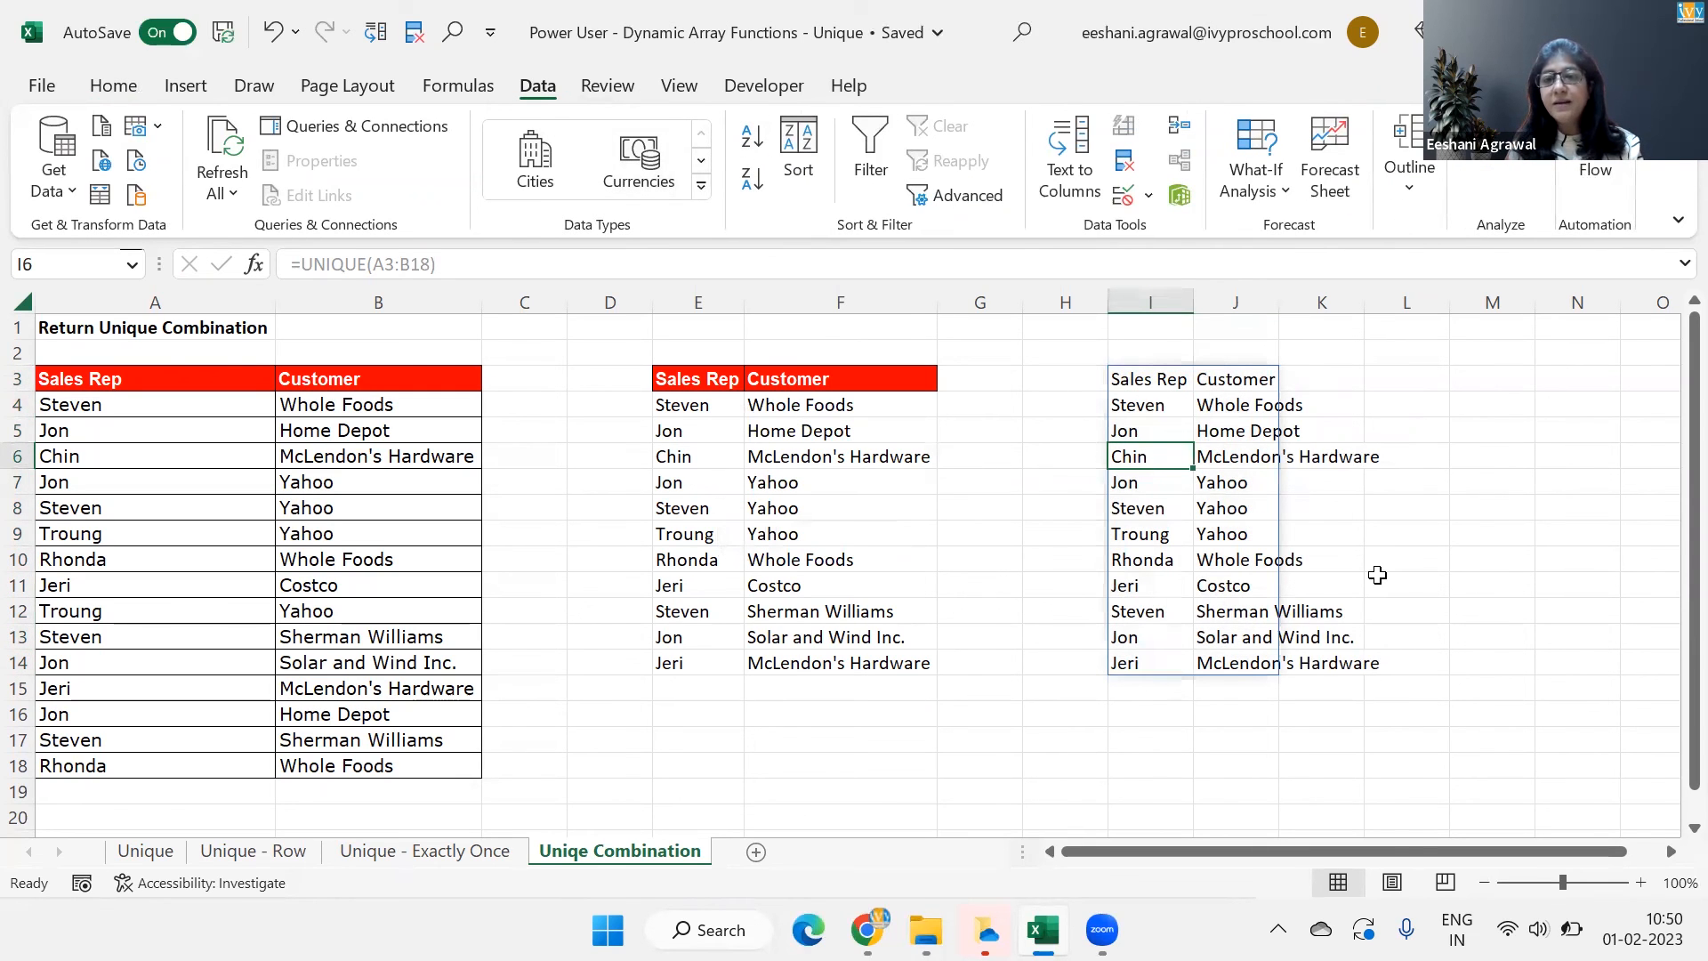
mouse_move(1169, 792)
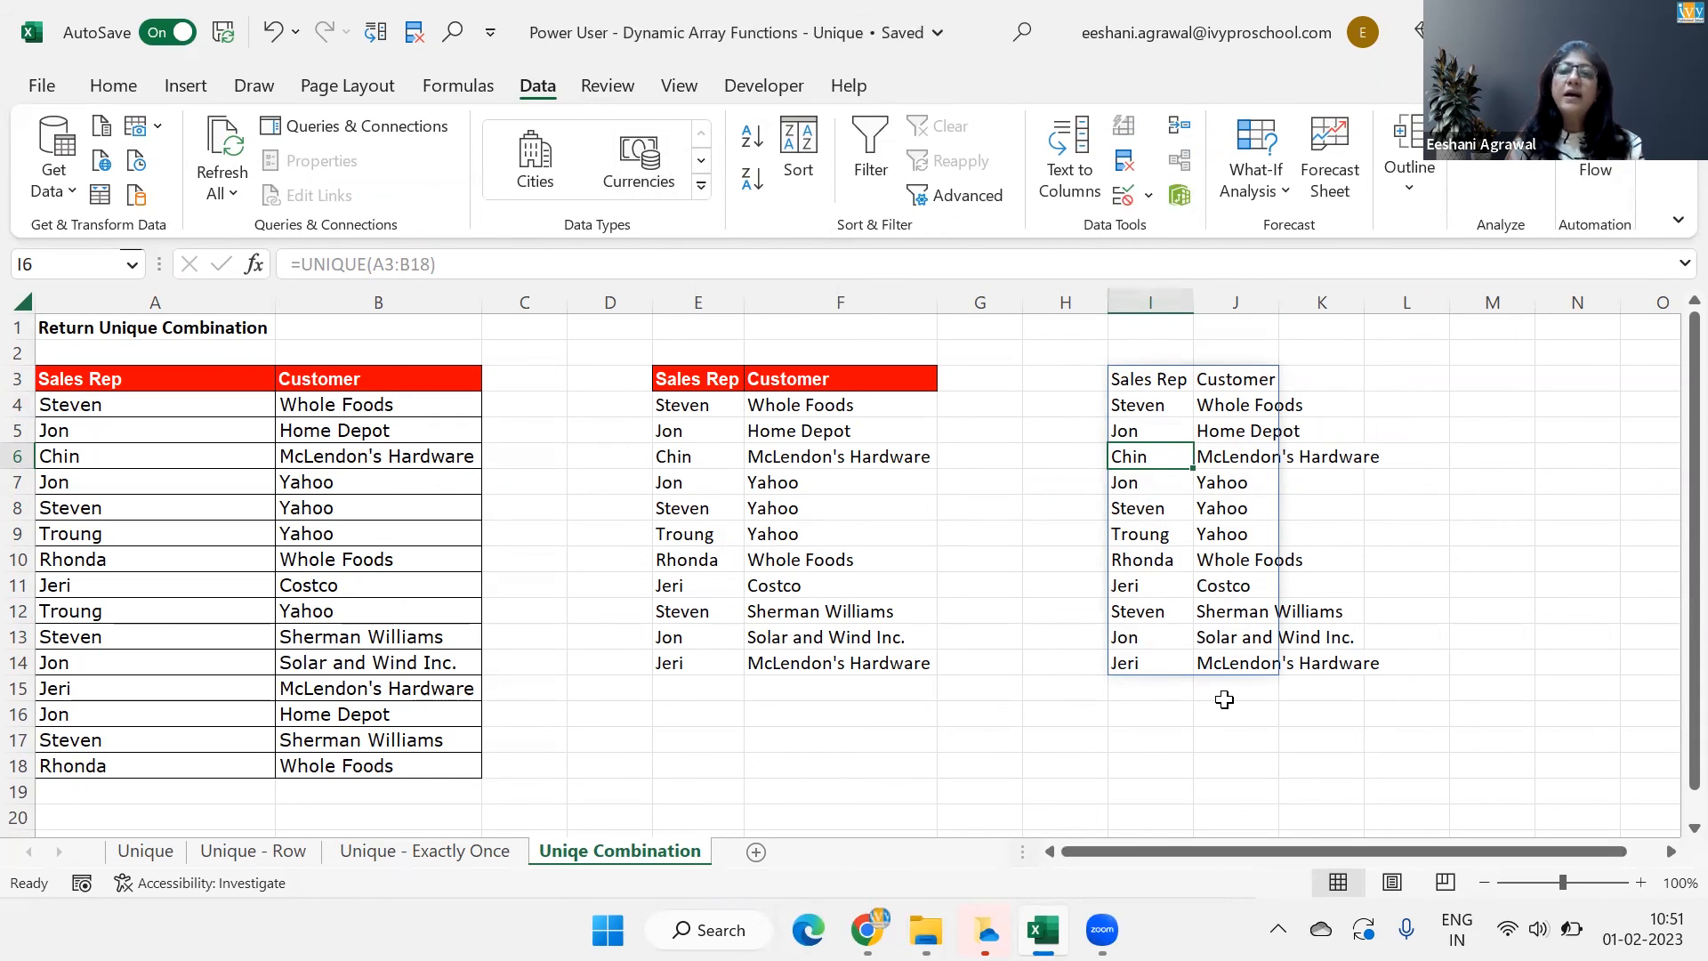
click(378, 302)
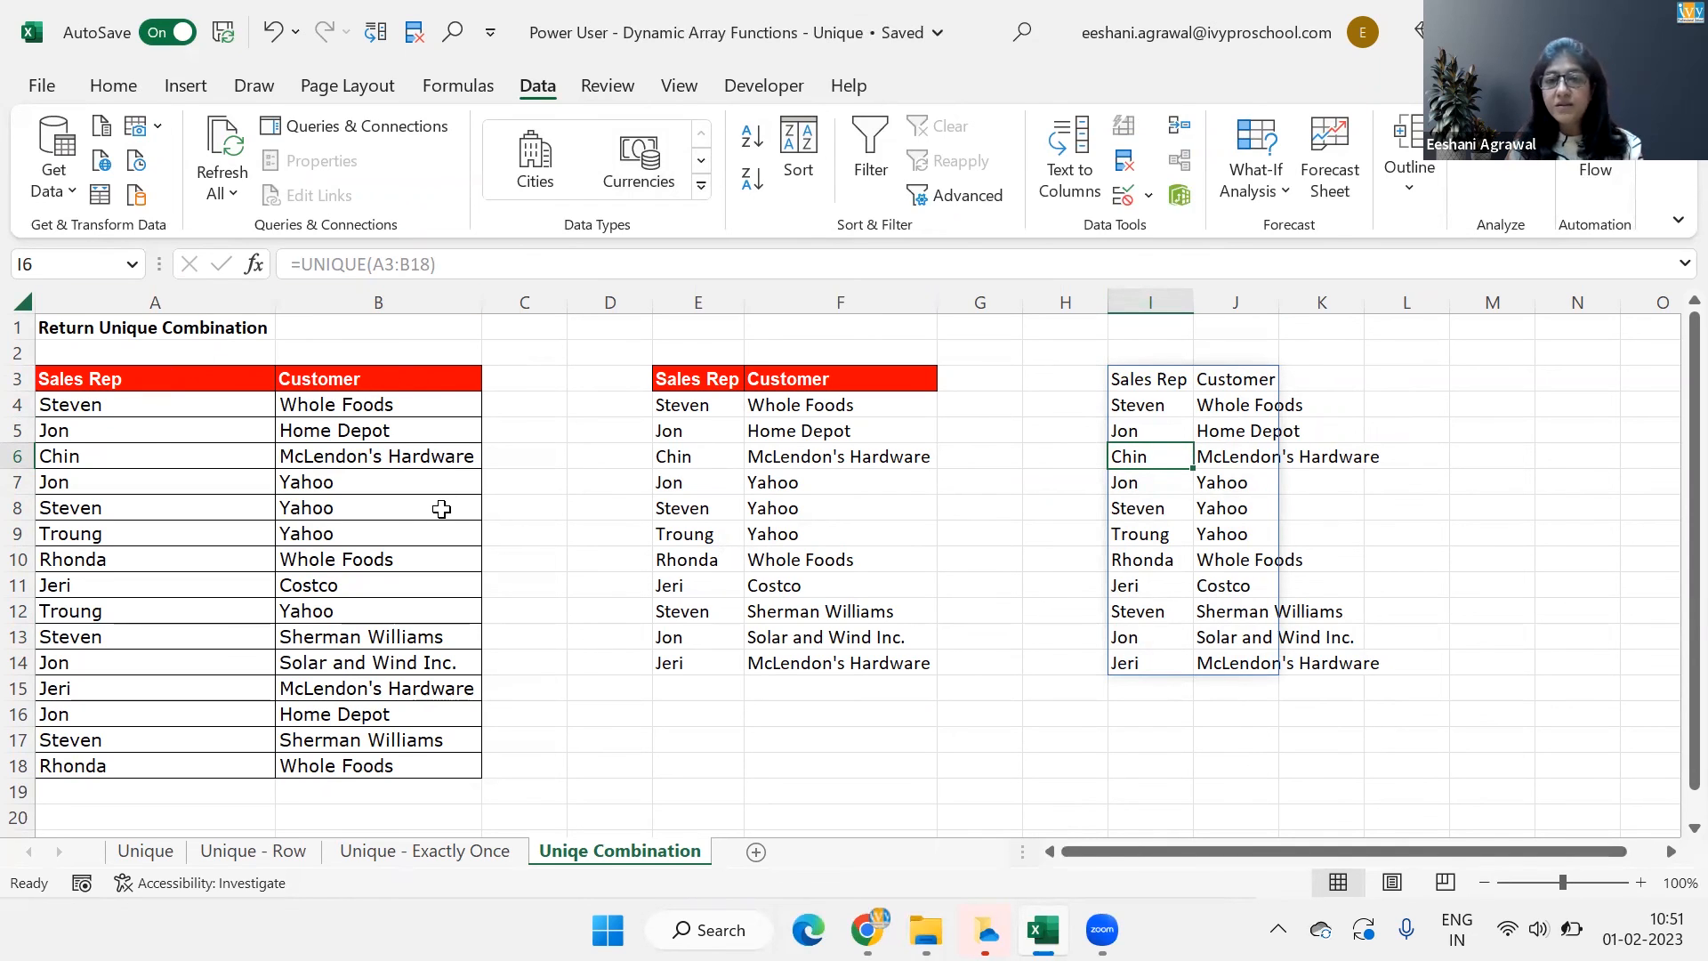
double_click(1150, 378)
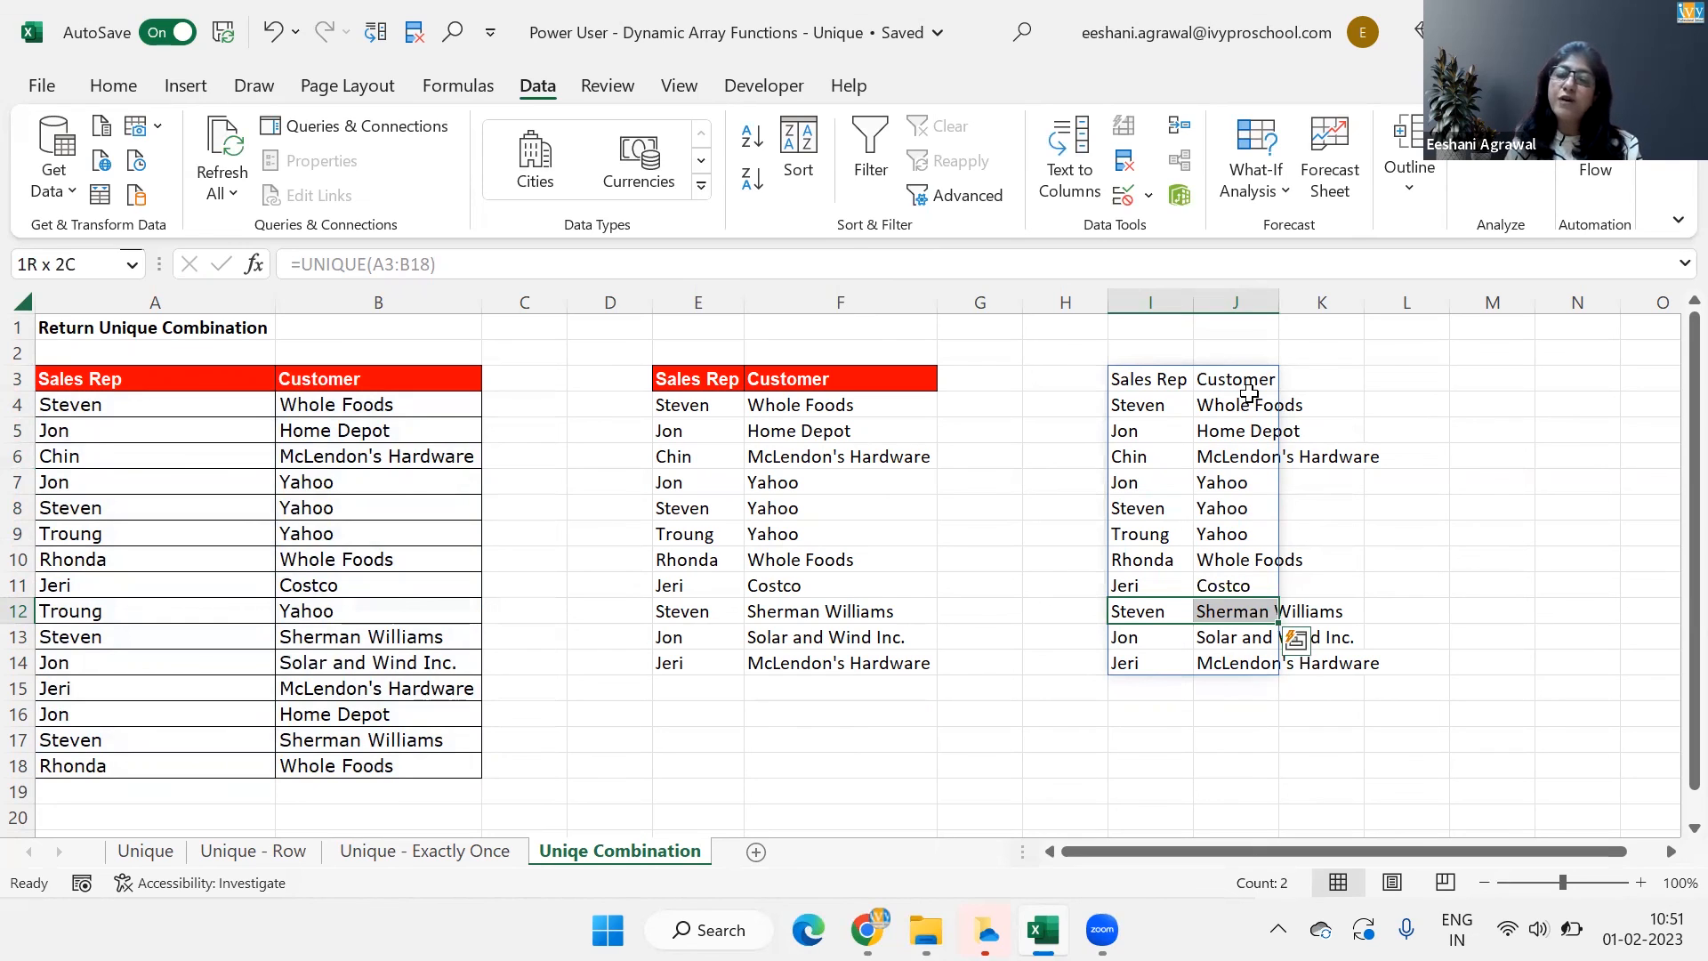
mouse_move(1101, 850)
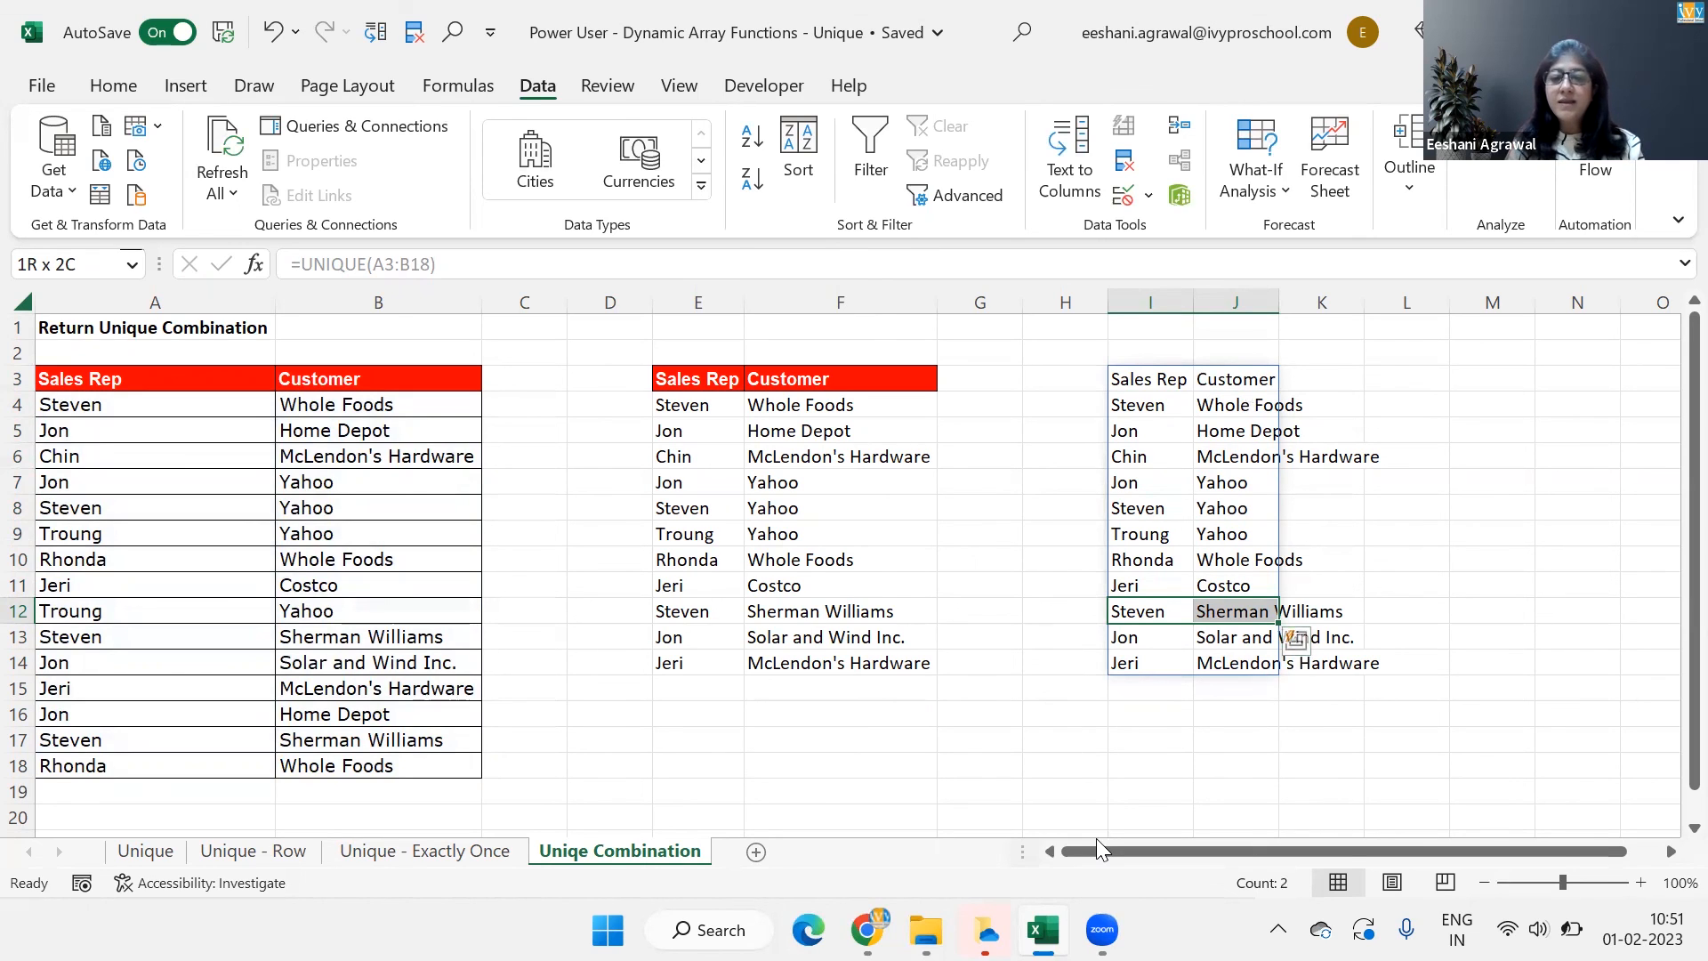